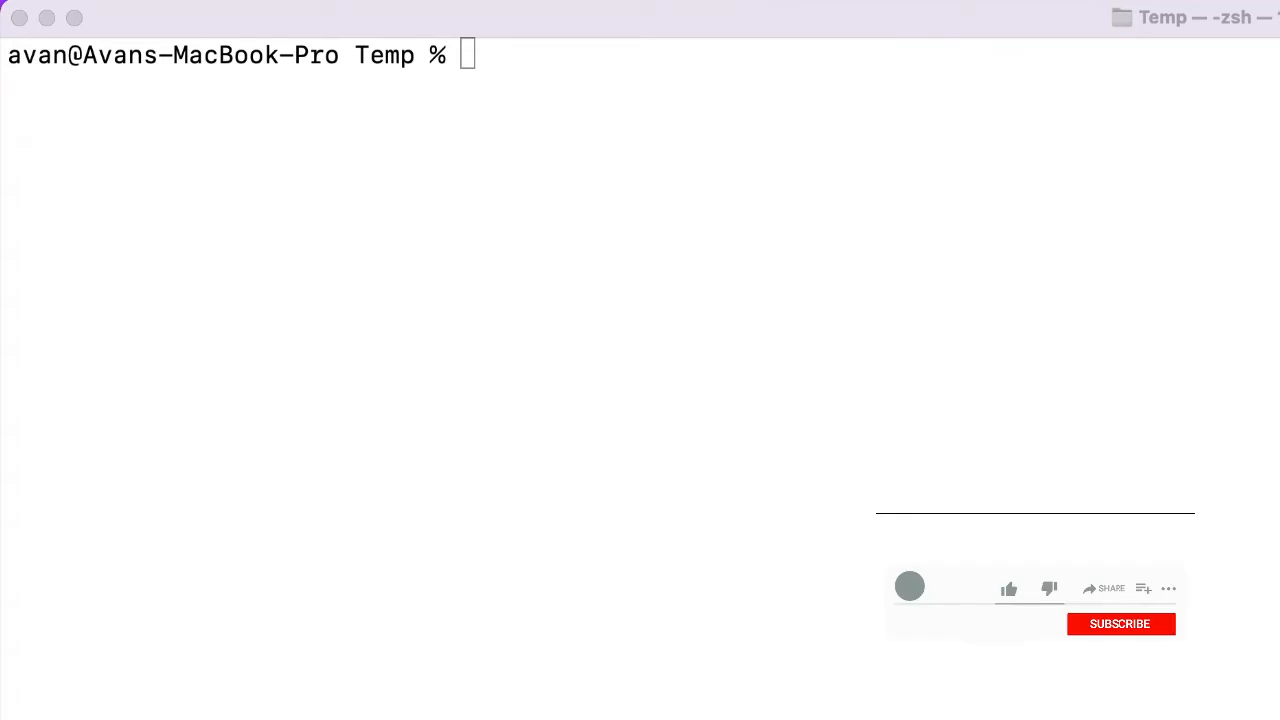
Check the installed node and npm versions with node --version and npm --version.
click(1008, 588)
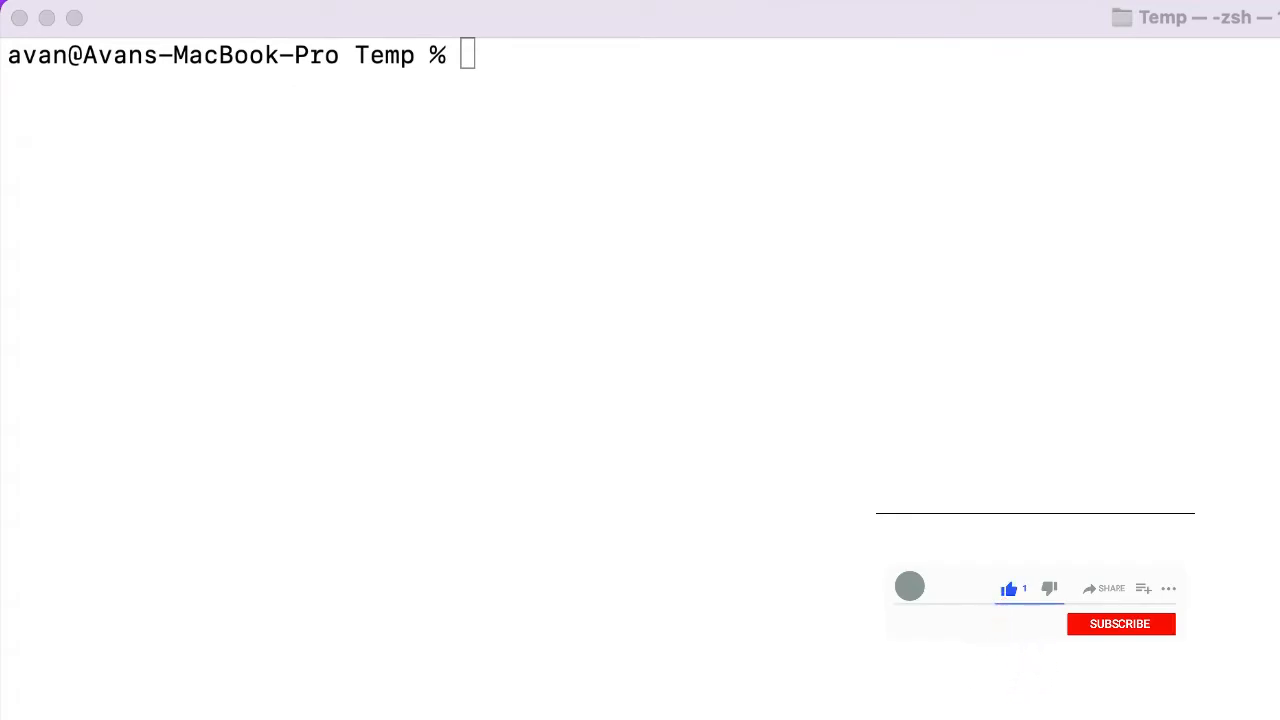
click(1120, 624)
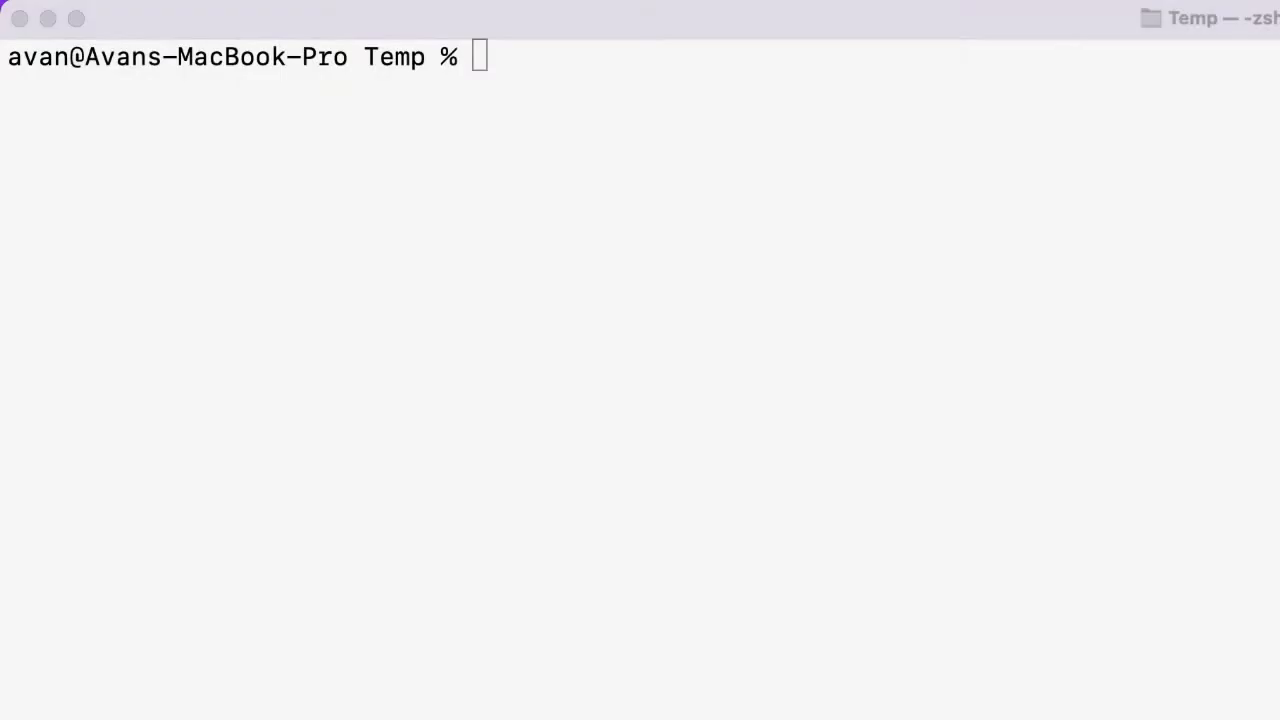
click(736, 200)
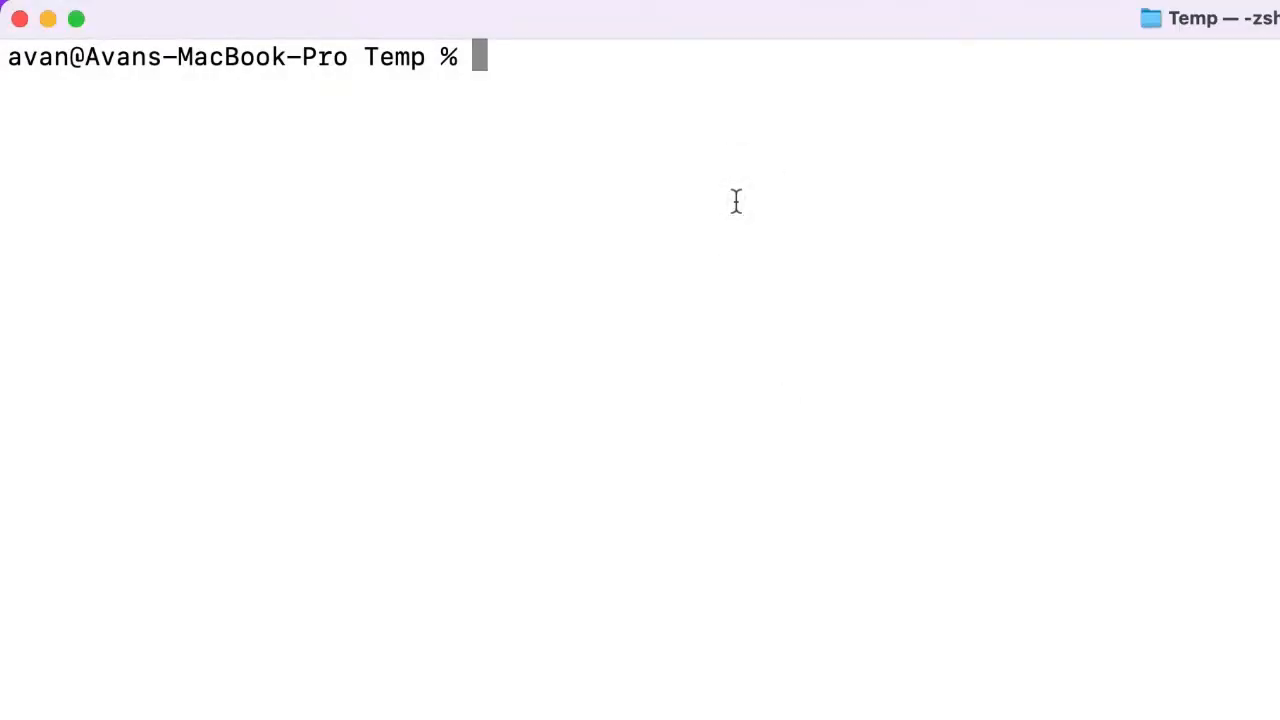
text(node --version)
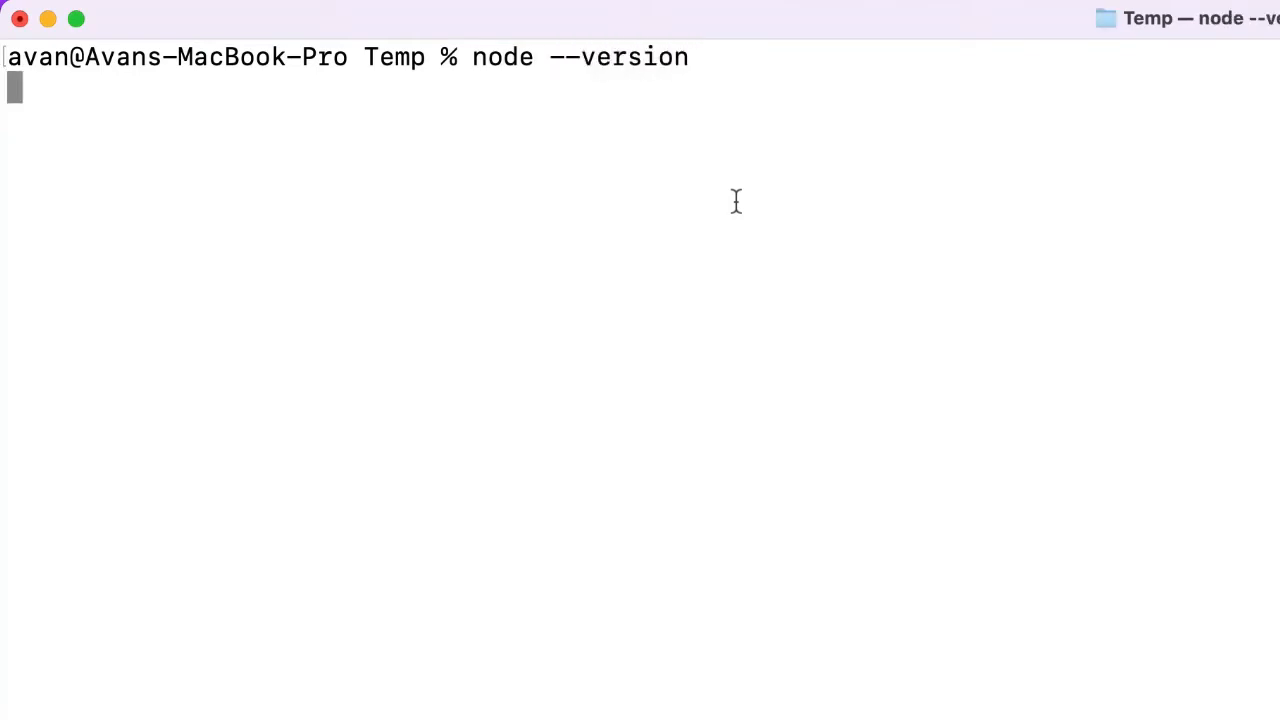
key(Return)
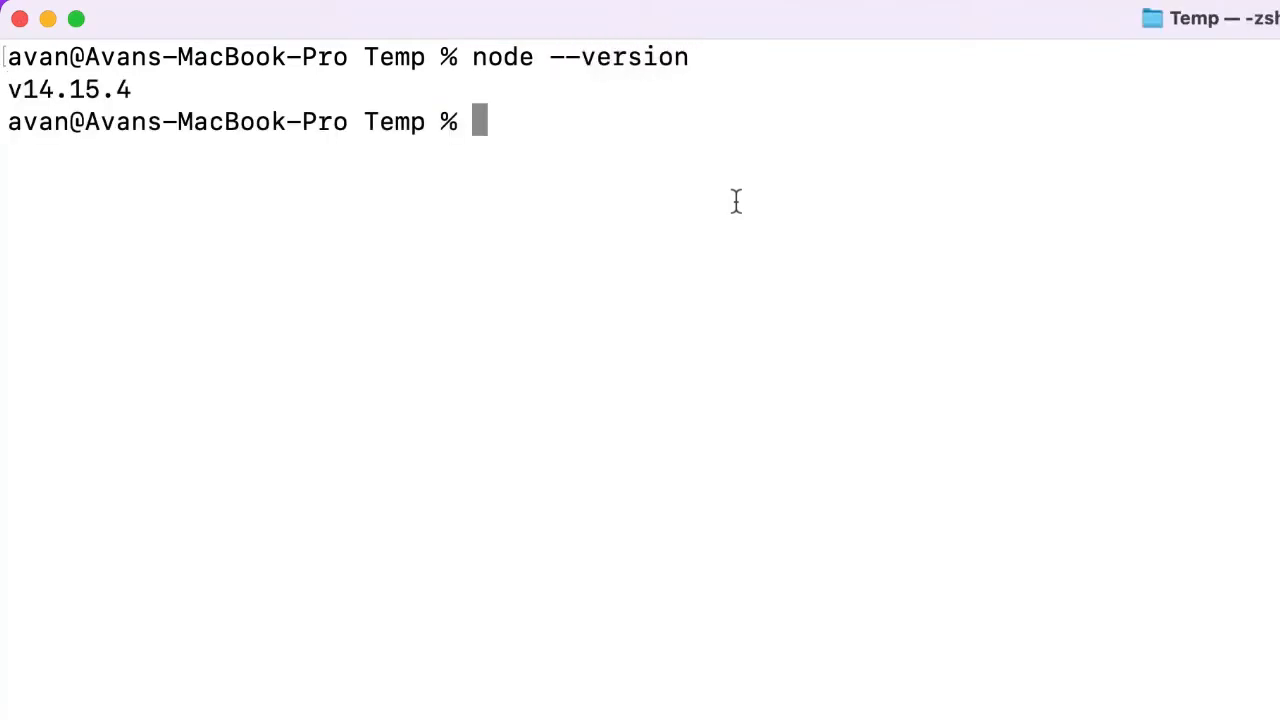
text(npm)
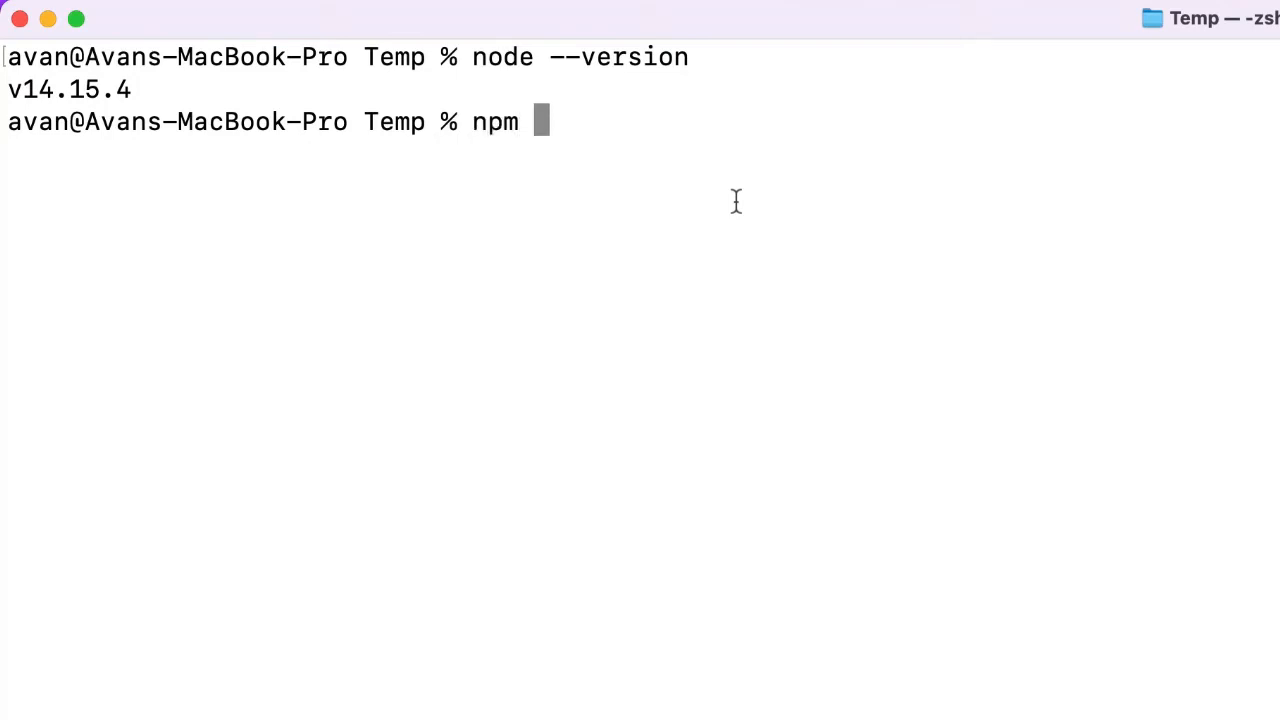
text(--version)
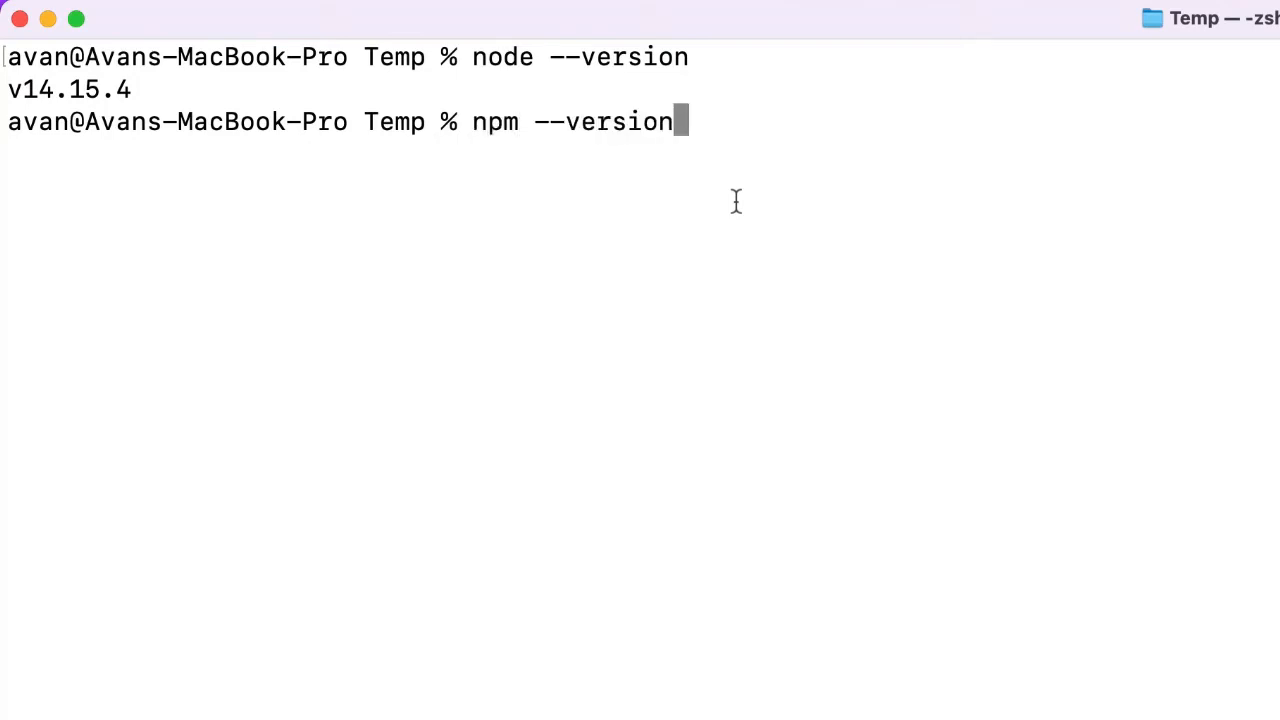
key(Return)
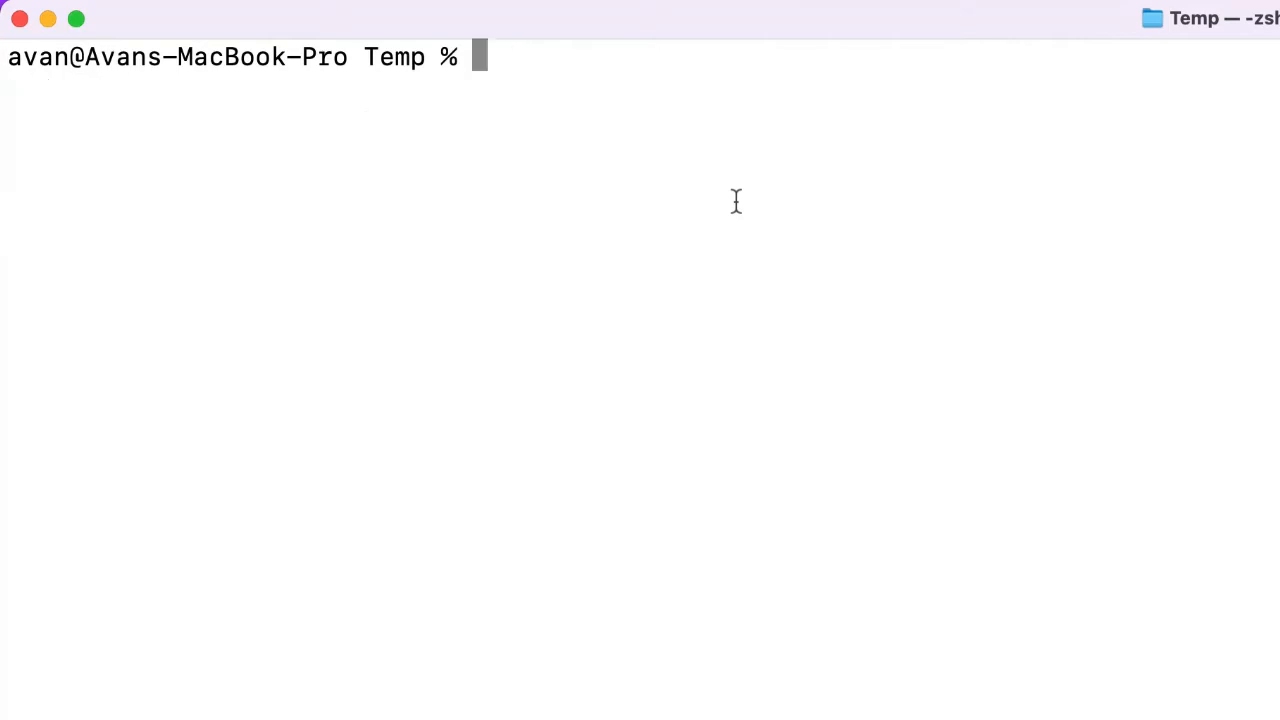
mouse_move(904, 300)
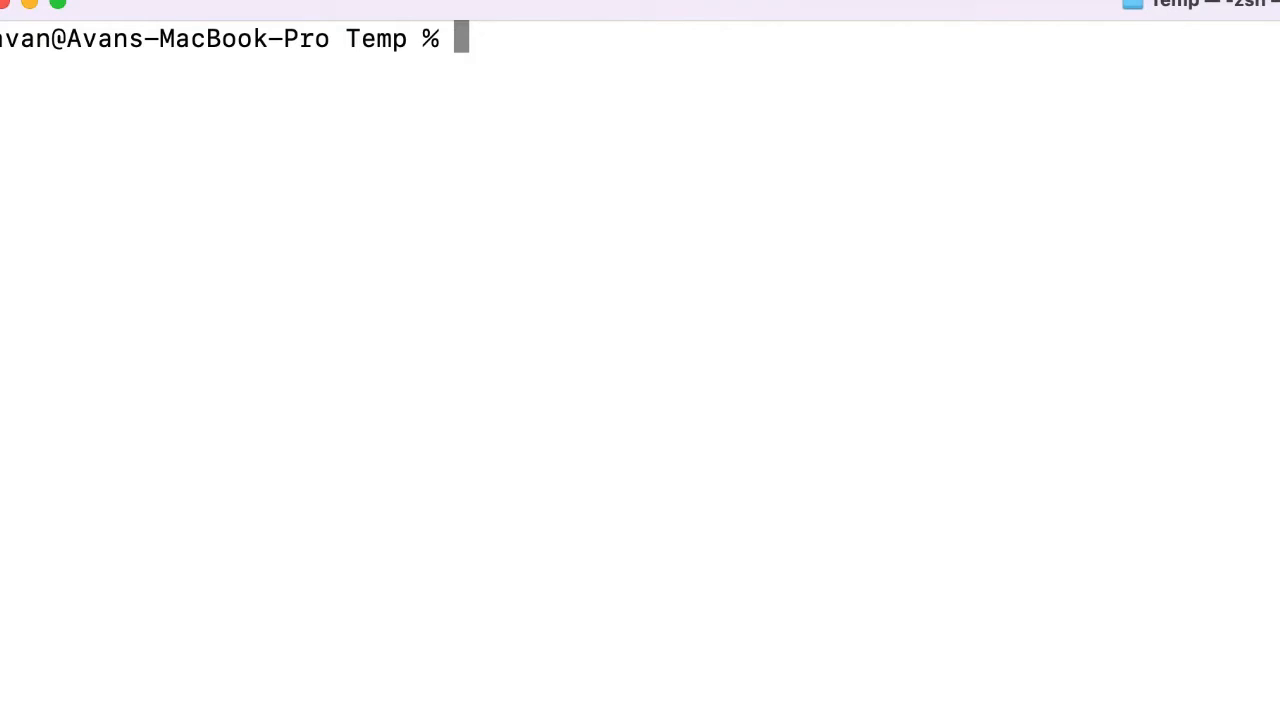
mouse_move(758, 380)
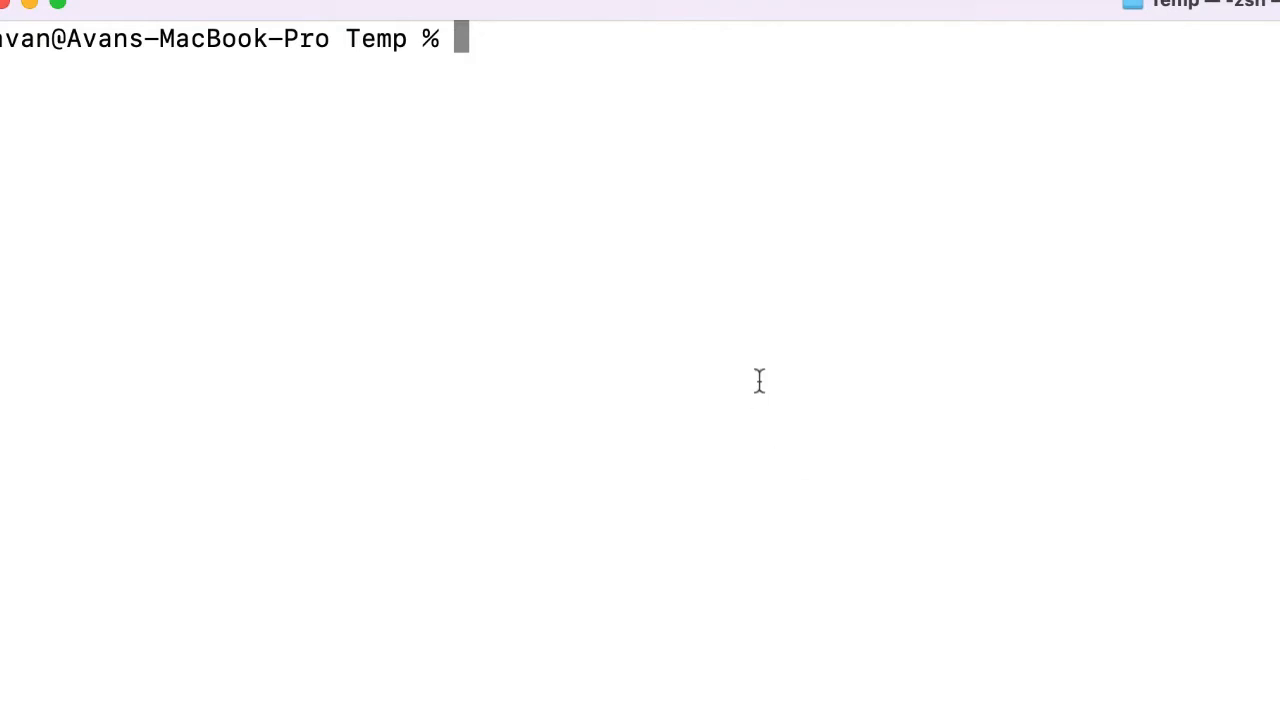
mouse_move(704, 250)
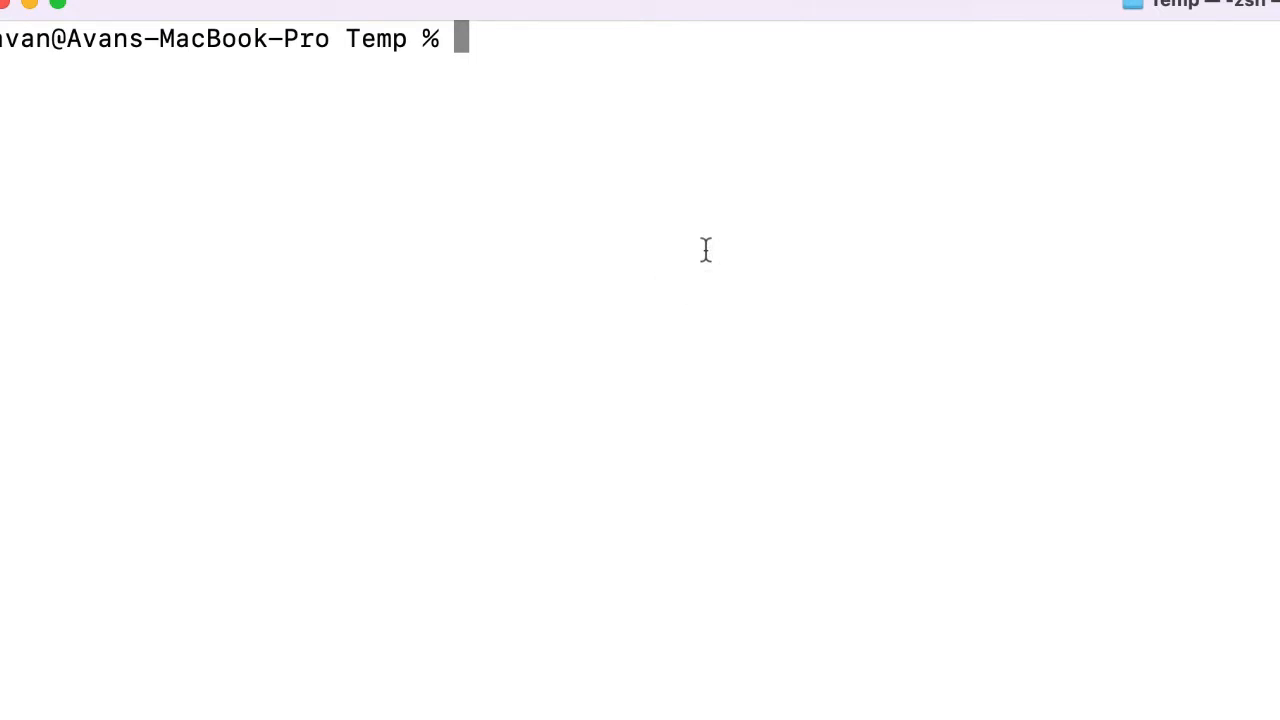
Install uuid 8.3.2 locally with npm install uuid, producing node_modules and package-lock.json in Temp.
text(npm install)
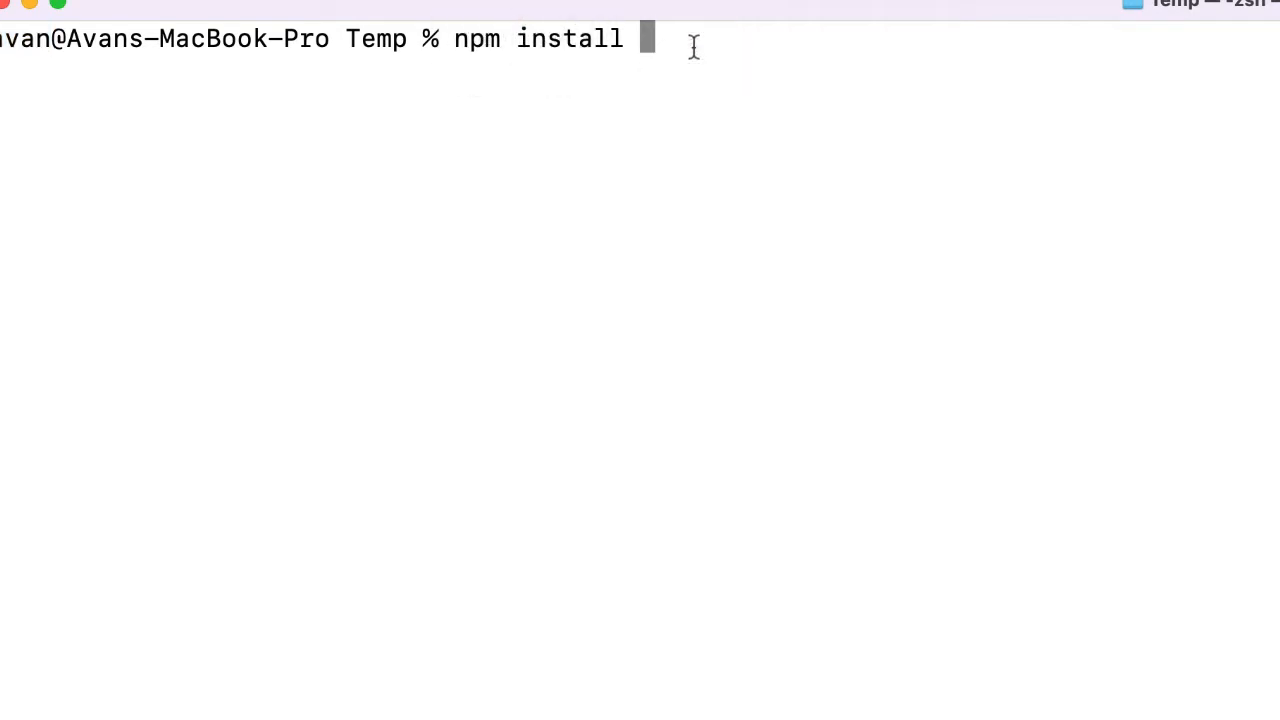
text(uui)
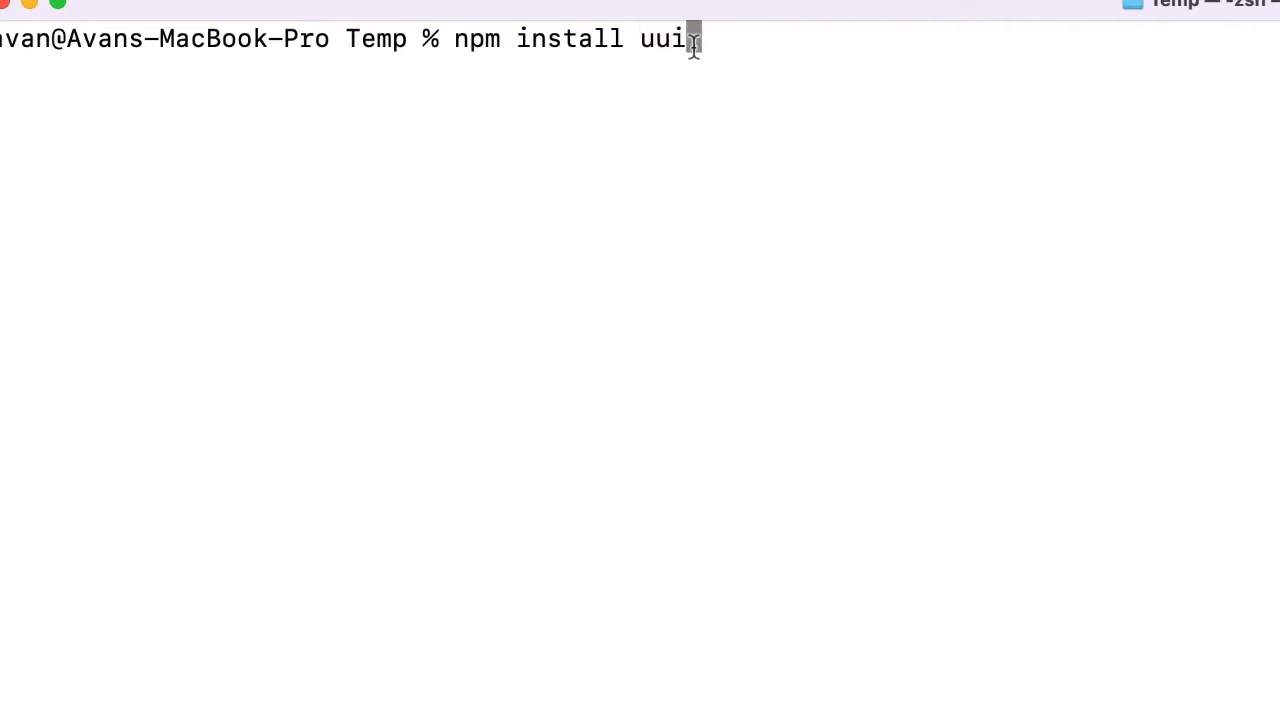
text(d)
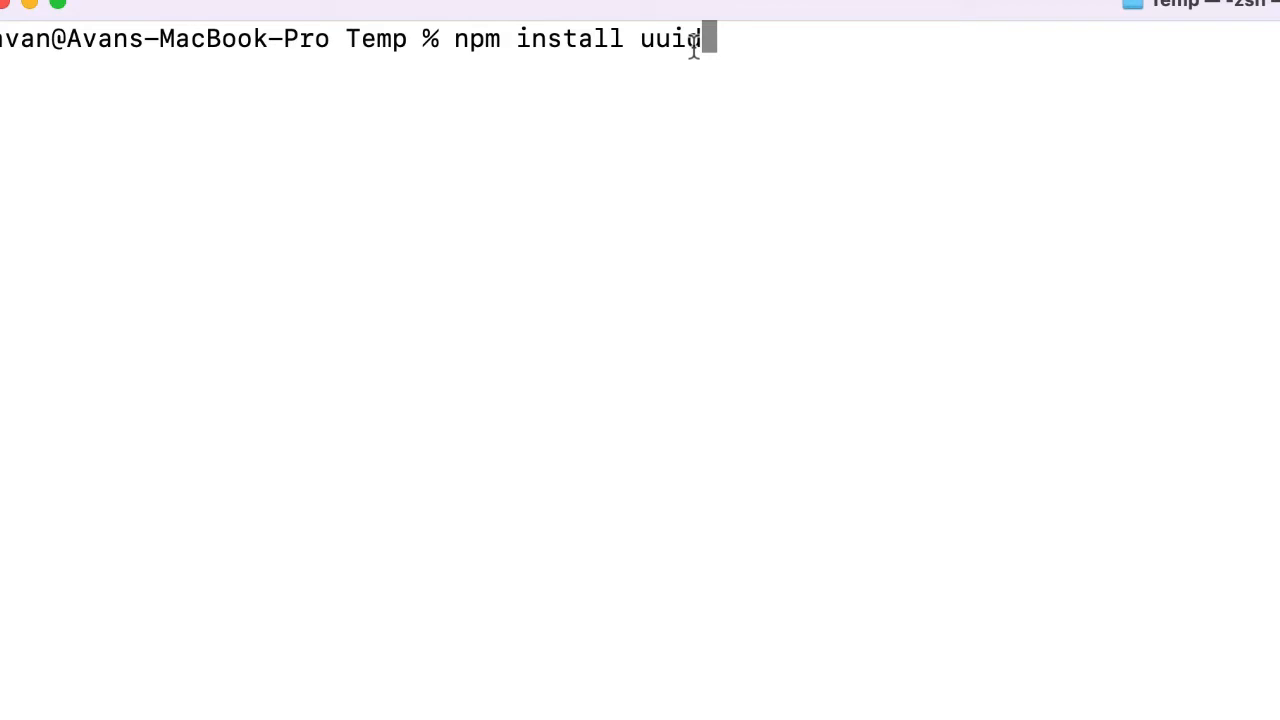
key(Backspace)
text(ls)
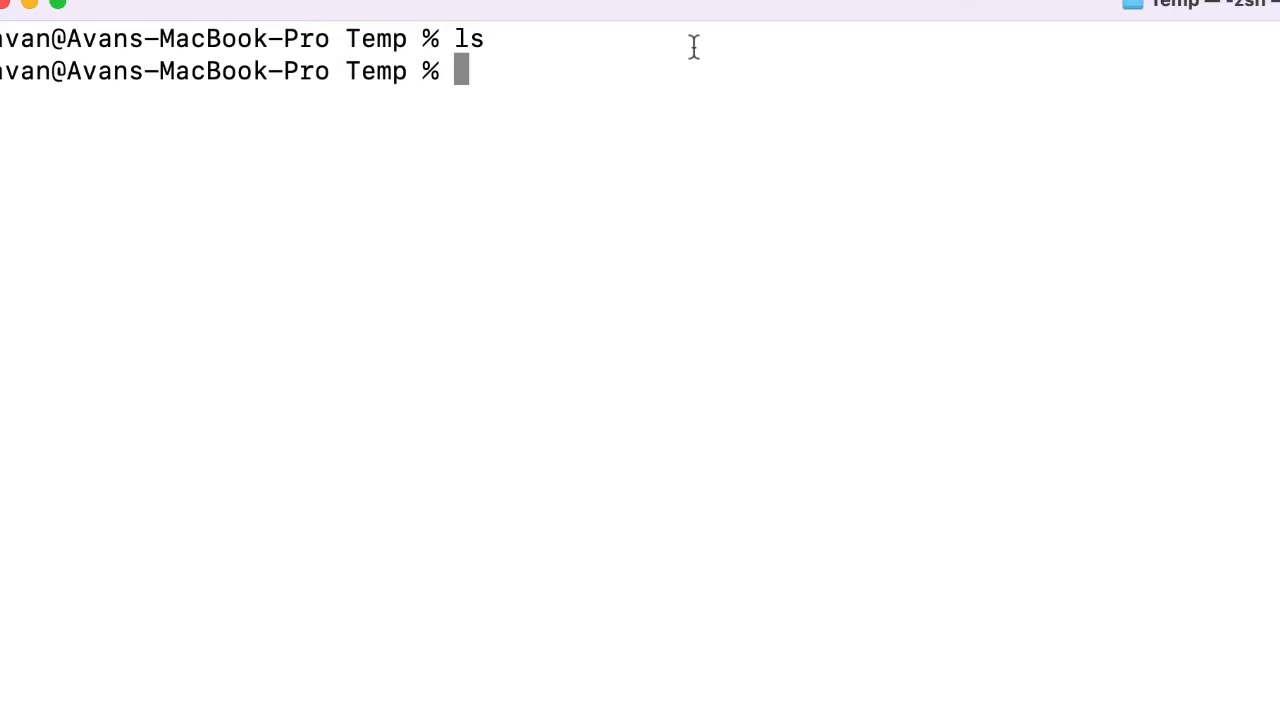
text(npm install uuid)
text(ls)
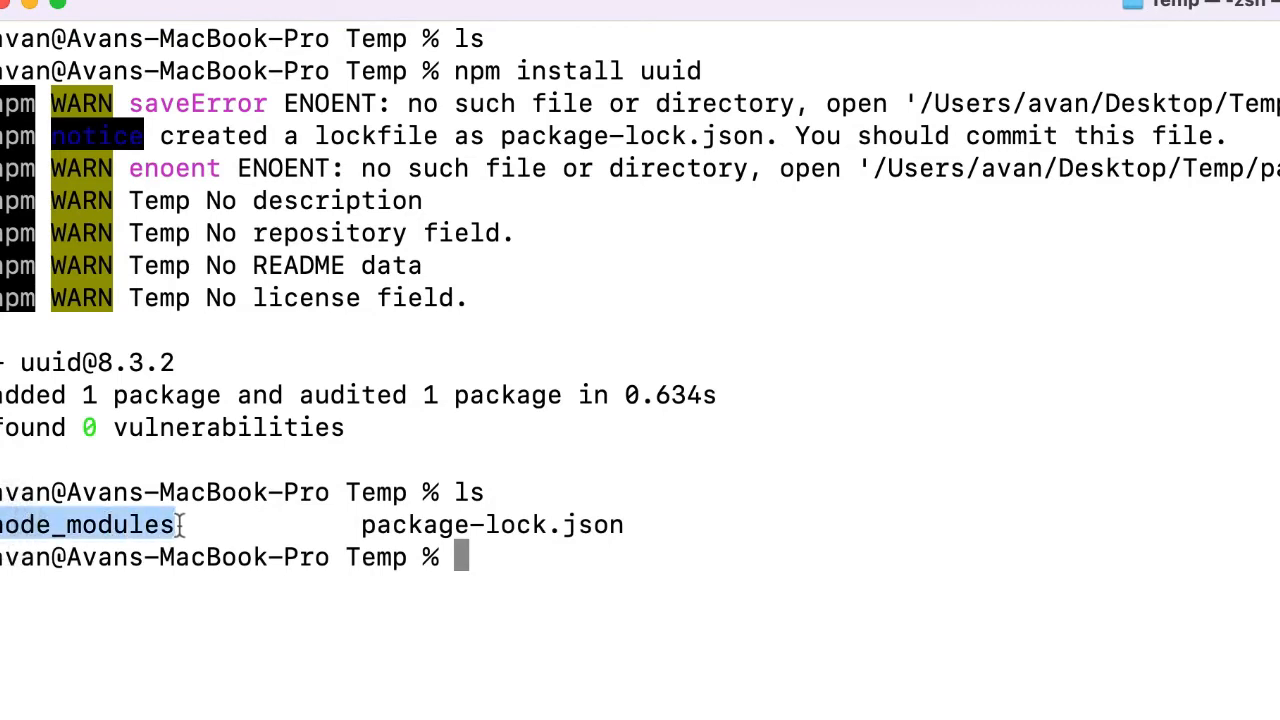
double_click(484, 524)
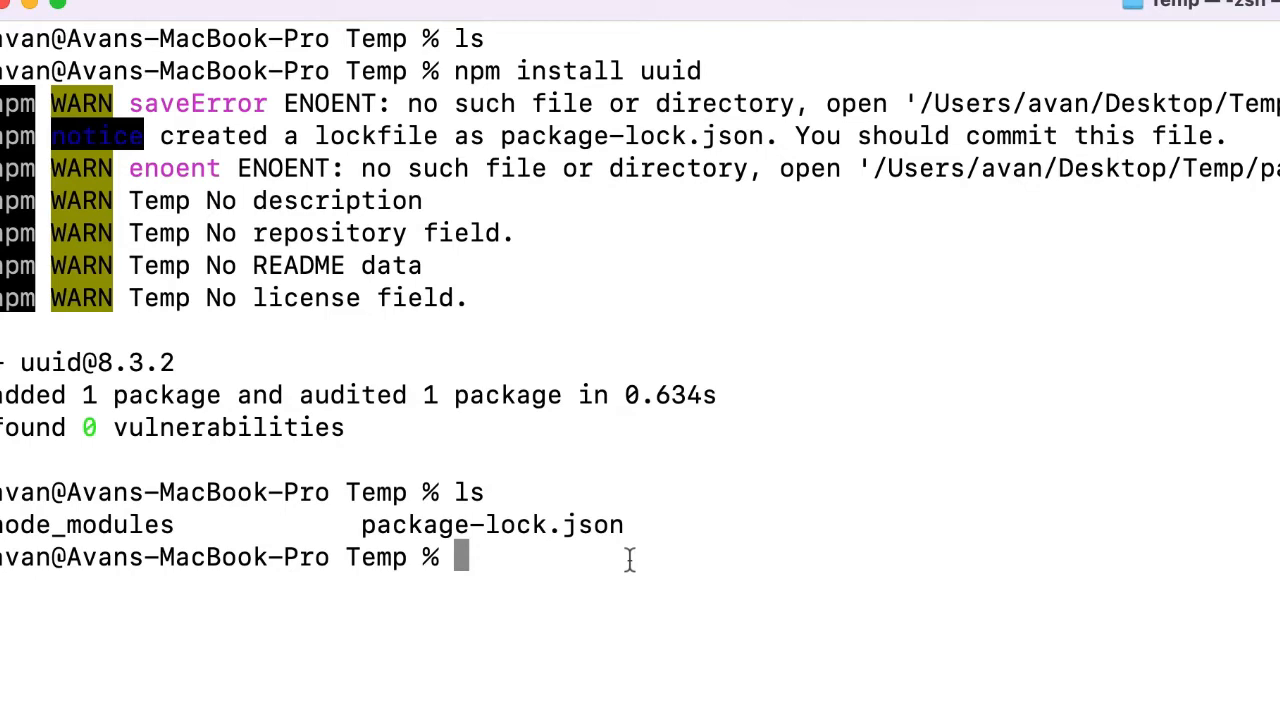
mouse_move(372, 530)
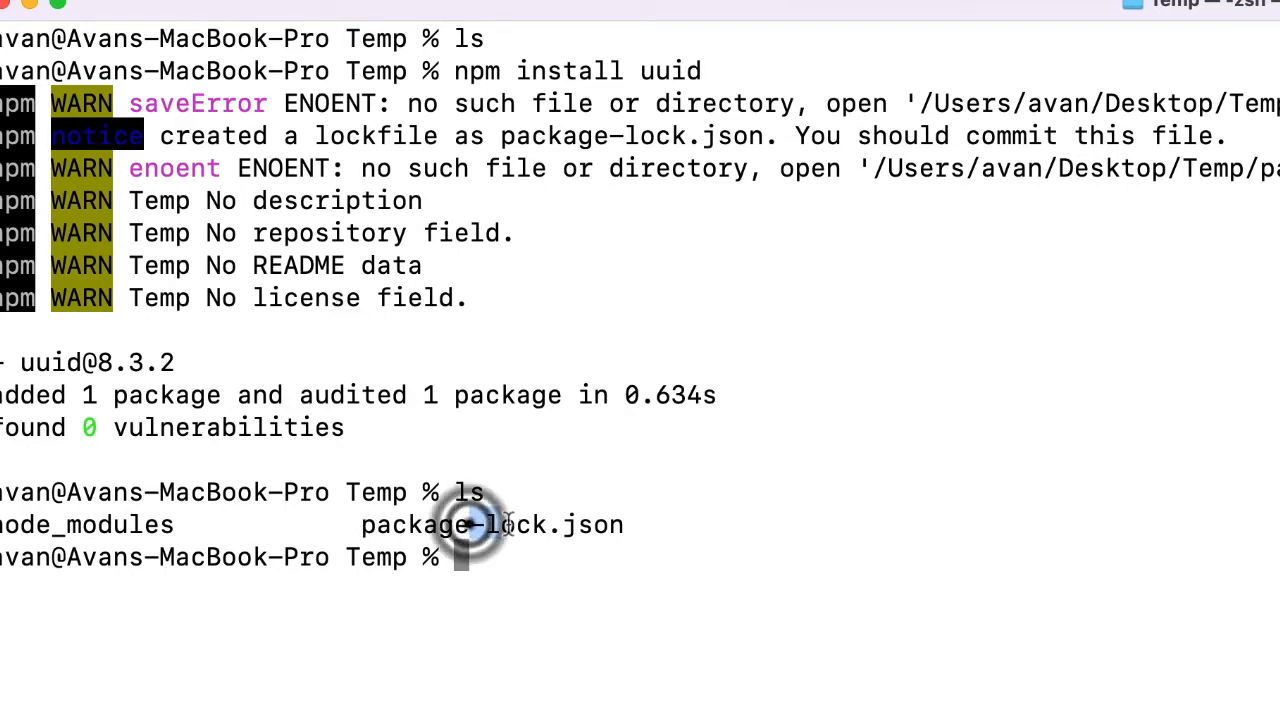
mouse_move(580, 562)
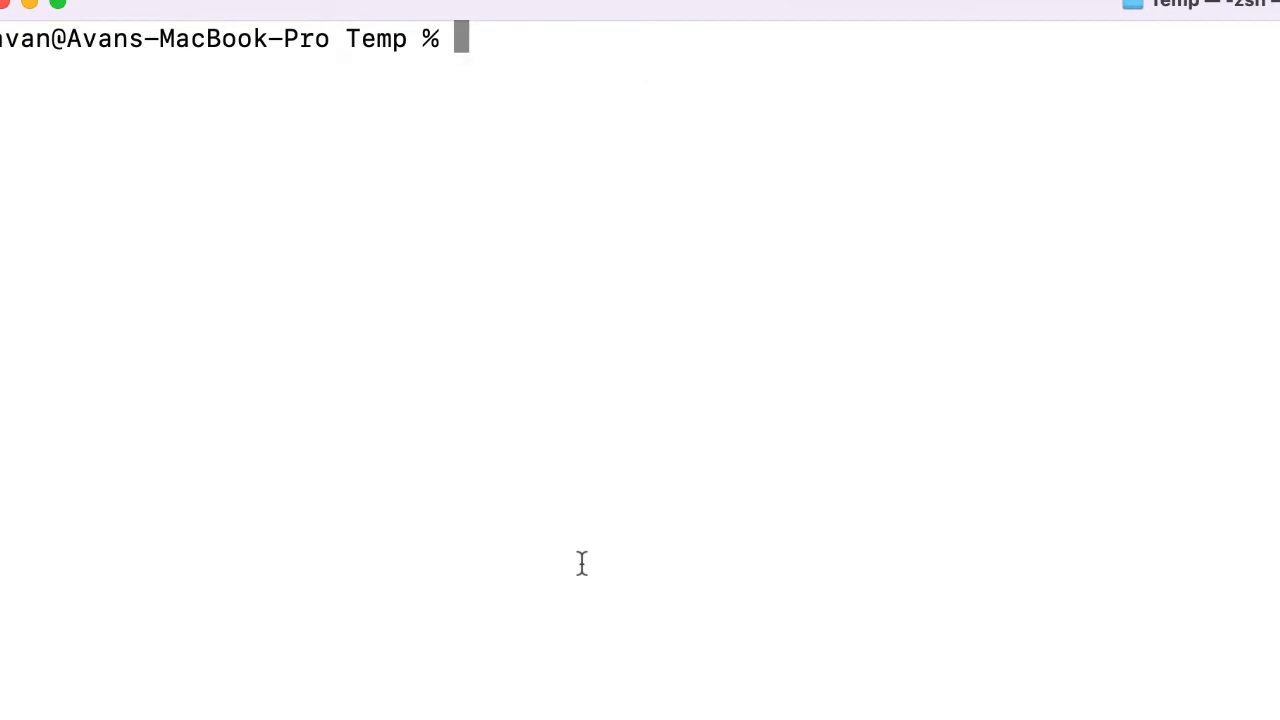
Discard a premature global install and delete node_modules and package-lock.json with rm -rf.
text(npm i)
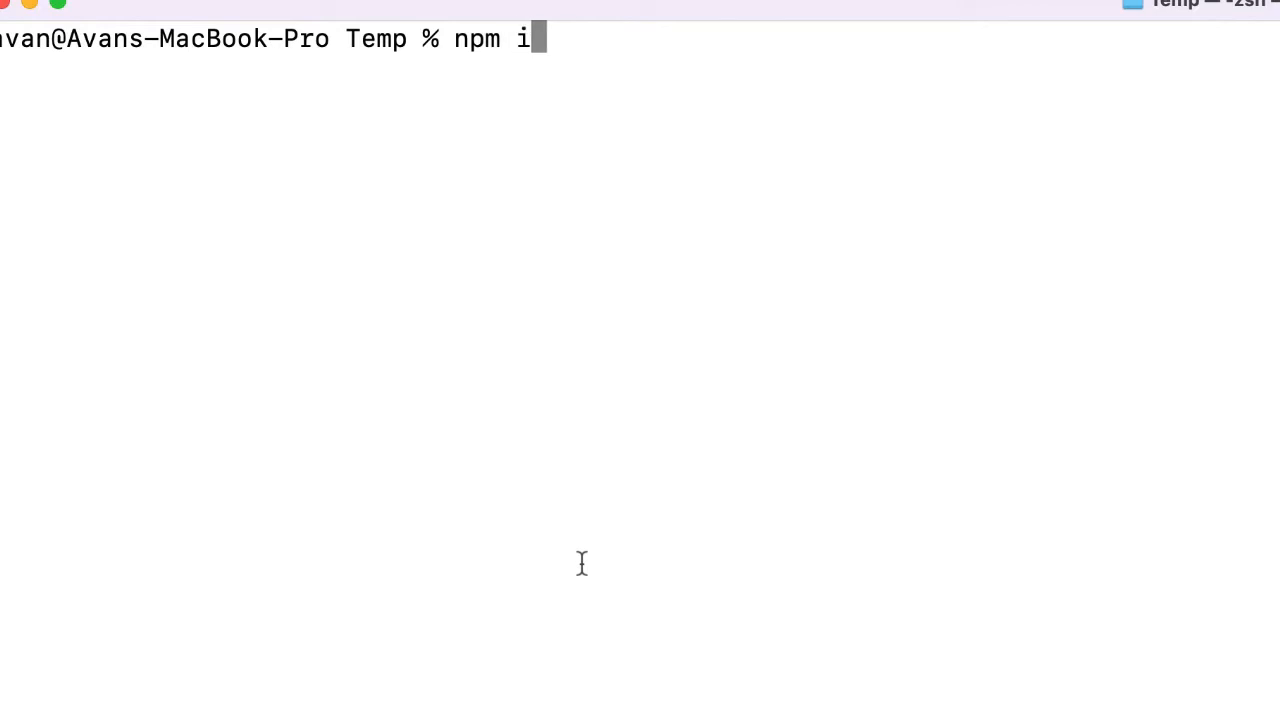
text(nstall -g)
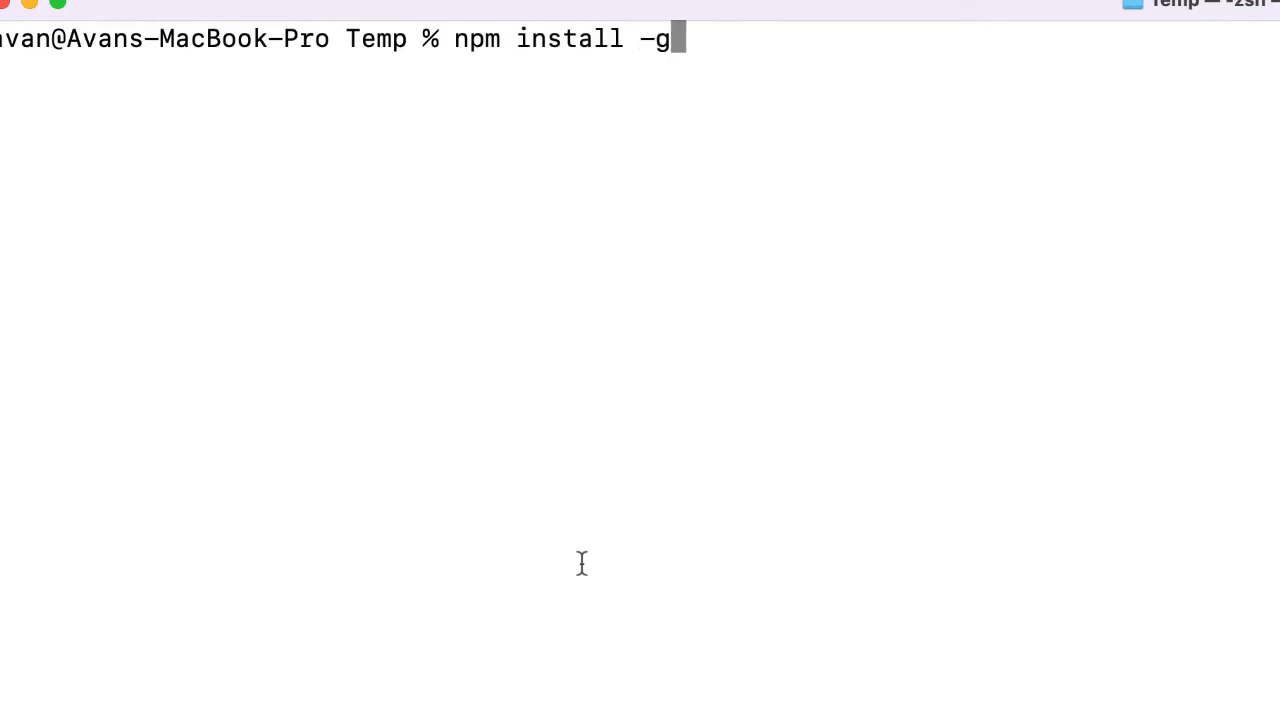
text(uui)
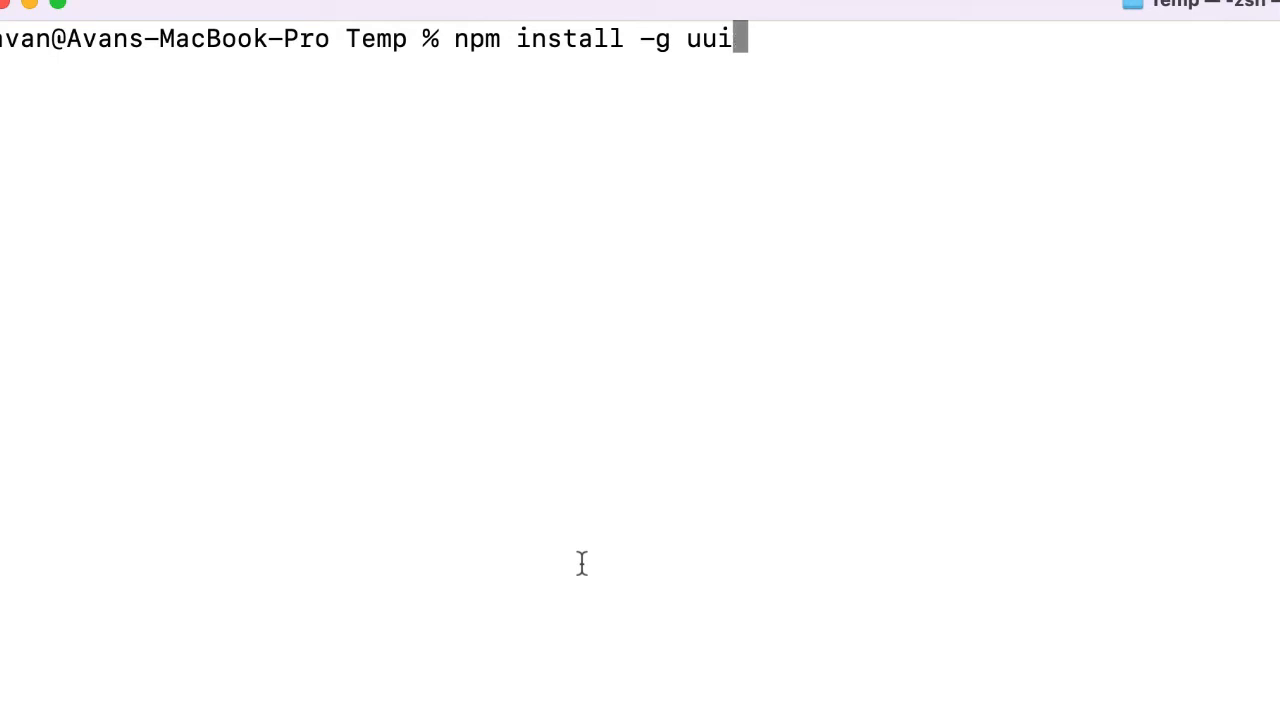
key(ctrl+u)
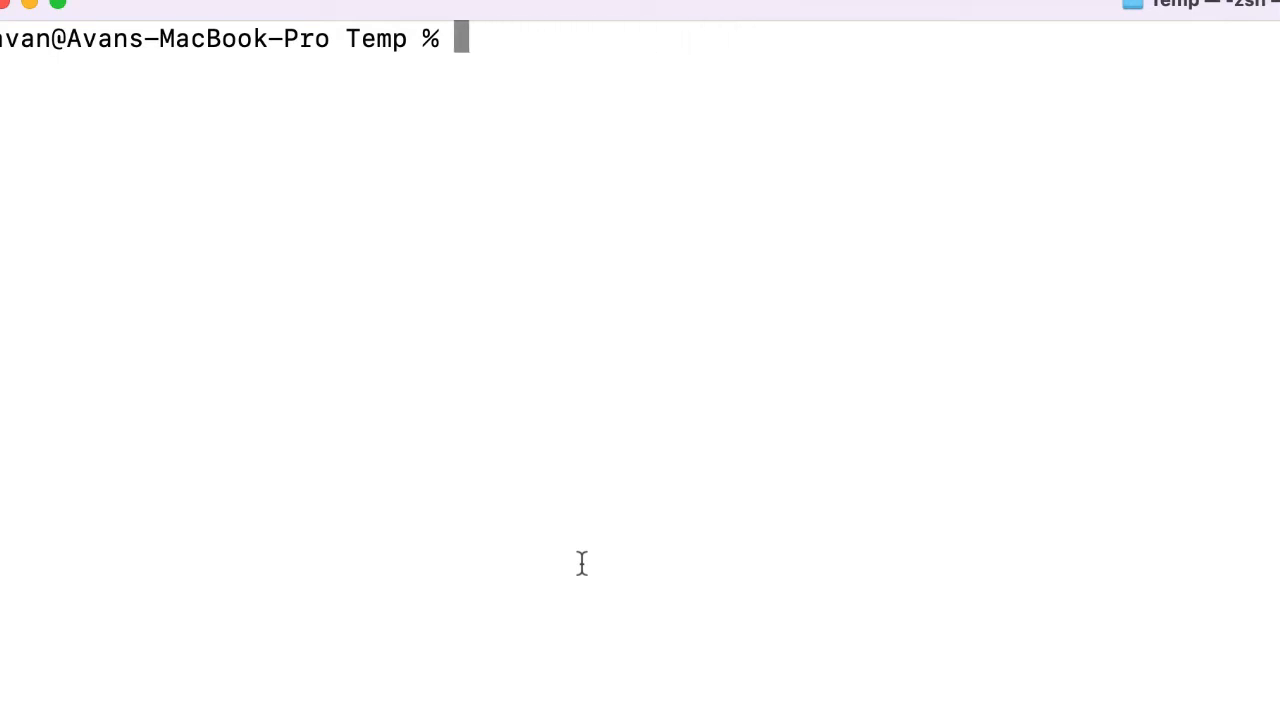
text(ls)
text(rm -r)
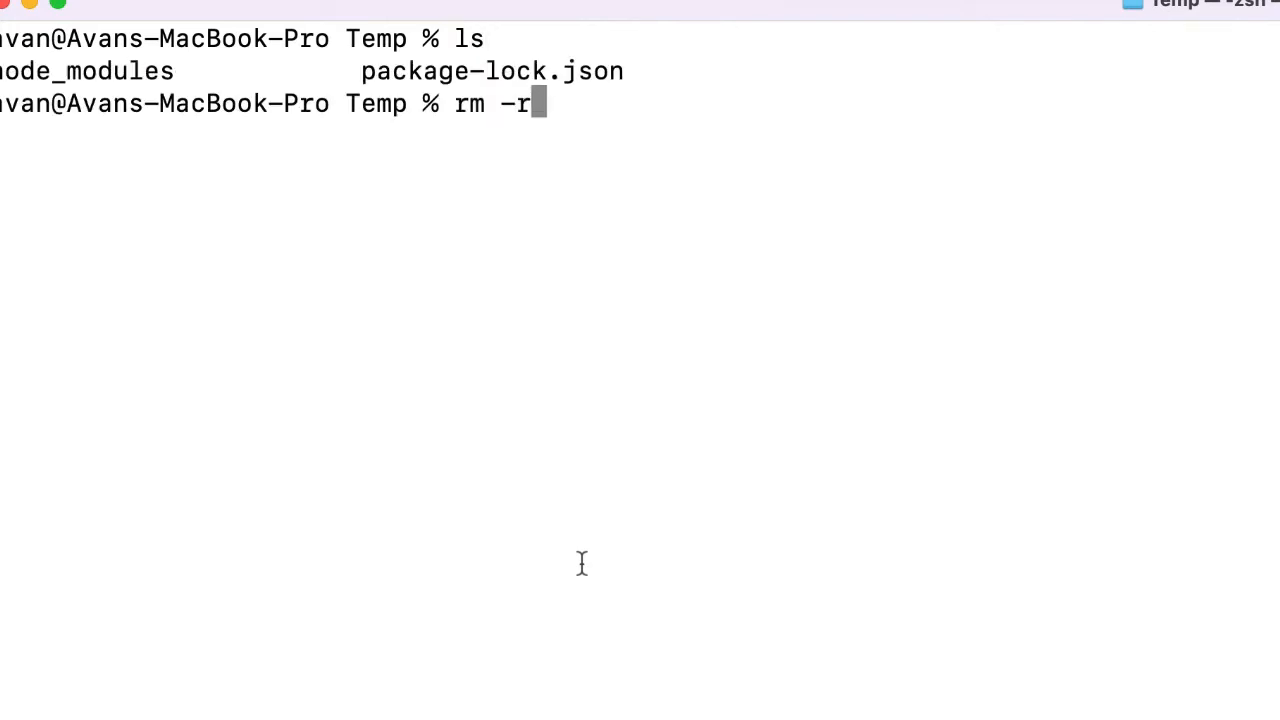
text(f)
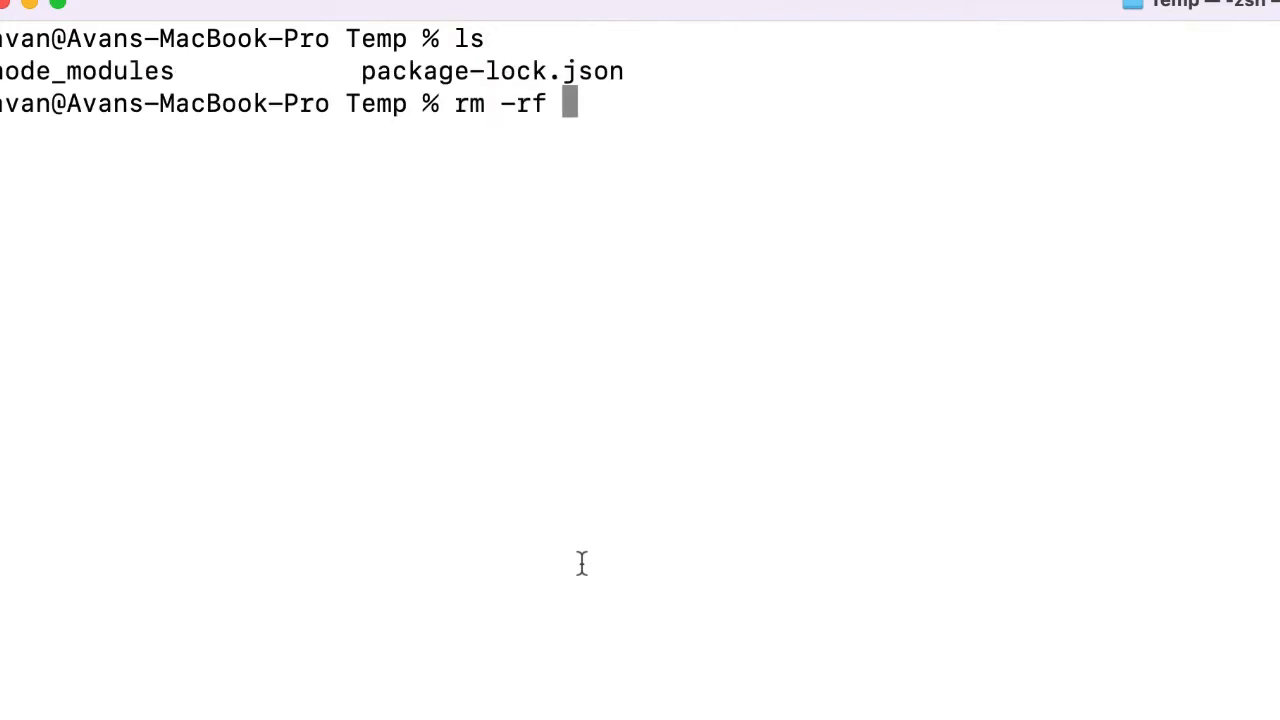
text(node_modules/)
text(rm pa)
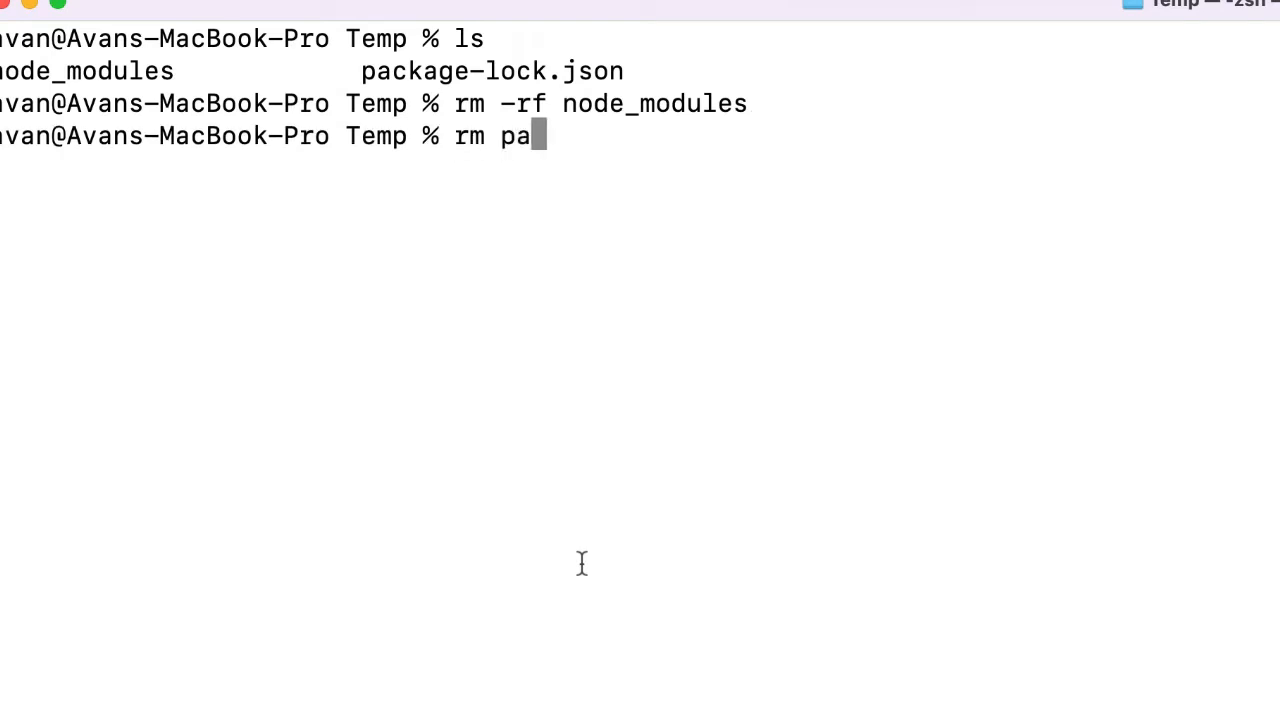
key(Return)
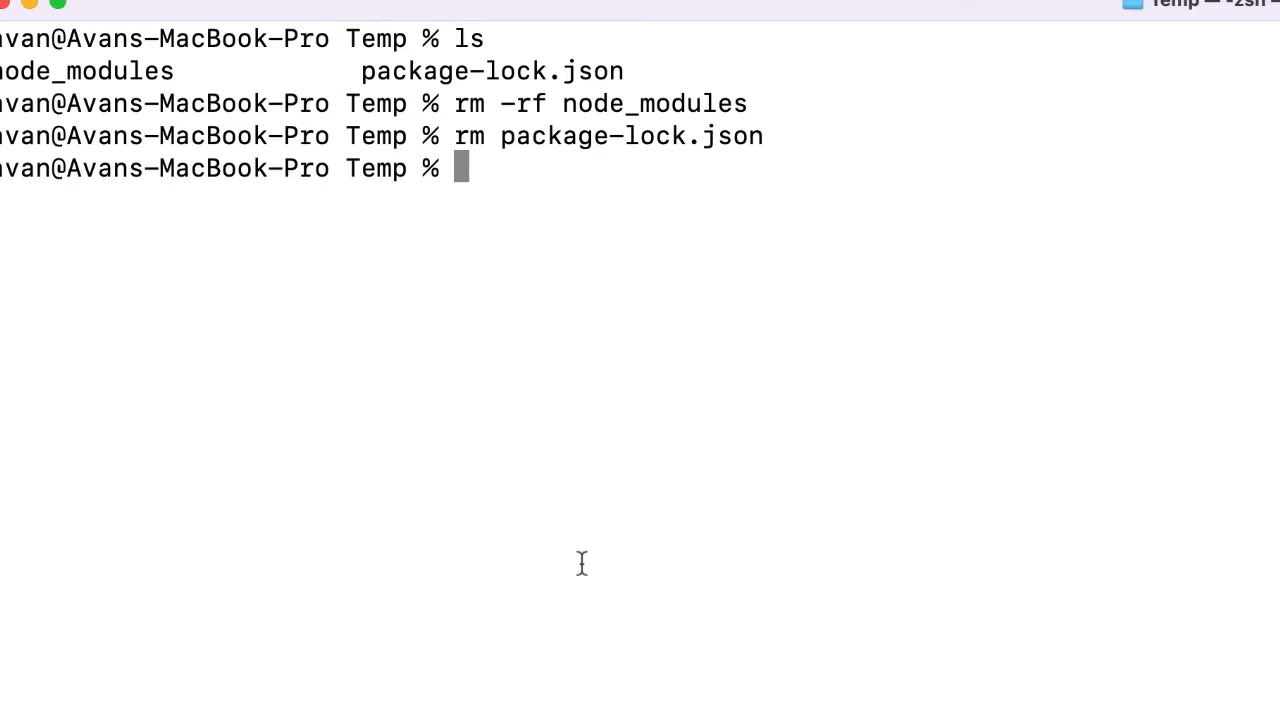
Install uuid globally with npm install -g, rerunning under sudo after the permission error, then clear.
text(npm i)
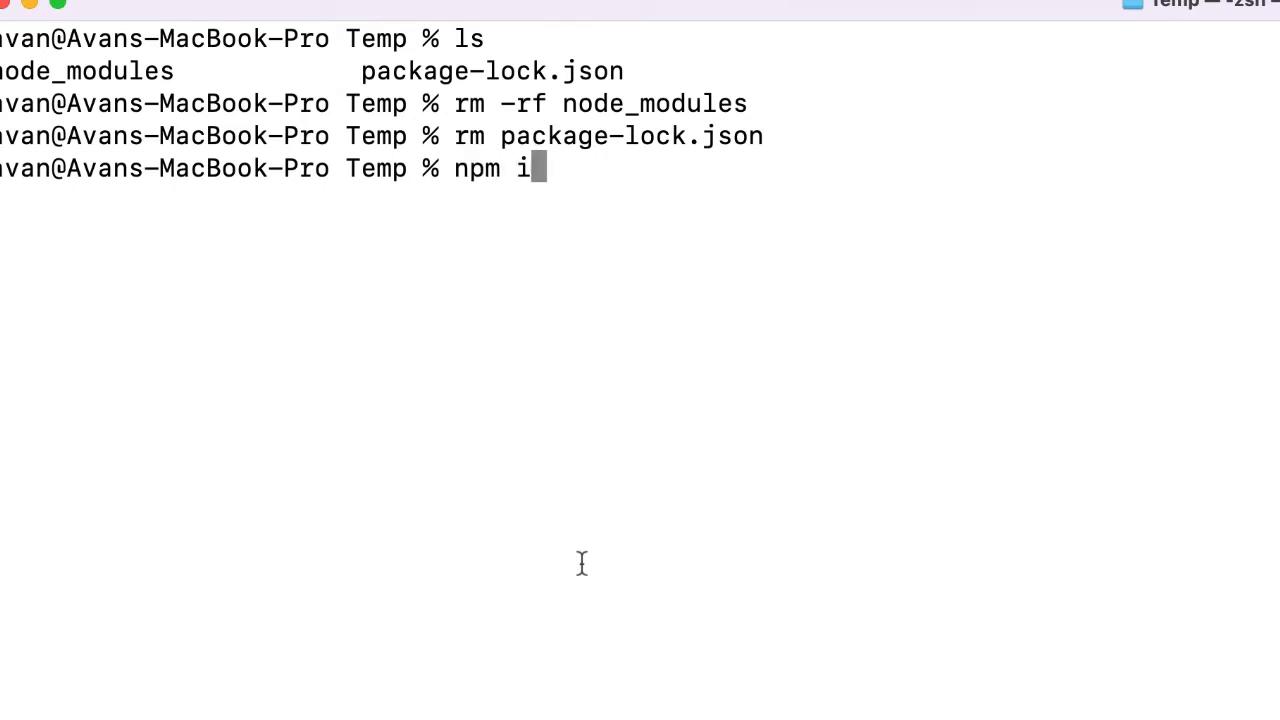
text(nstall -g)
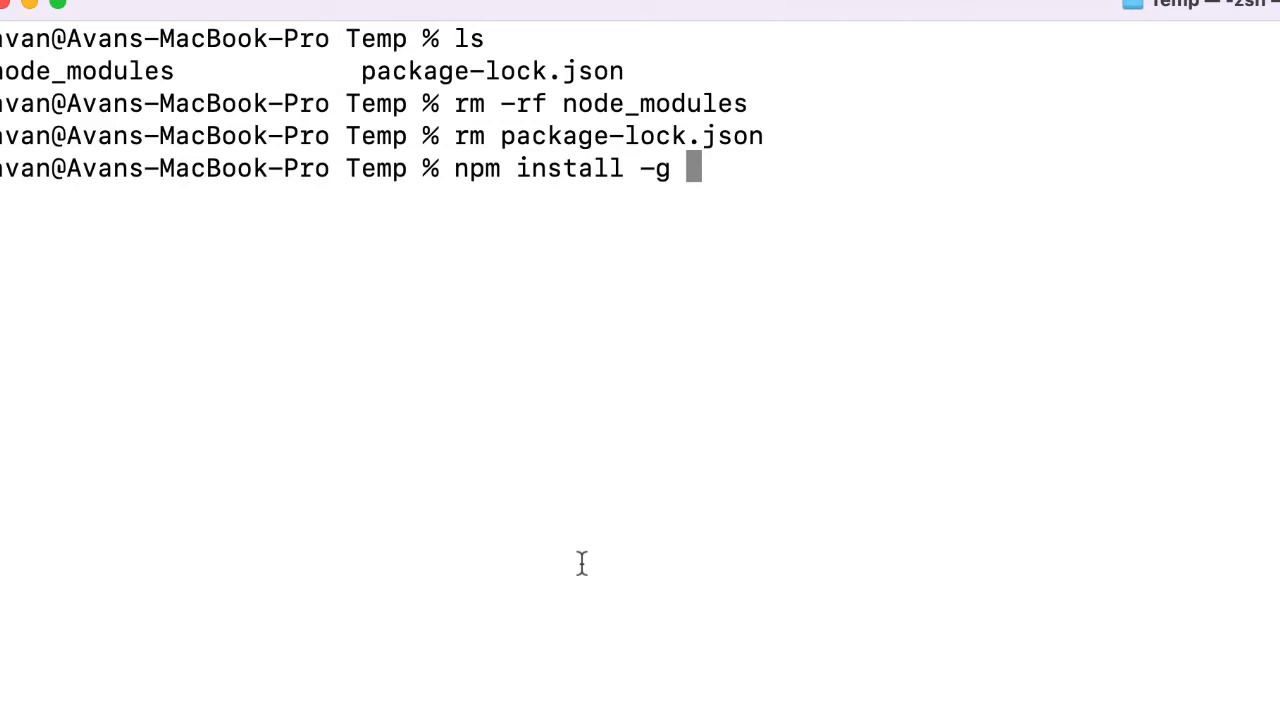
text(uuid)
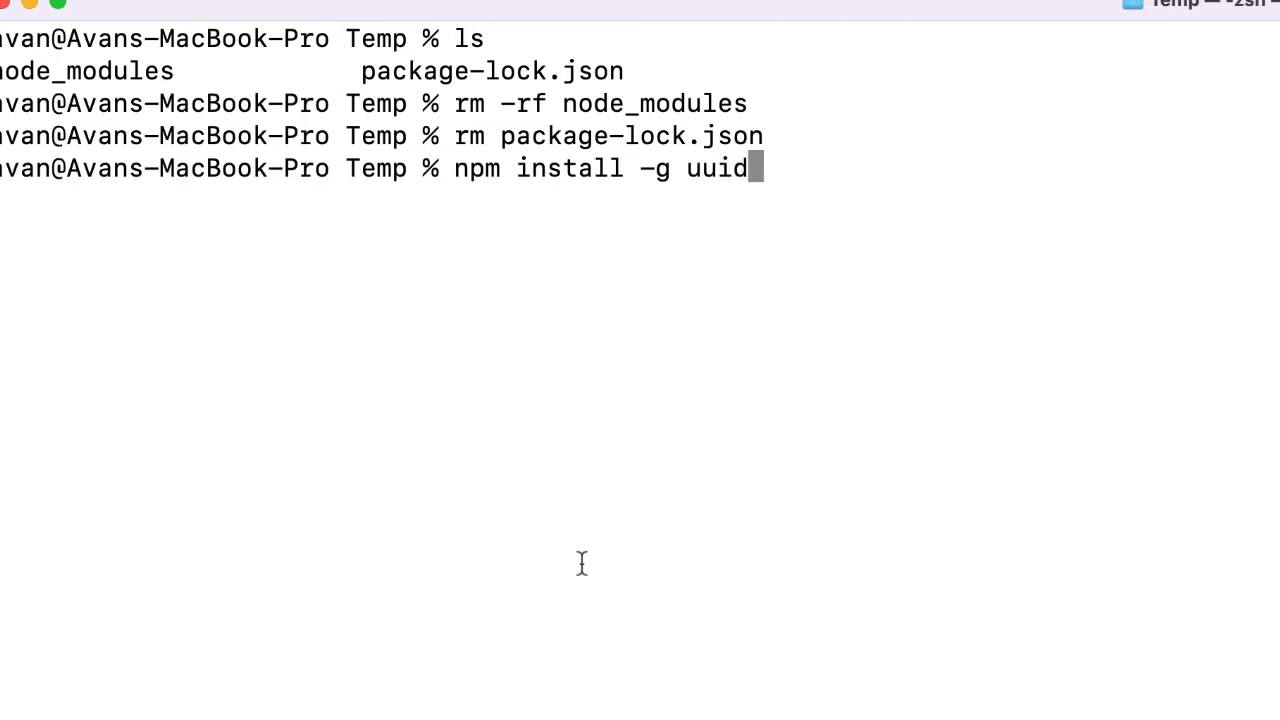
key(Return)
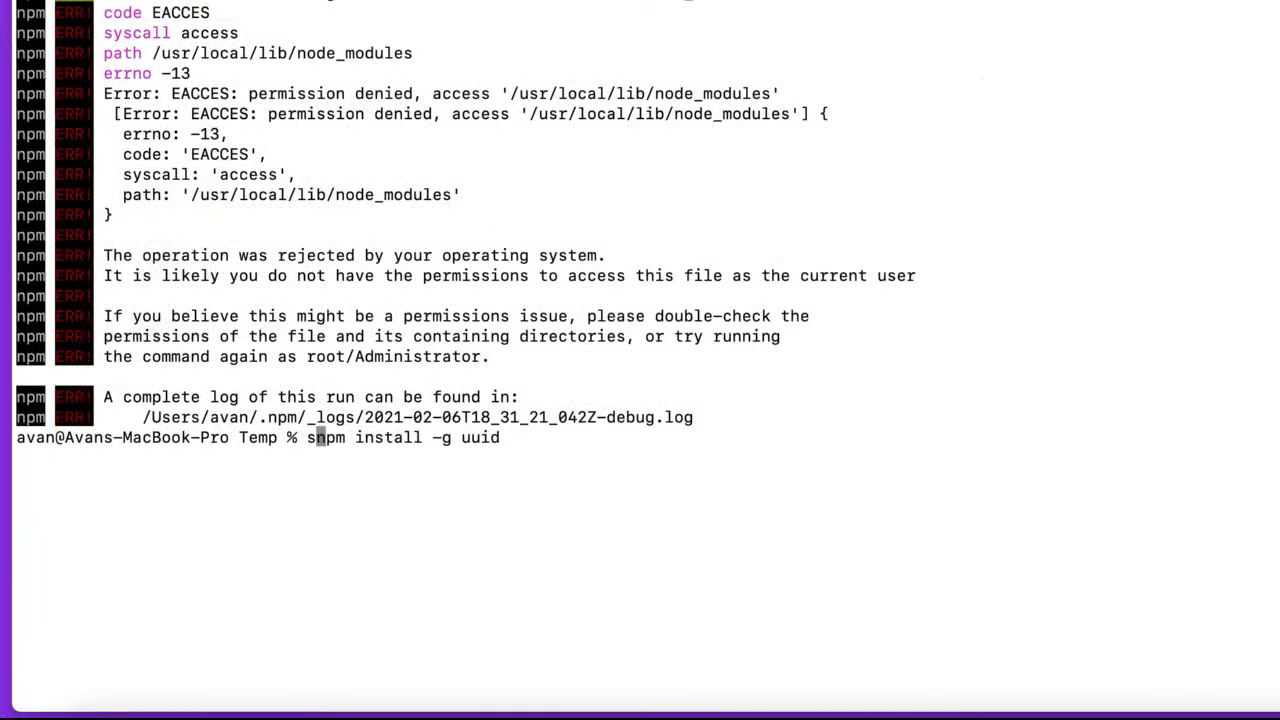
text(udo )
key(Return)
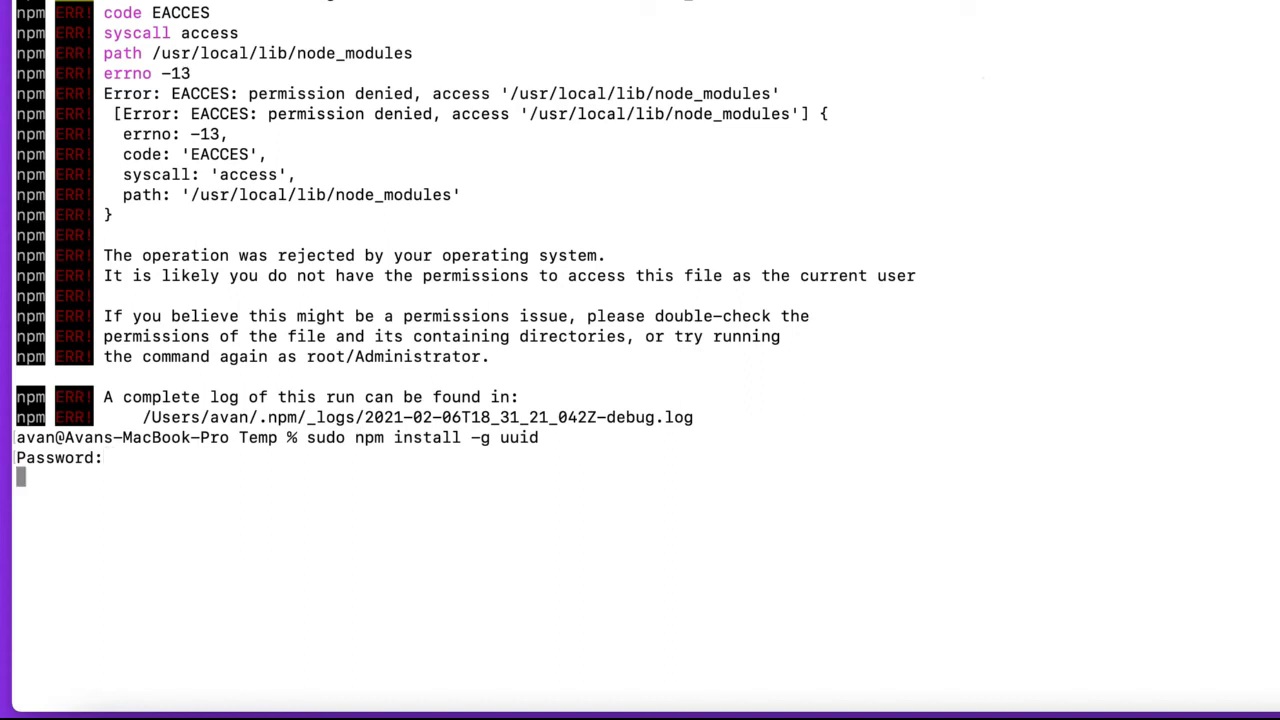
text(ls)
text(c)
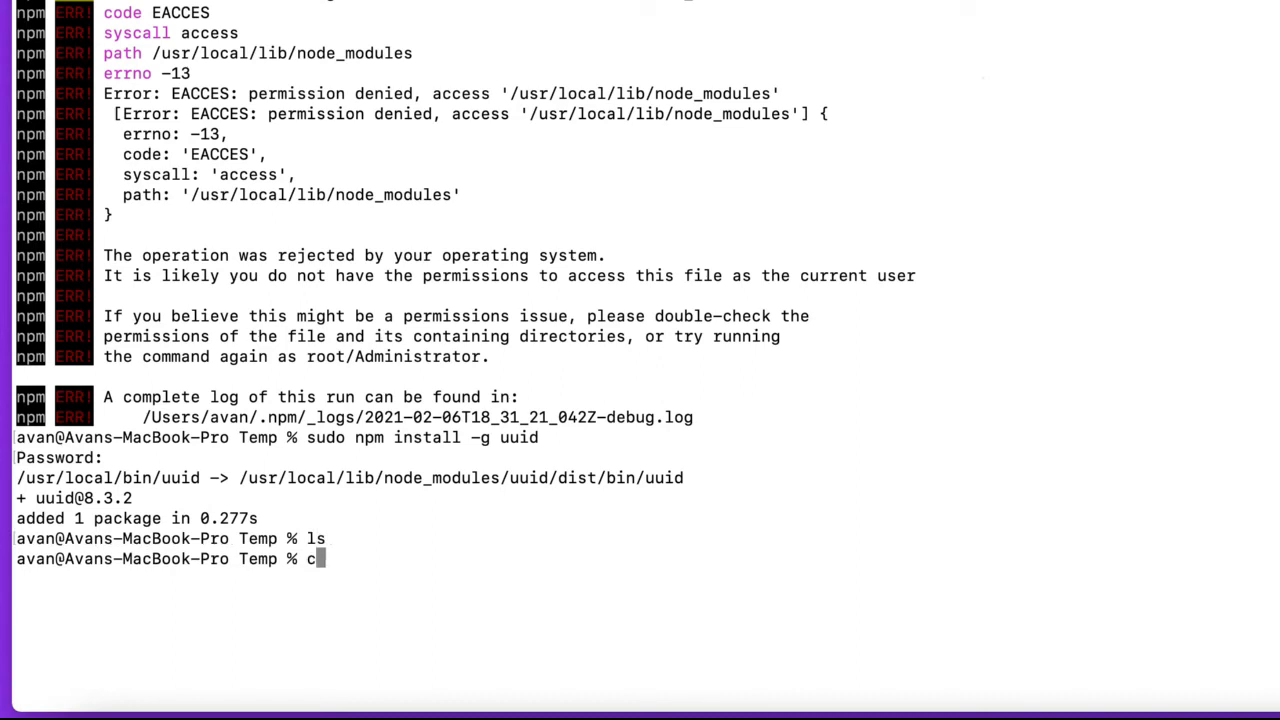
key(Return)
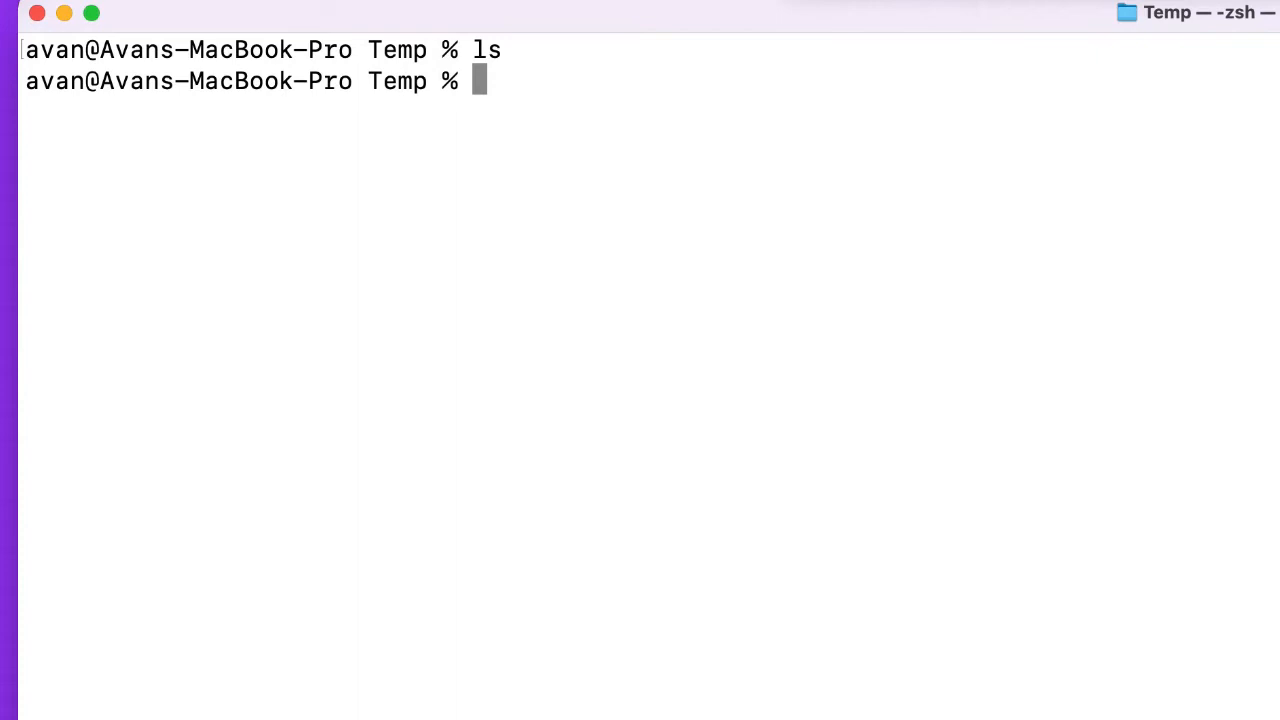
Run uuid --version to see its usage text, then uuid v4 to generate random version-4 UUIDs.
text(uuid)
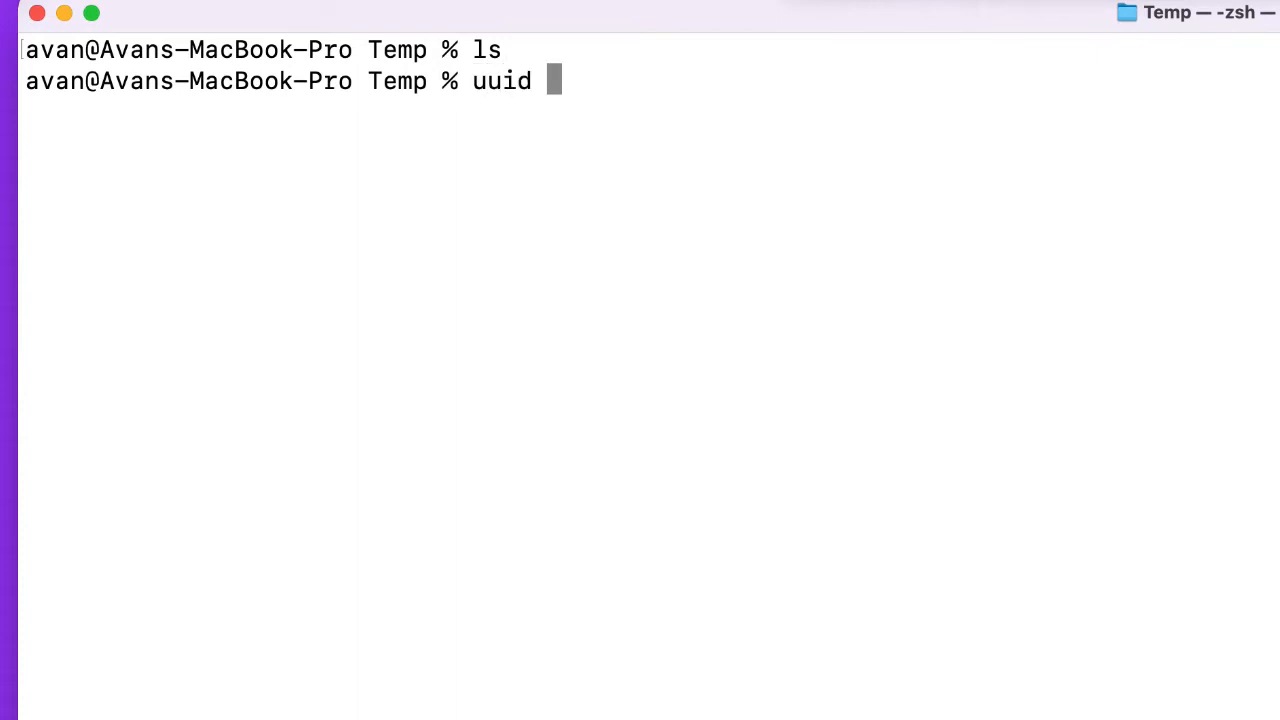
text(--version)
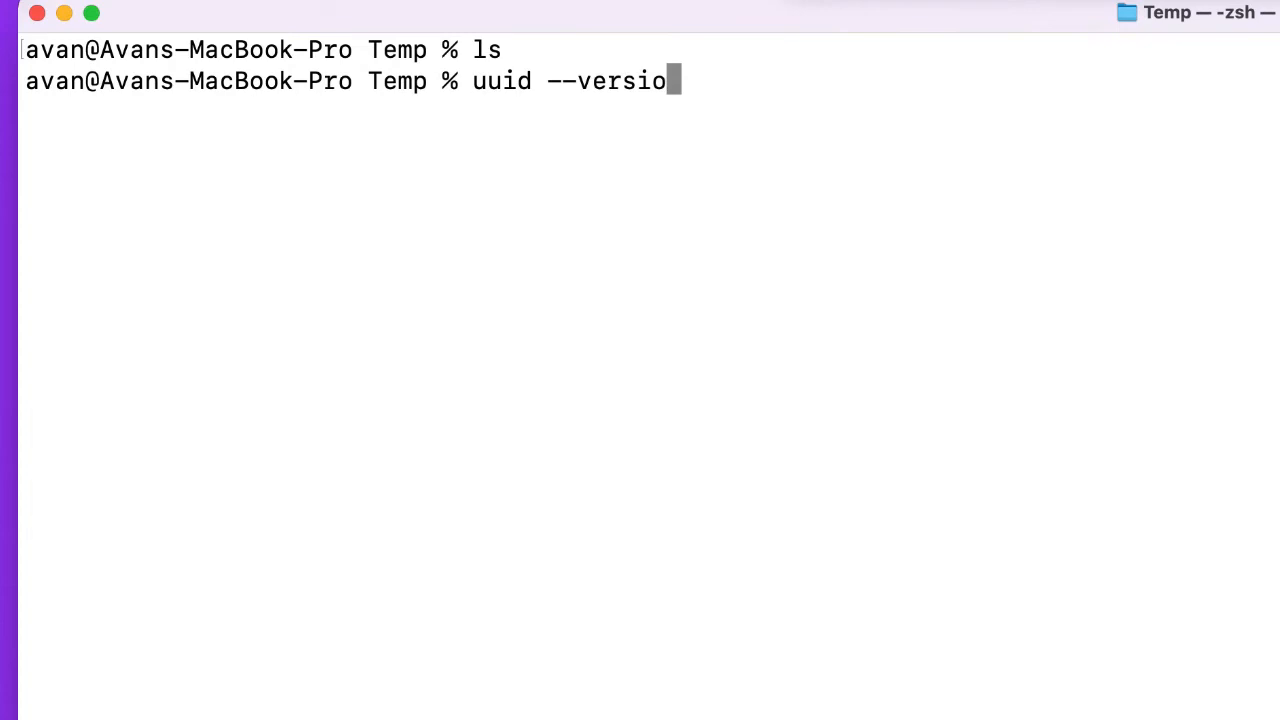
key(Return)
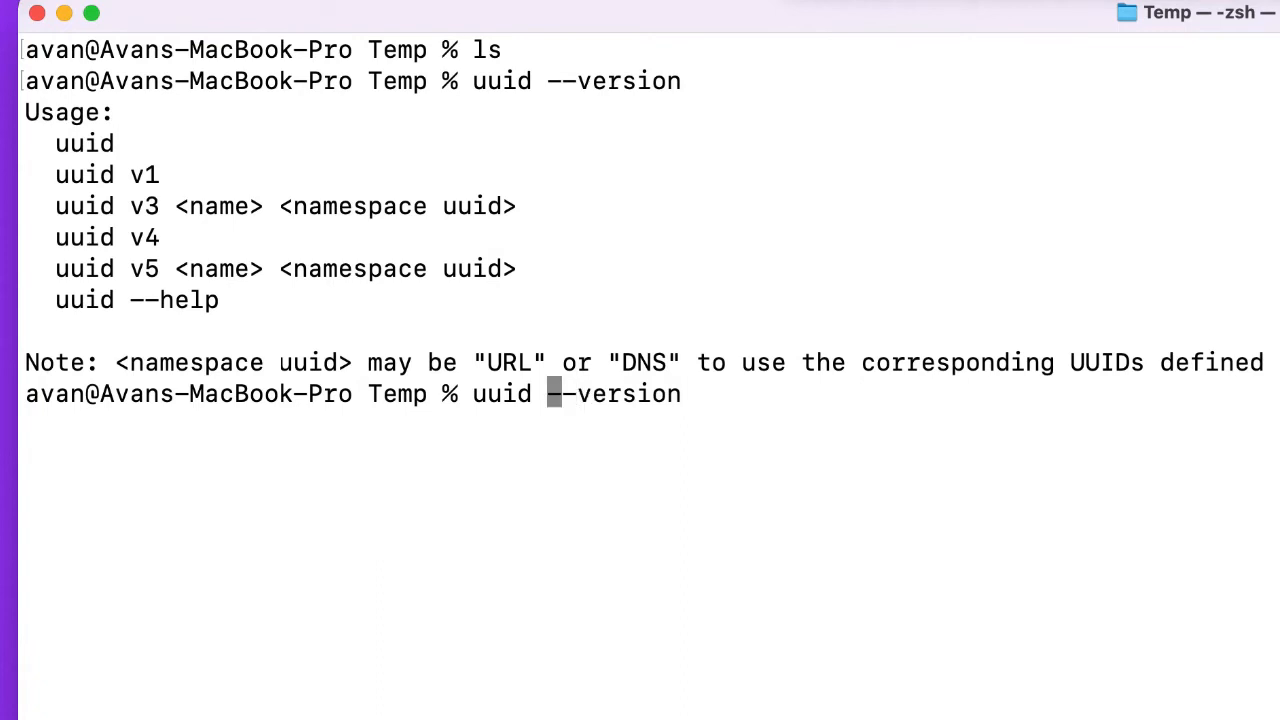
key(Left)
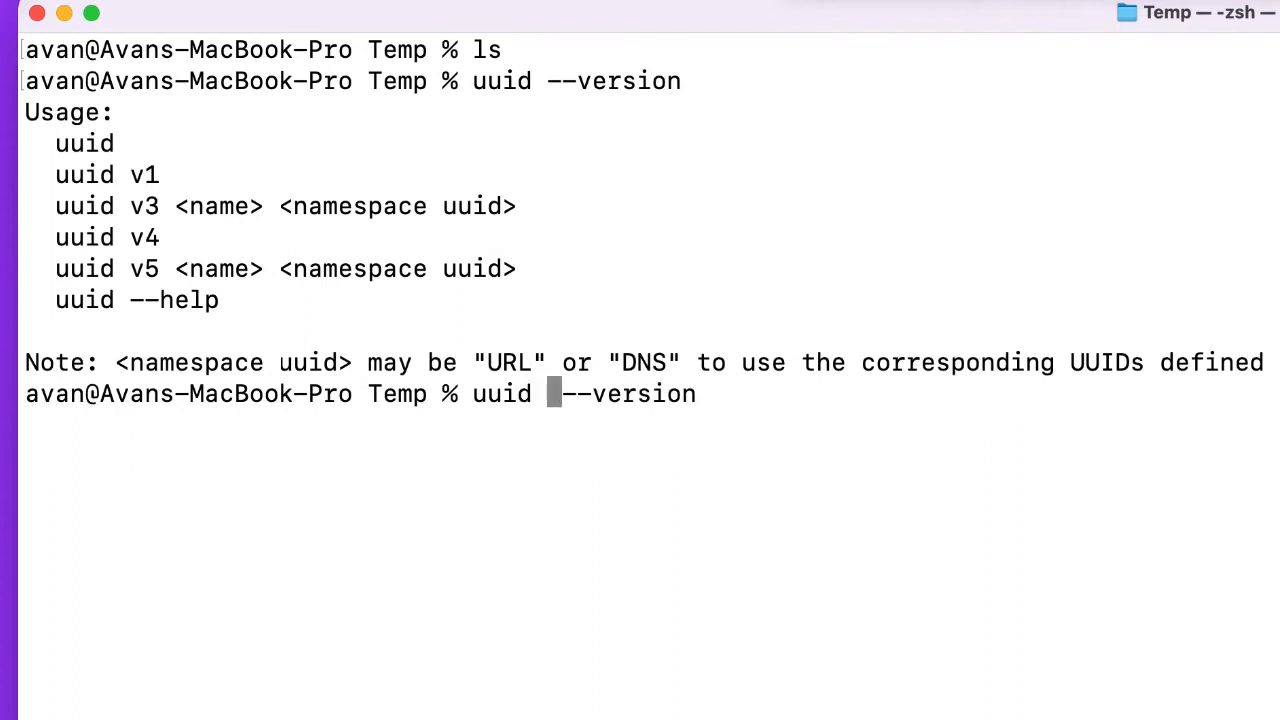
text(v)
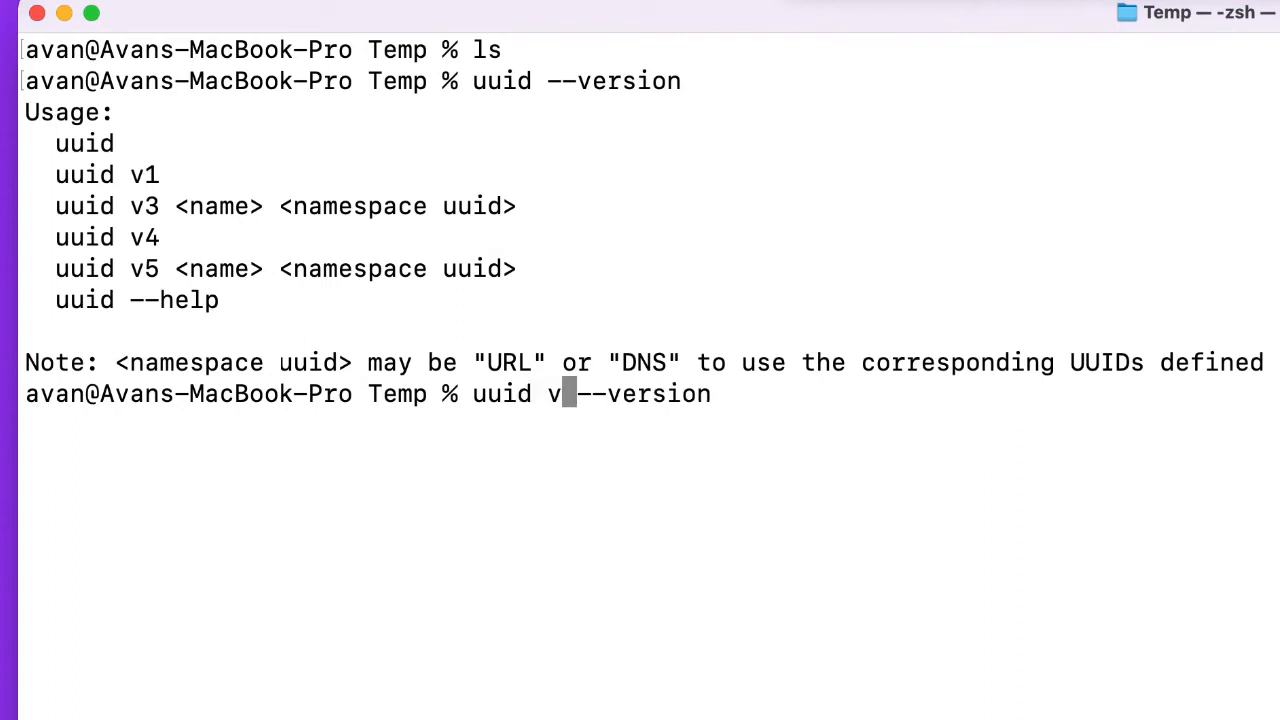
text(4)
key(Return)
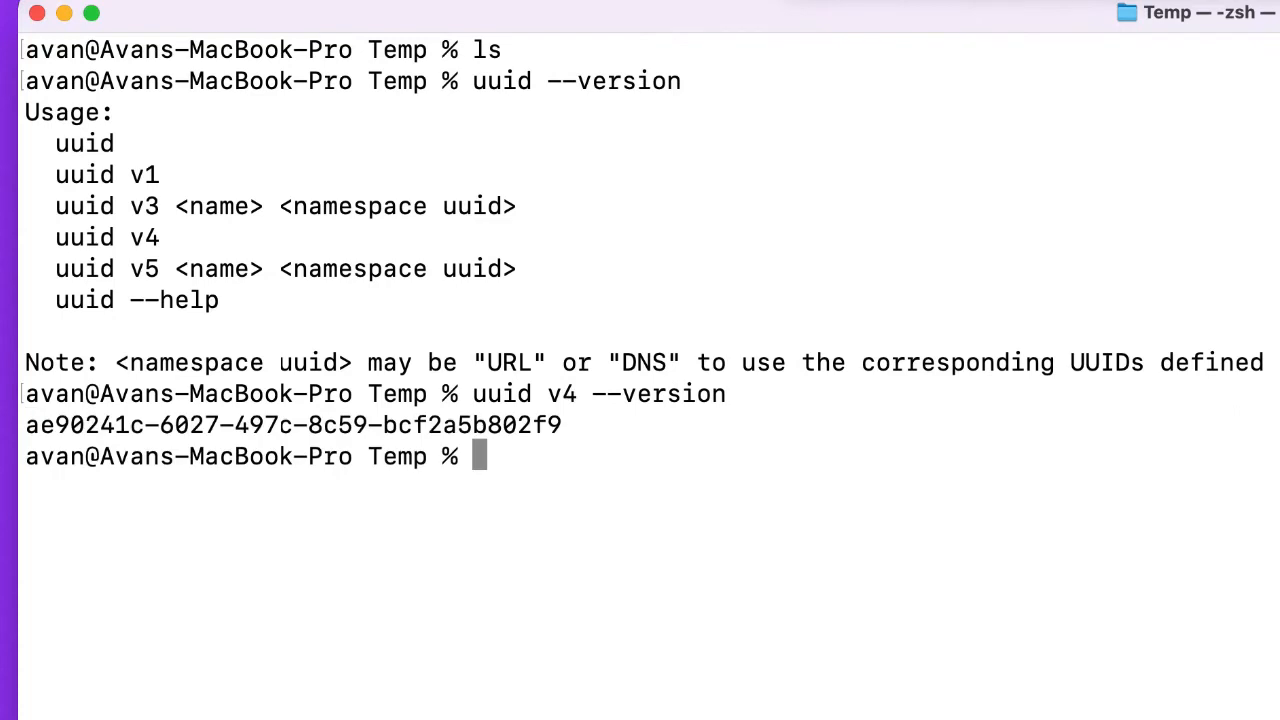
text(clear)
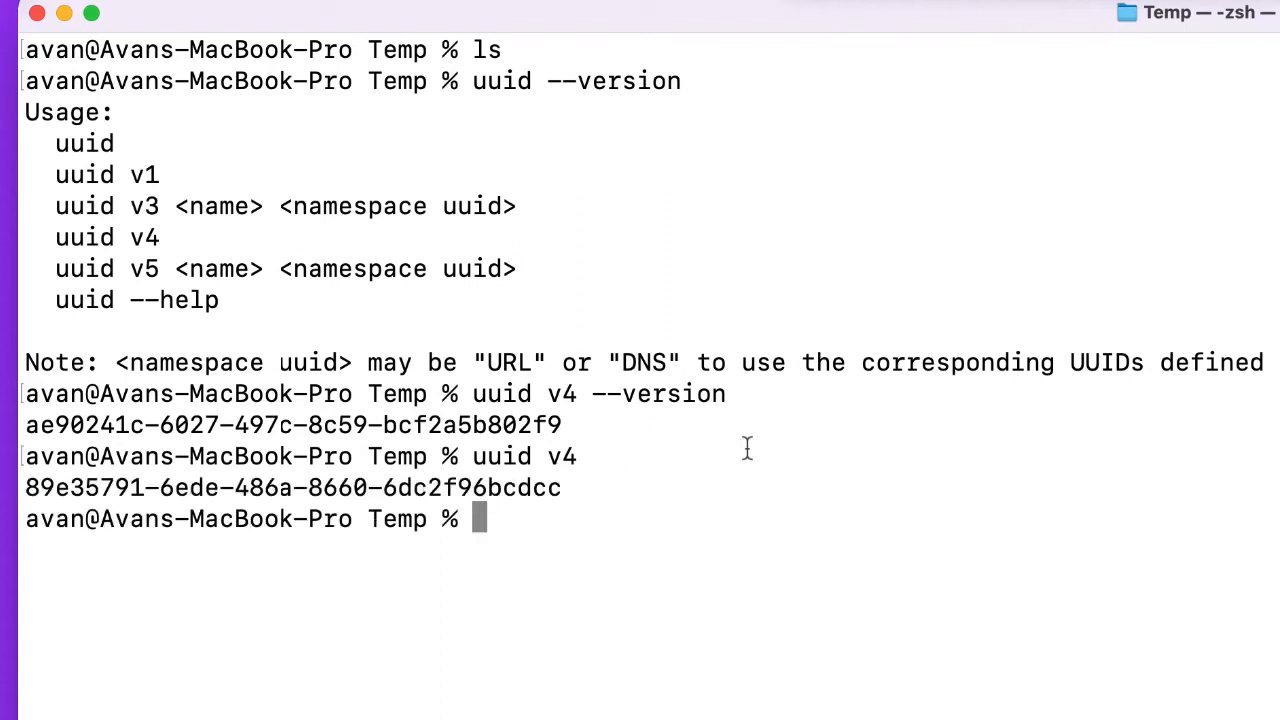
mouse_move(584, 480)
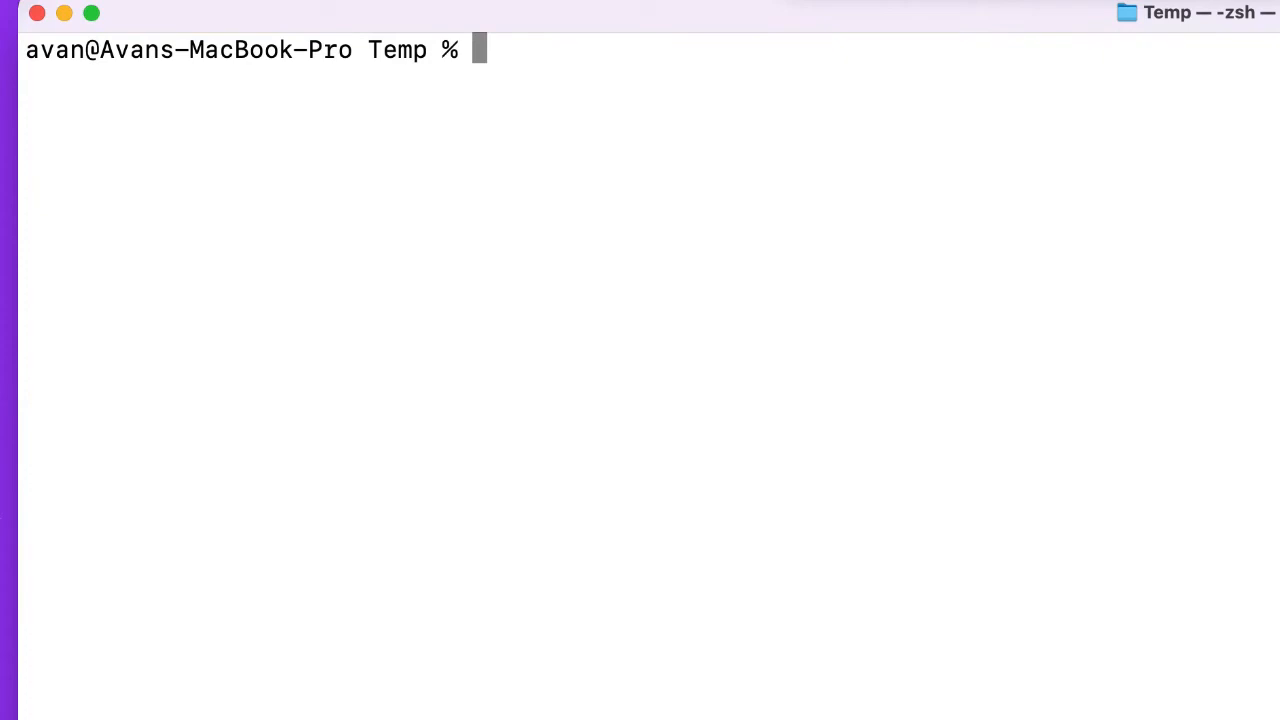
mouse_move(48, 652)
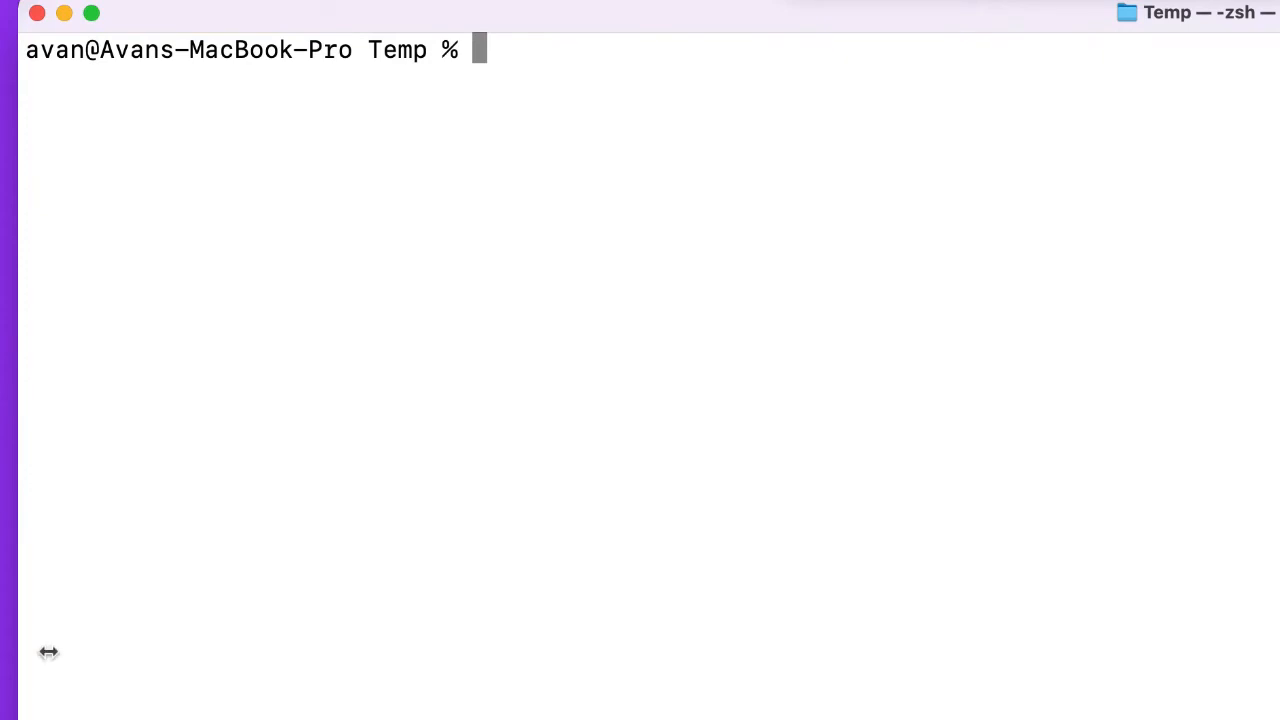
mouse_move(664, 528)
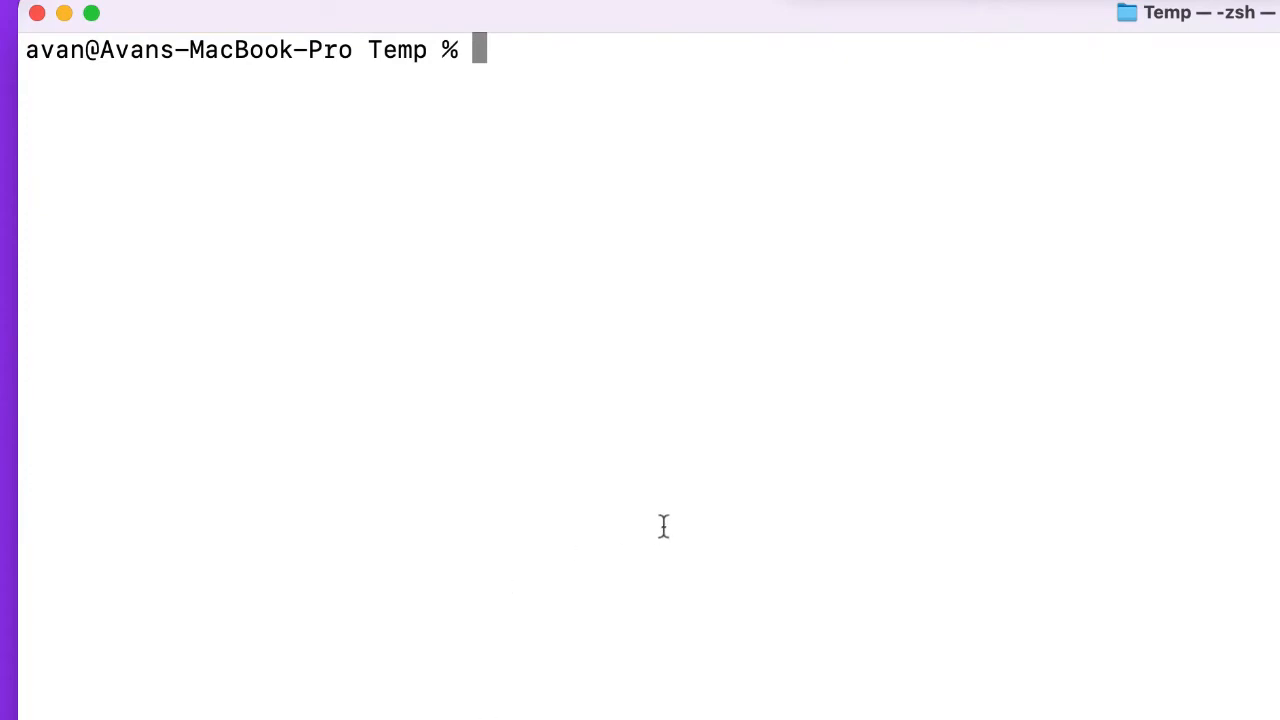
mouse_move(668, 512)
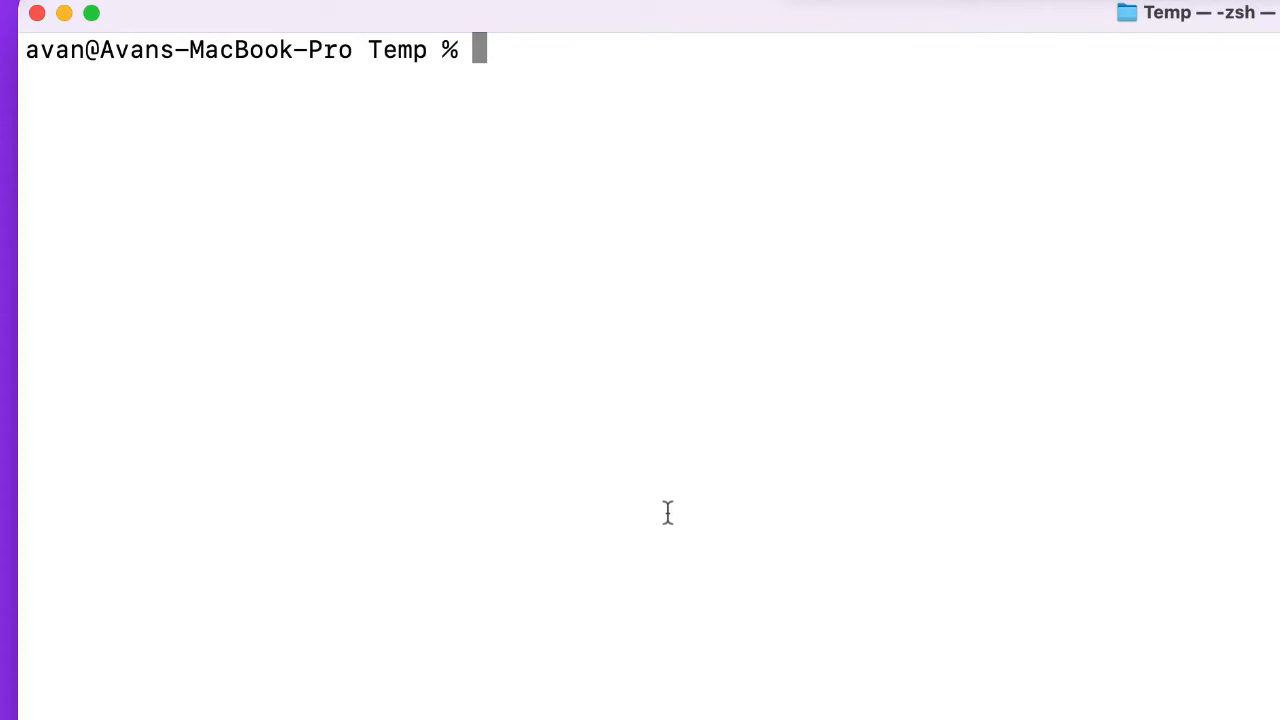
mouse_move(654, 486)
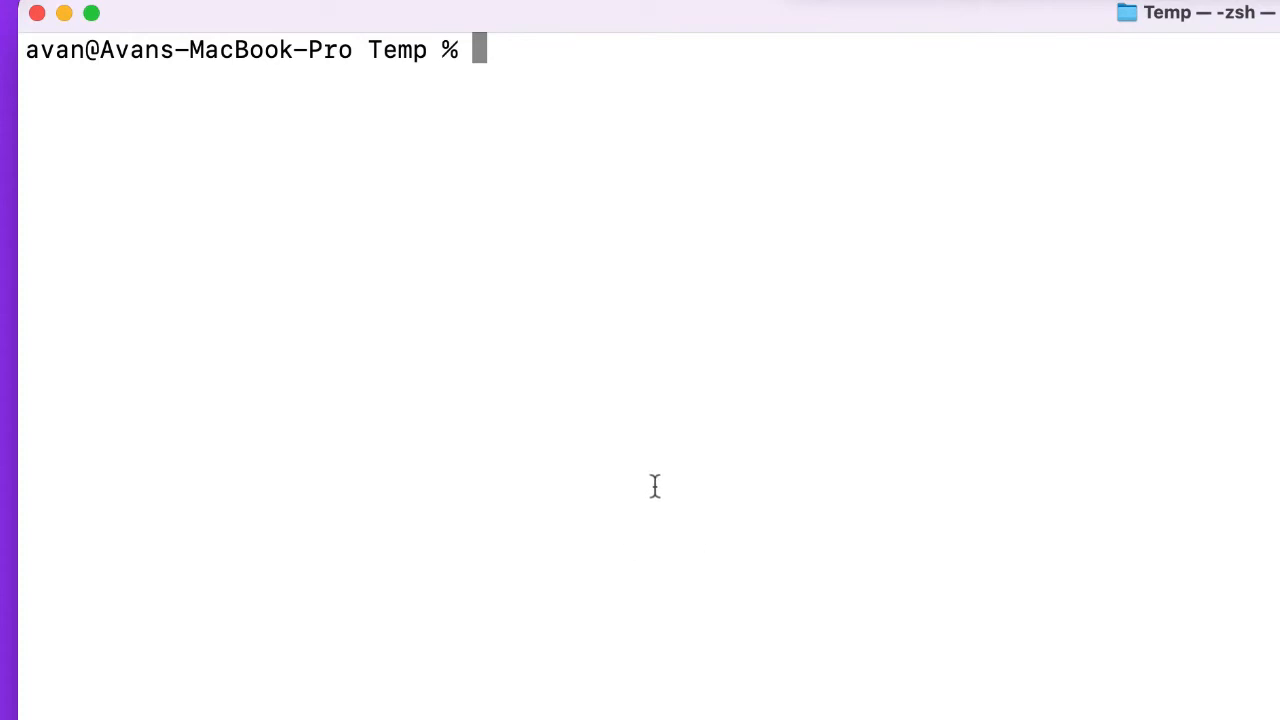
click(588, 344)
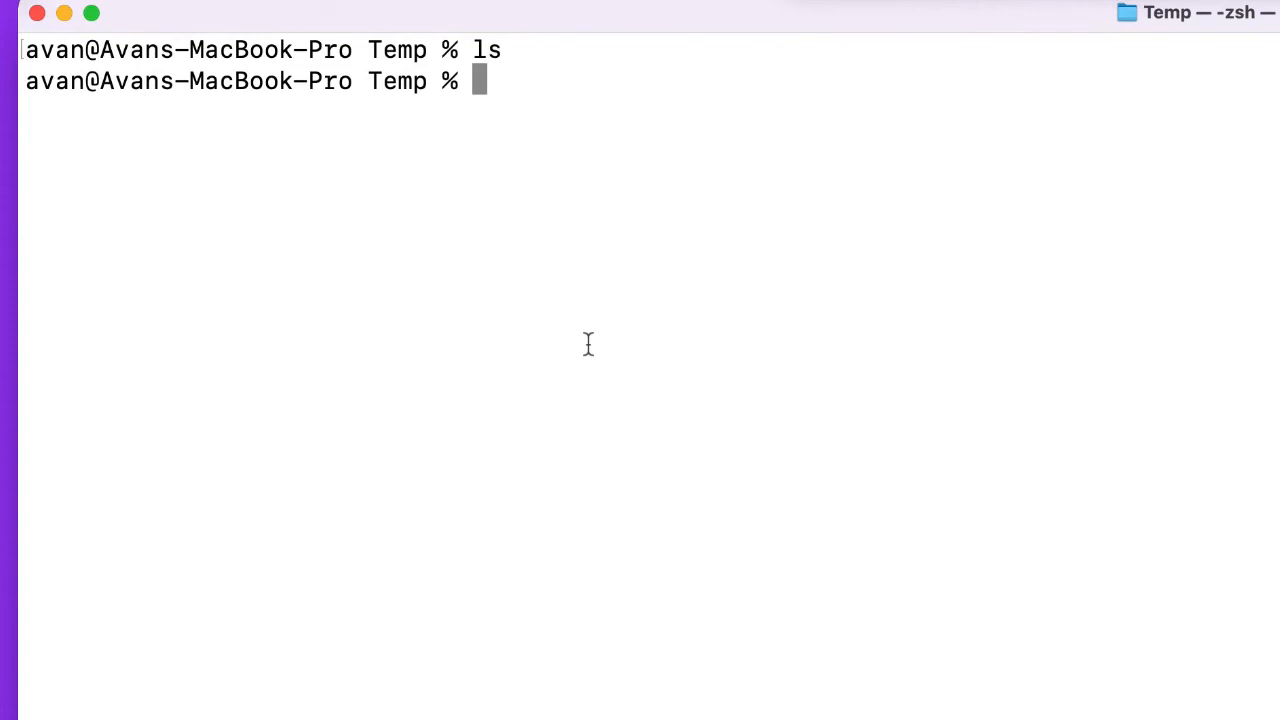
text(ls -la)
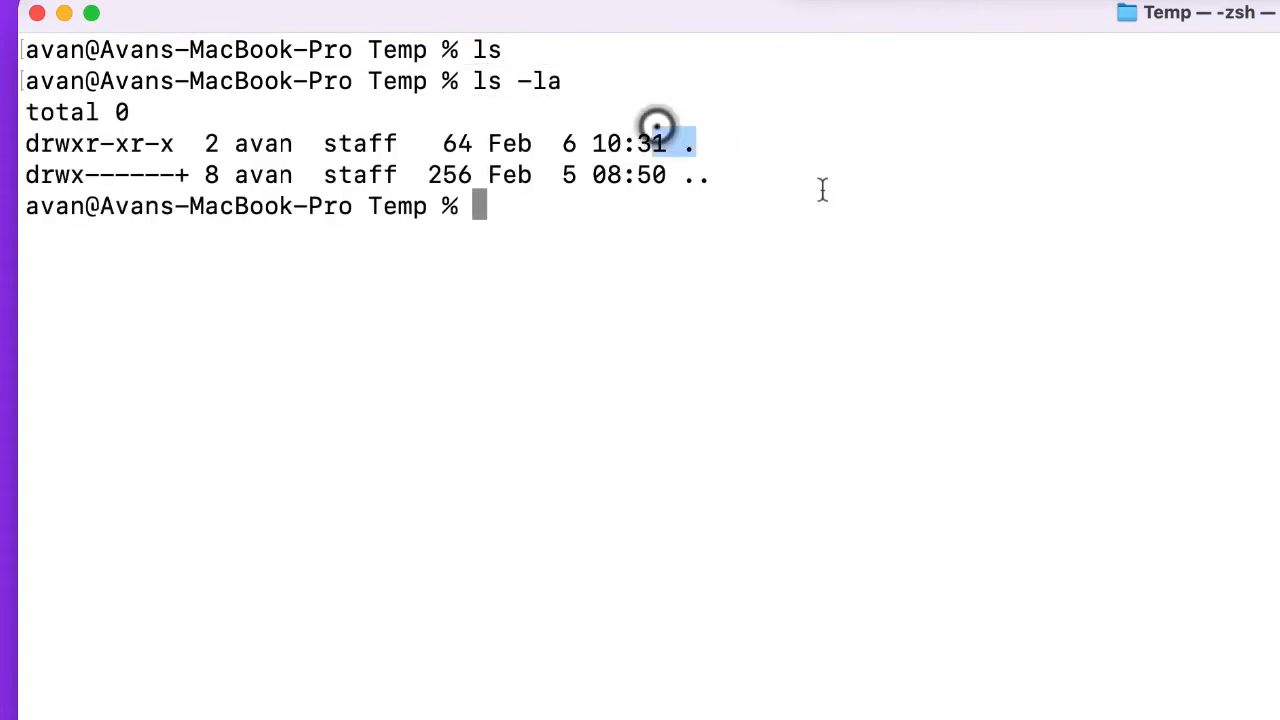
text(clea)
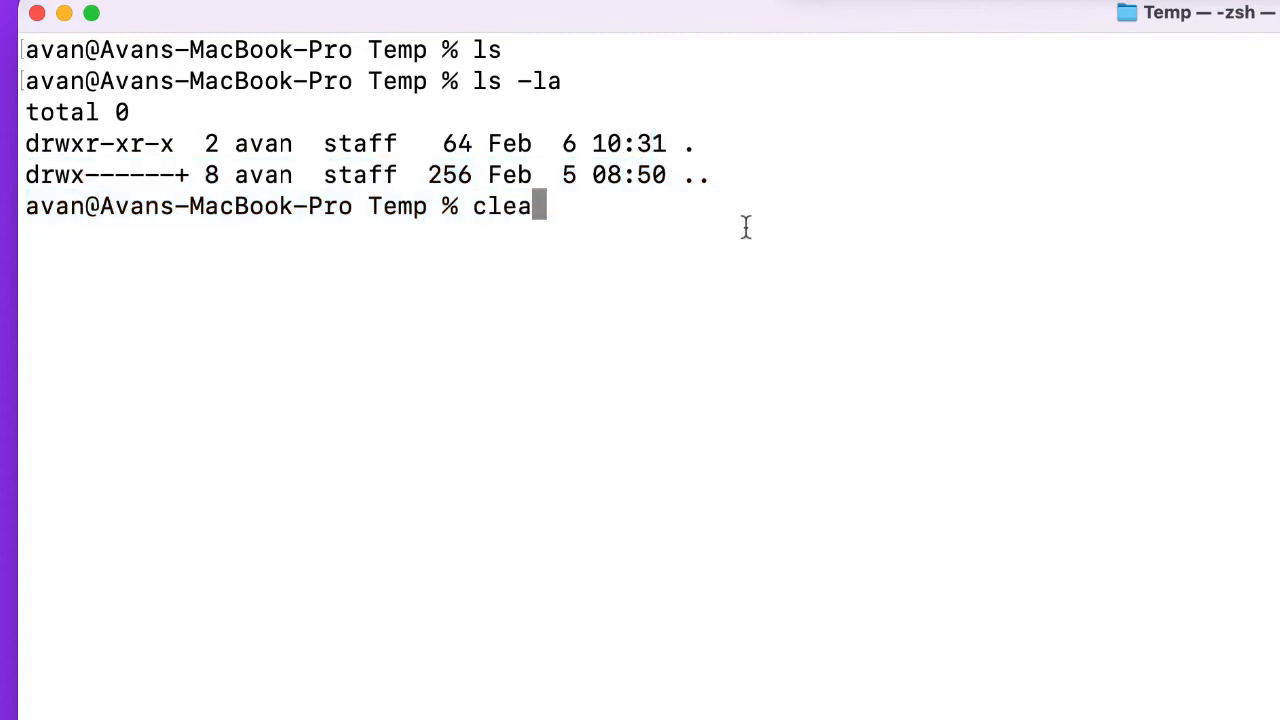
key(Return)
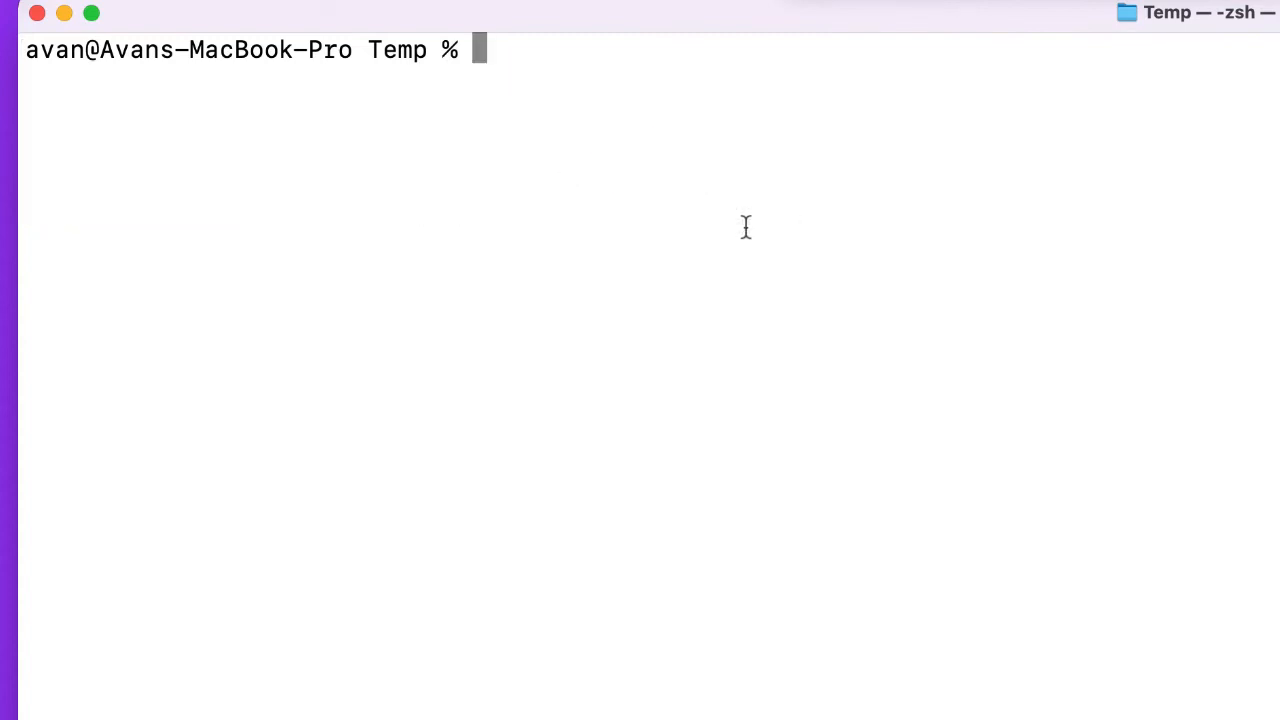
Create a default package.json with npm init, list it in Temp, and clear the init output.
text(npm init -y)
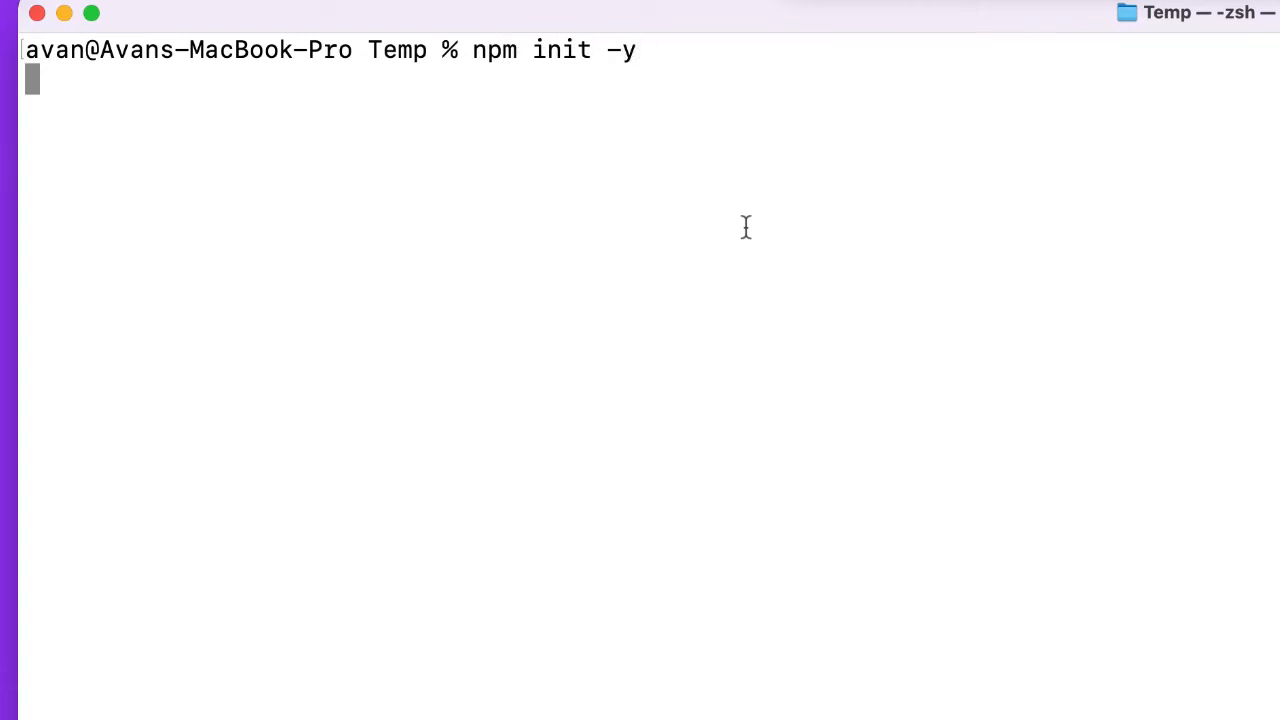
key(Return)
text(ls)
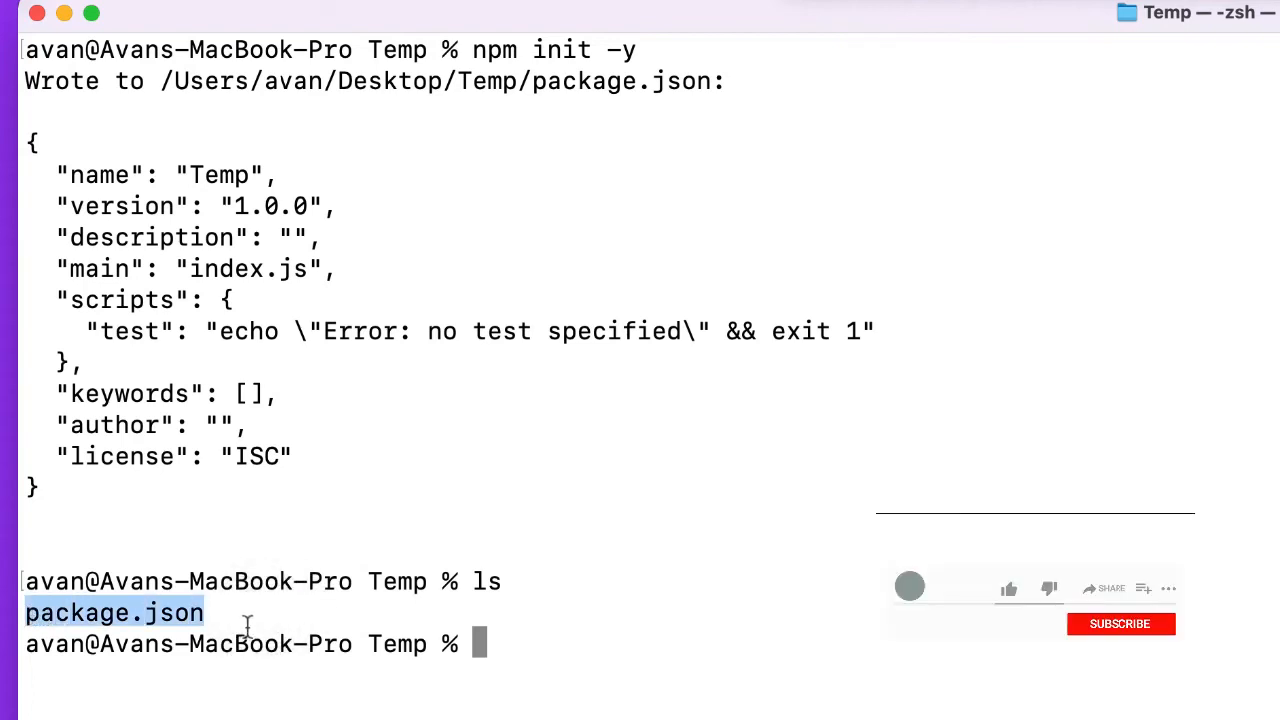
click(1008, 588)
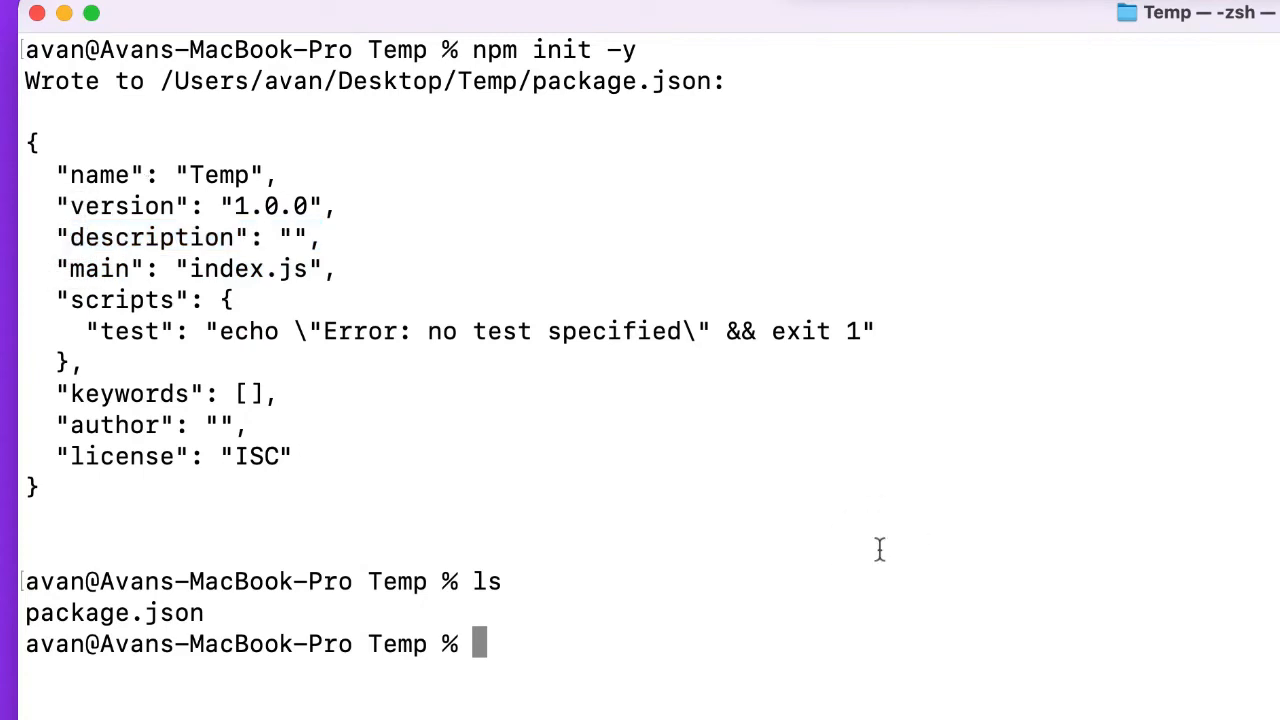
text(clear)
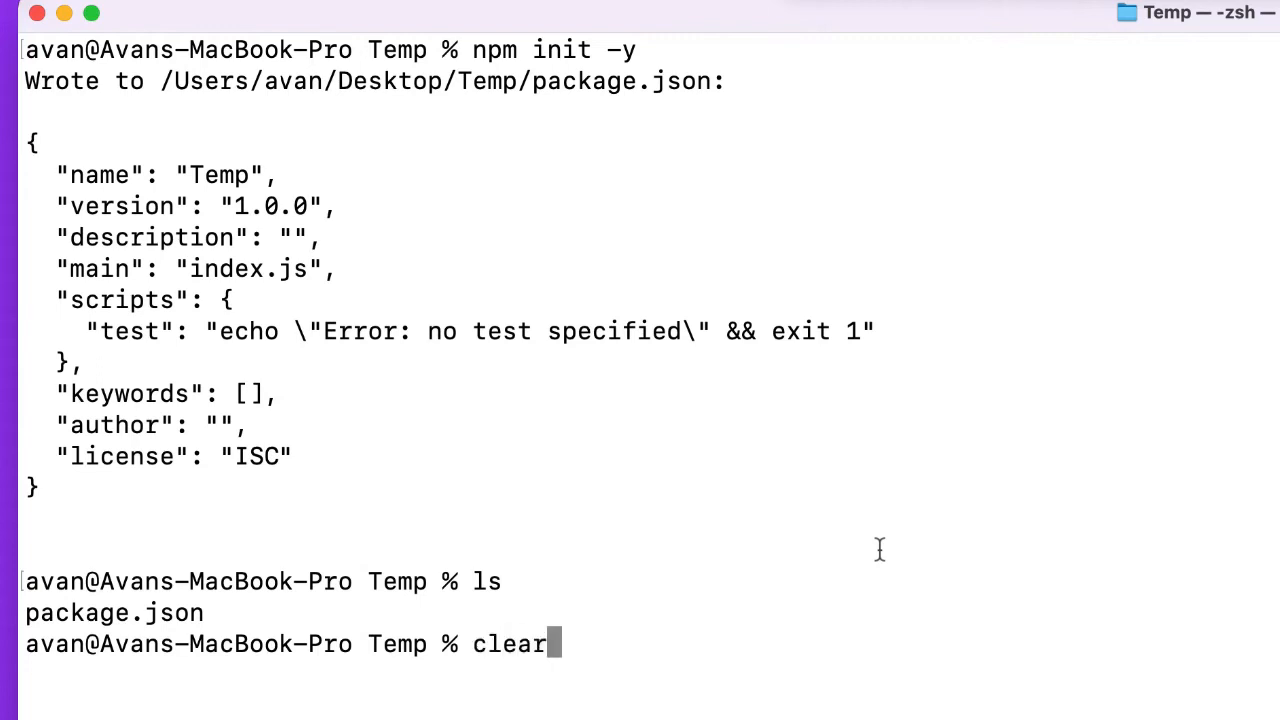
key(Return)
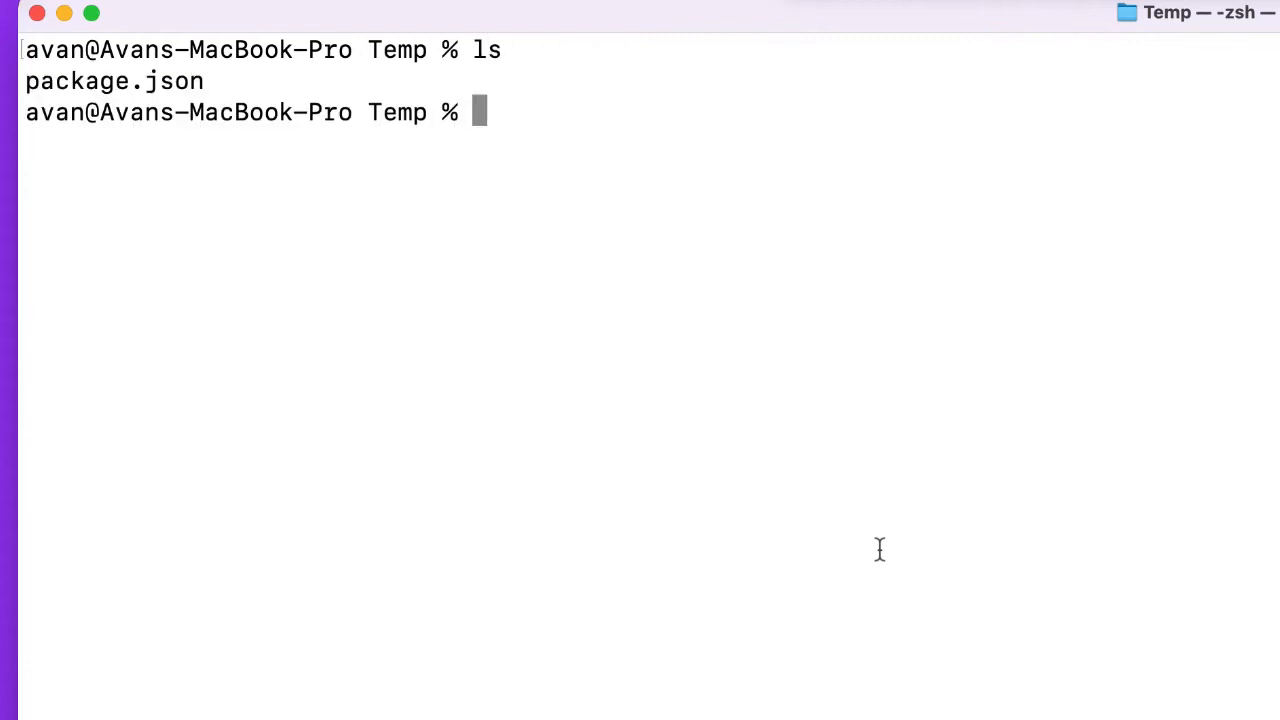
Install uuid 8.3.2 into the Temp project with npm install uuid.
text(npm i)
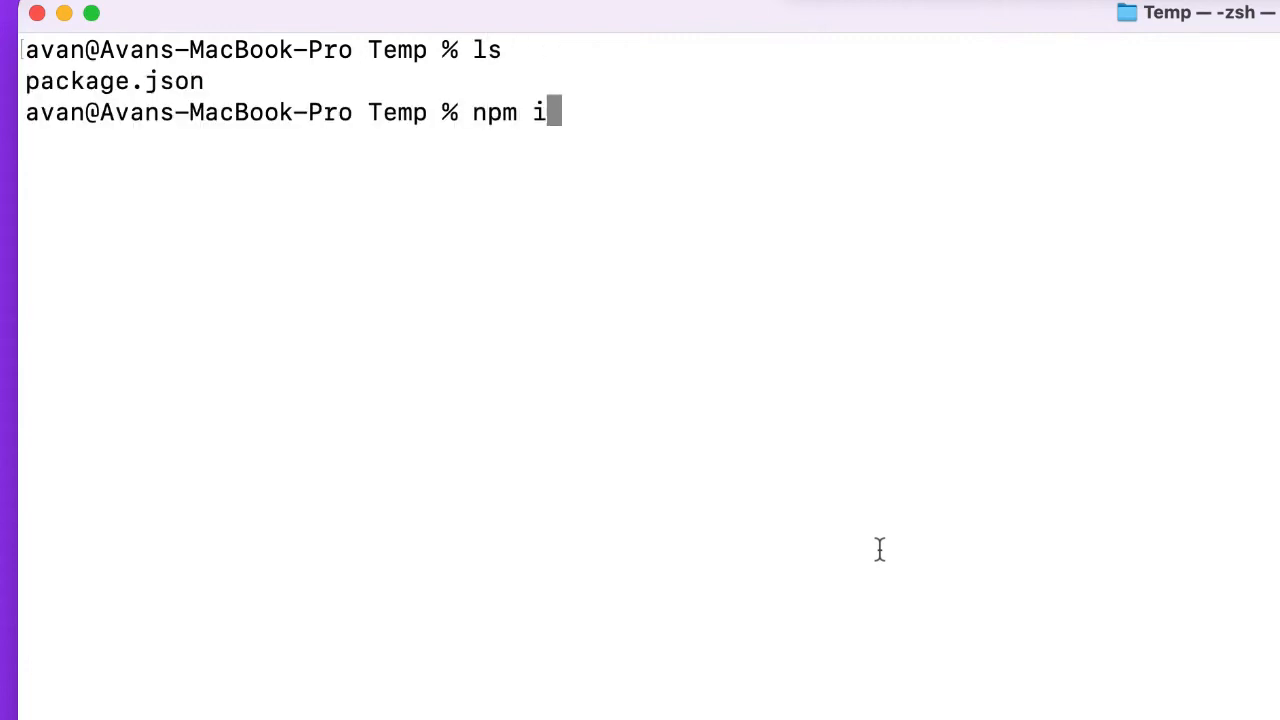
text(nstall)
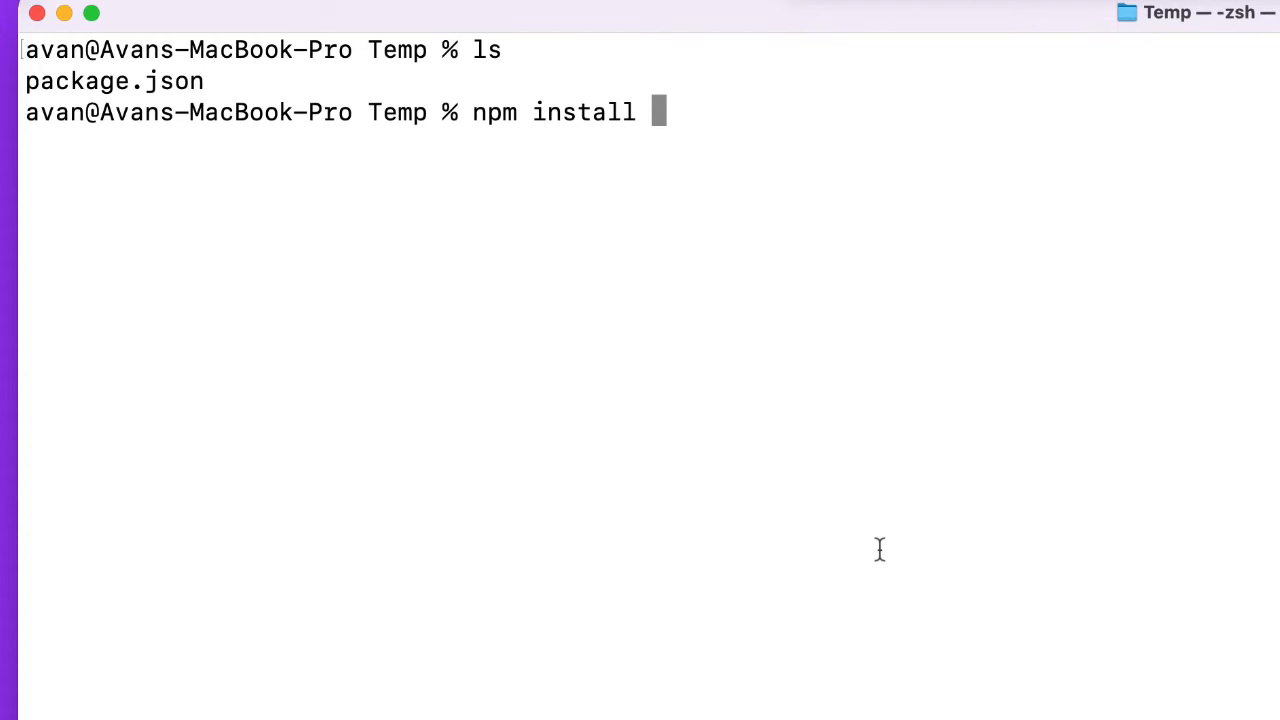
text(uuid)
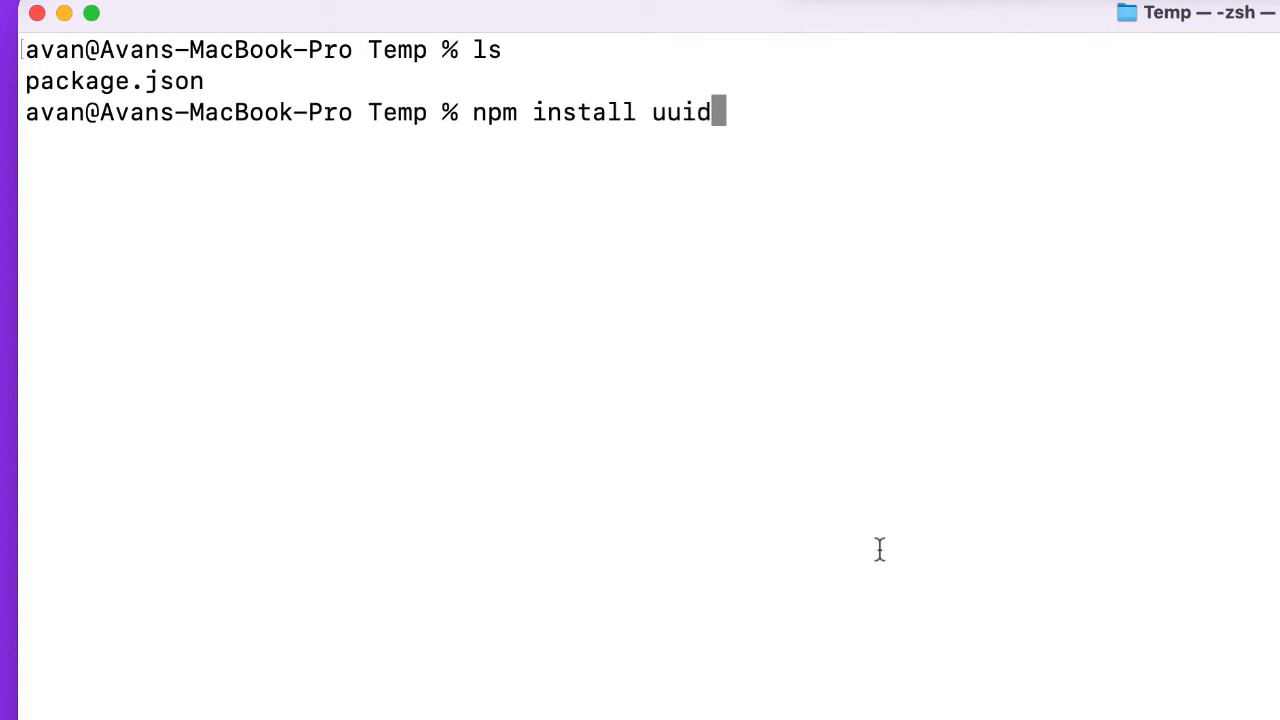
key(Return)
text(ls)
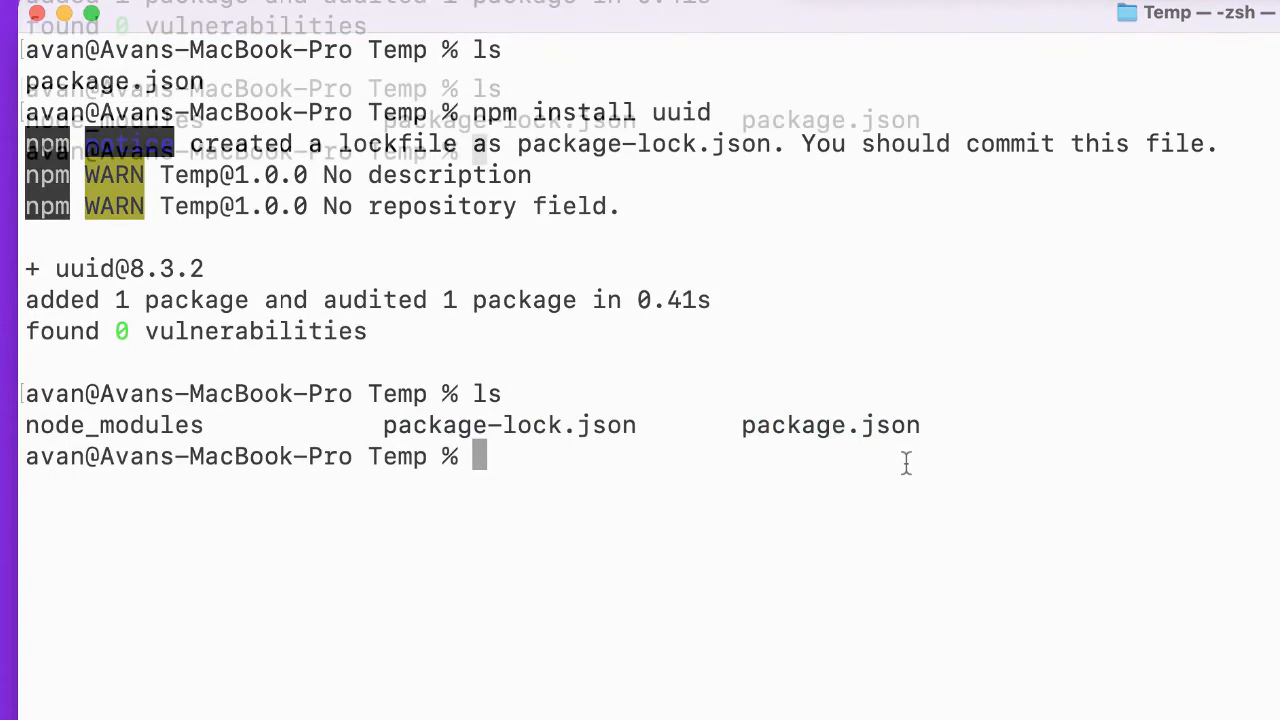
Print package.json to show uuid ^8.3.2 listed under dependencies.
text(cat pa)
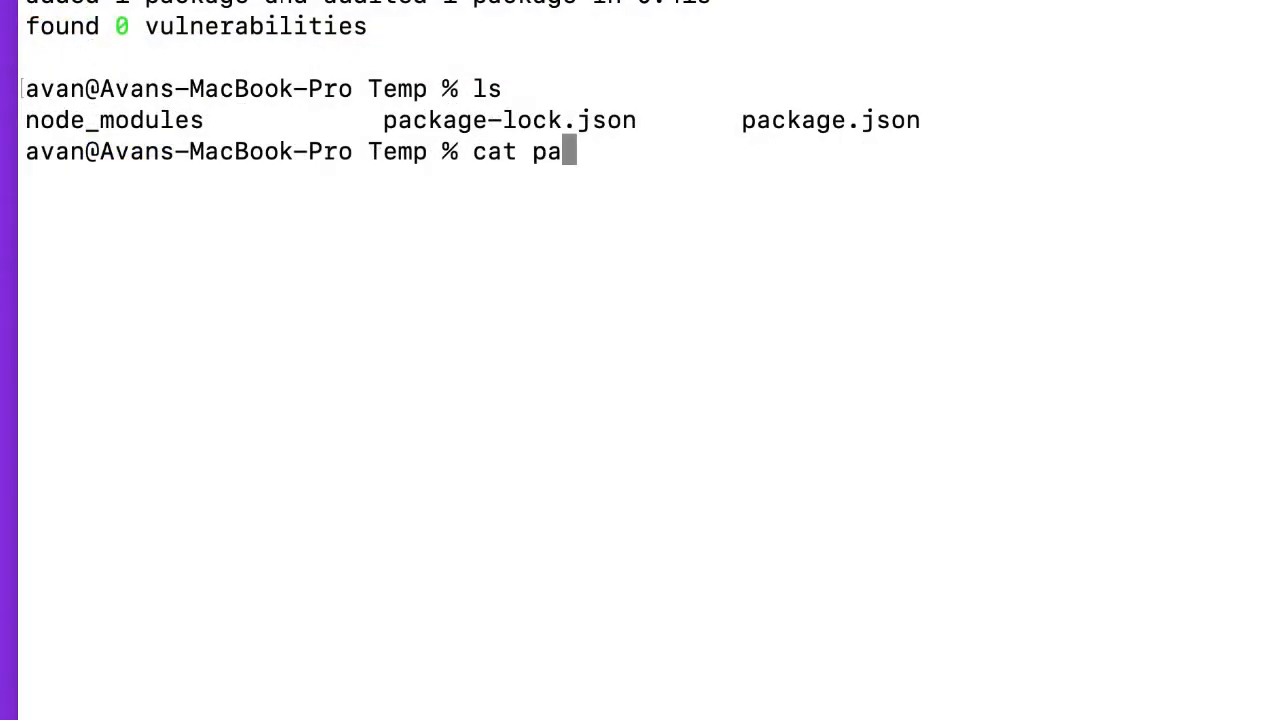
text(ckage.)
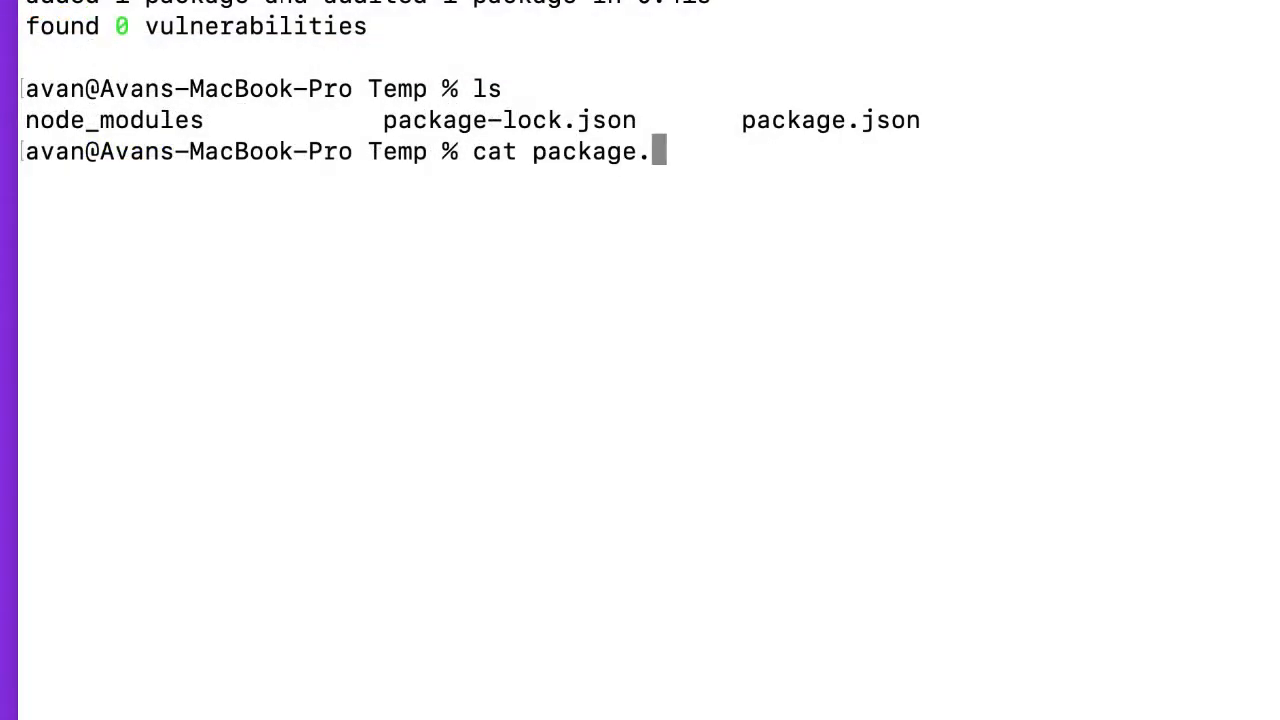
key(Return)
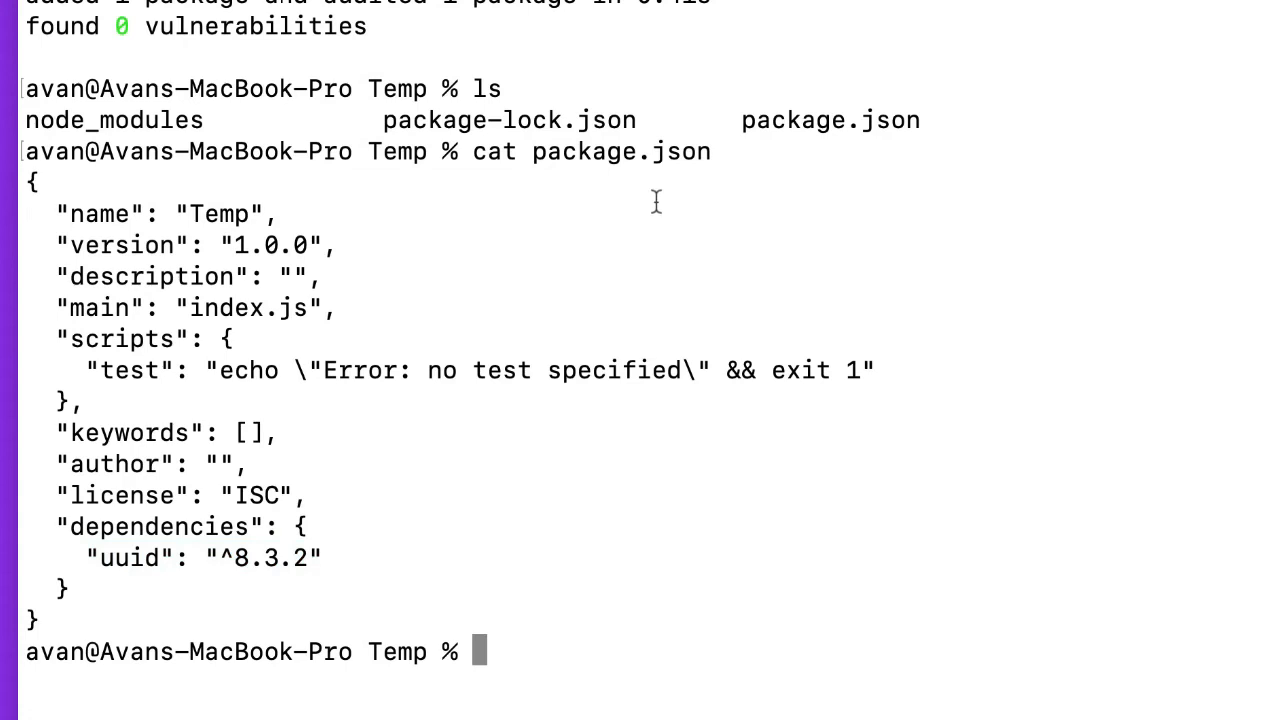
mouse_move(744, 122)
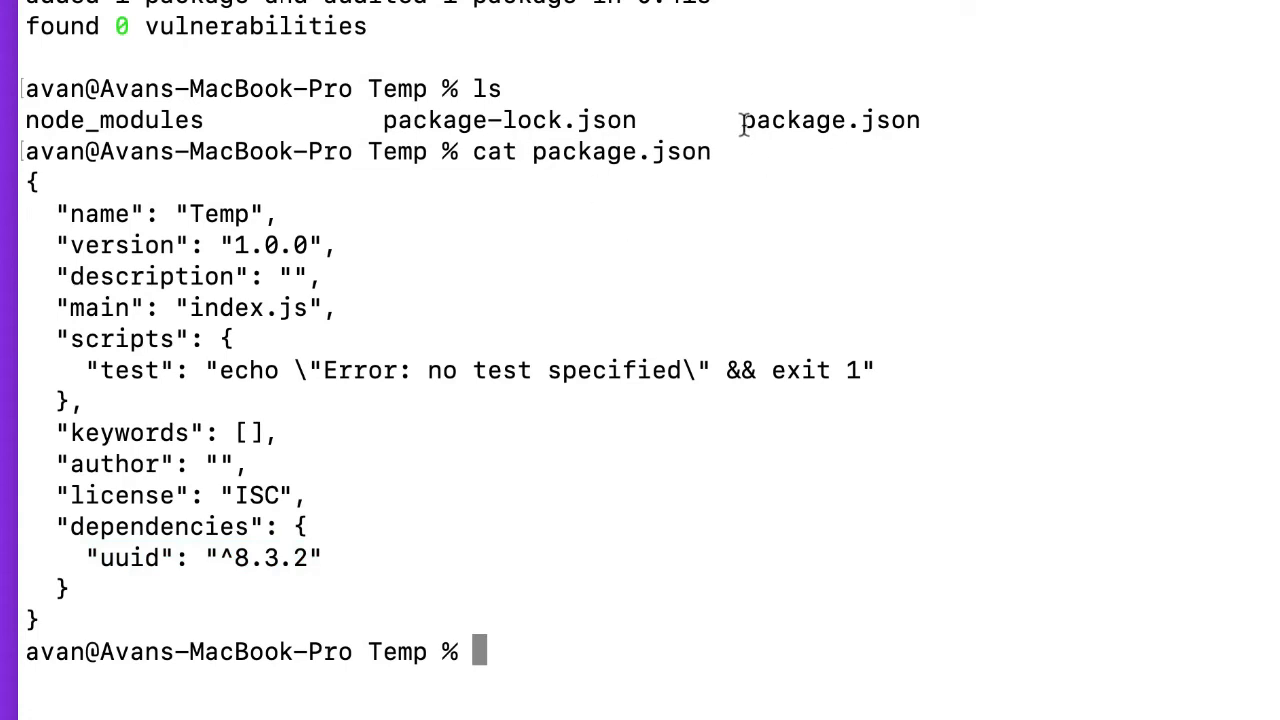
mouse_move(670, 650)
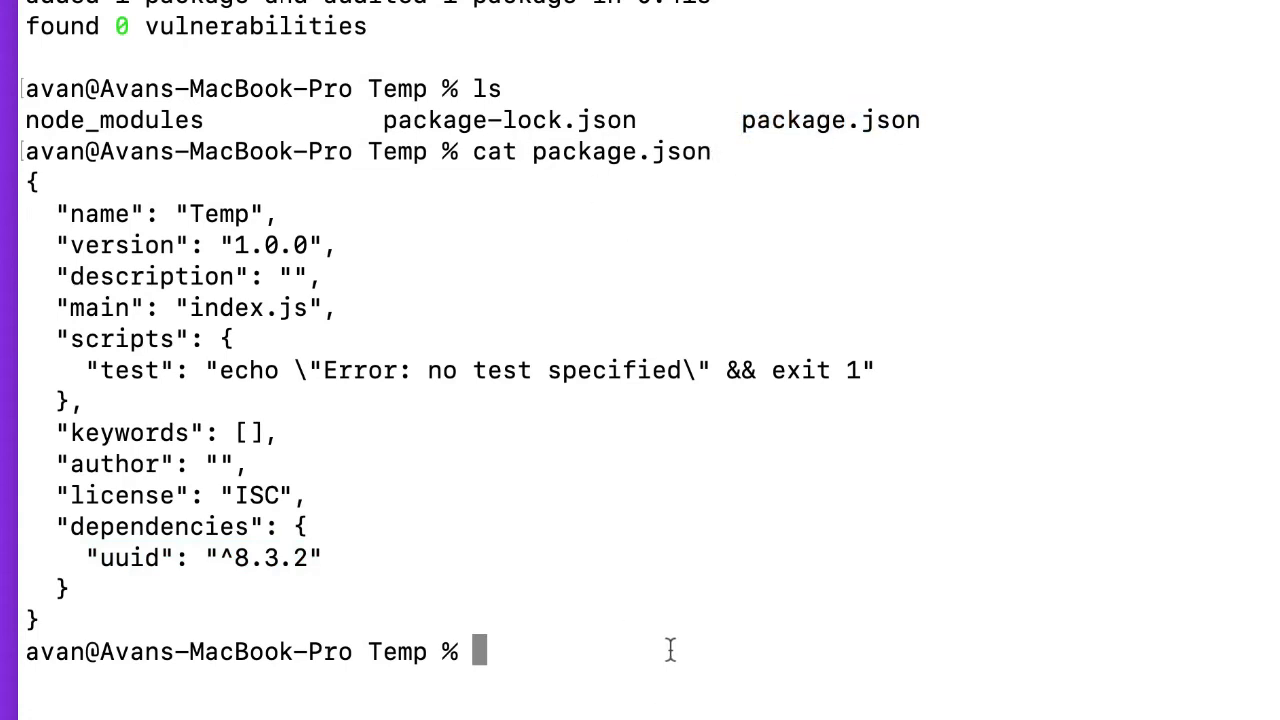
mouse_move(772, 456)
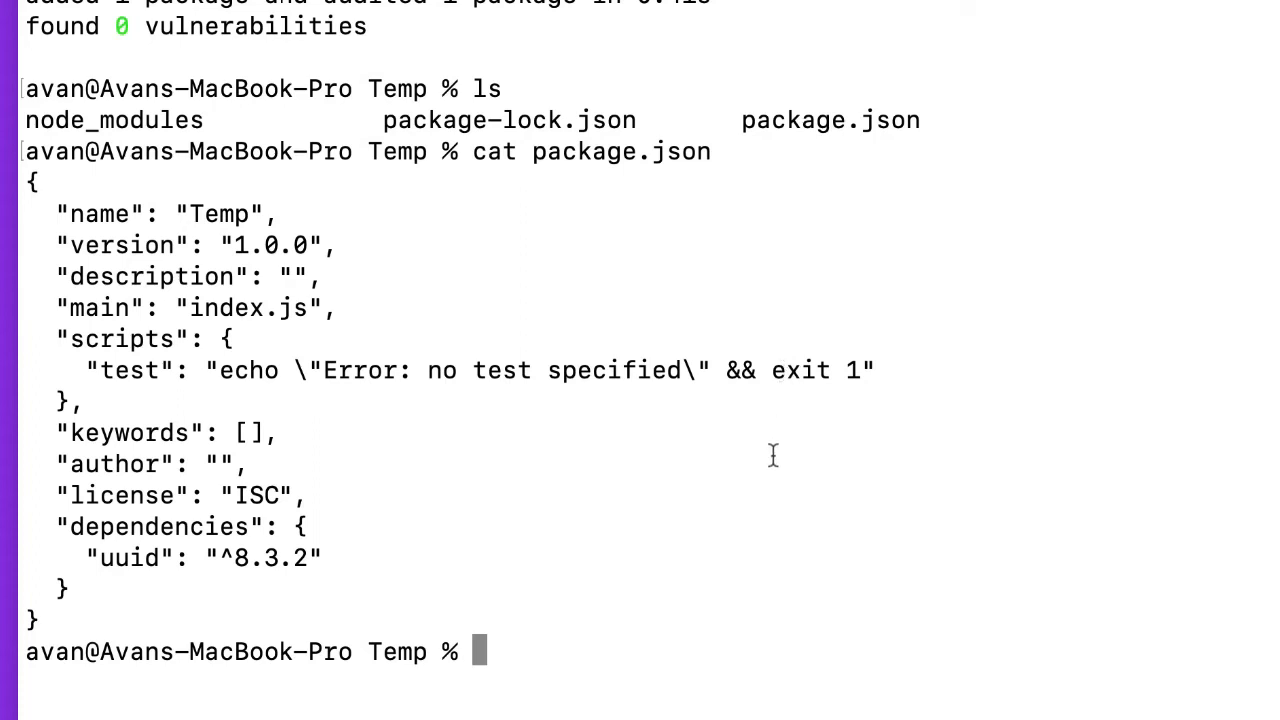
mouse_move(712, 578)
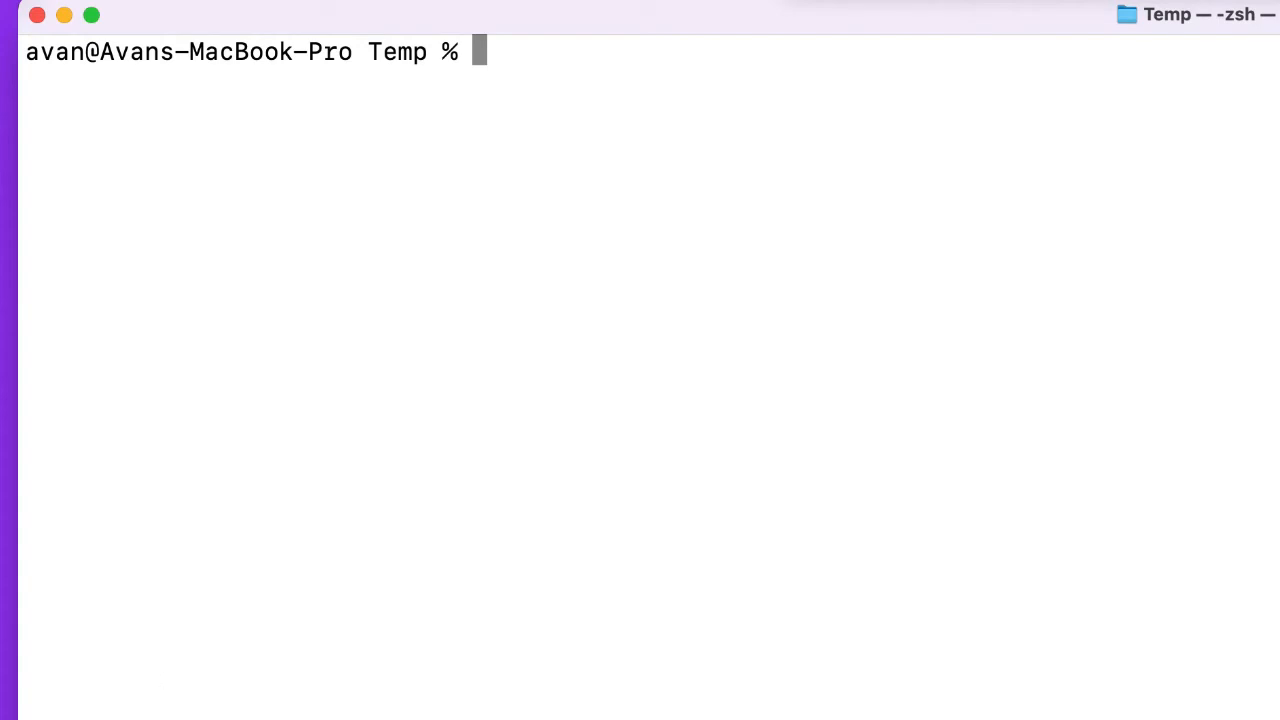
text(npm i)
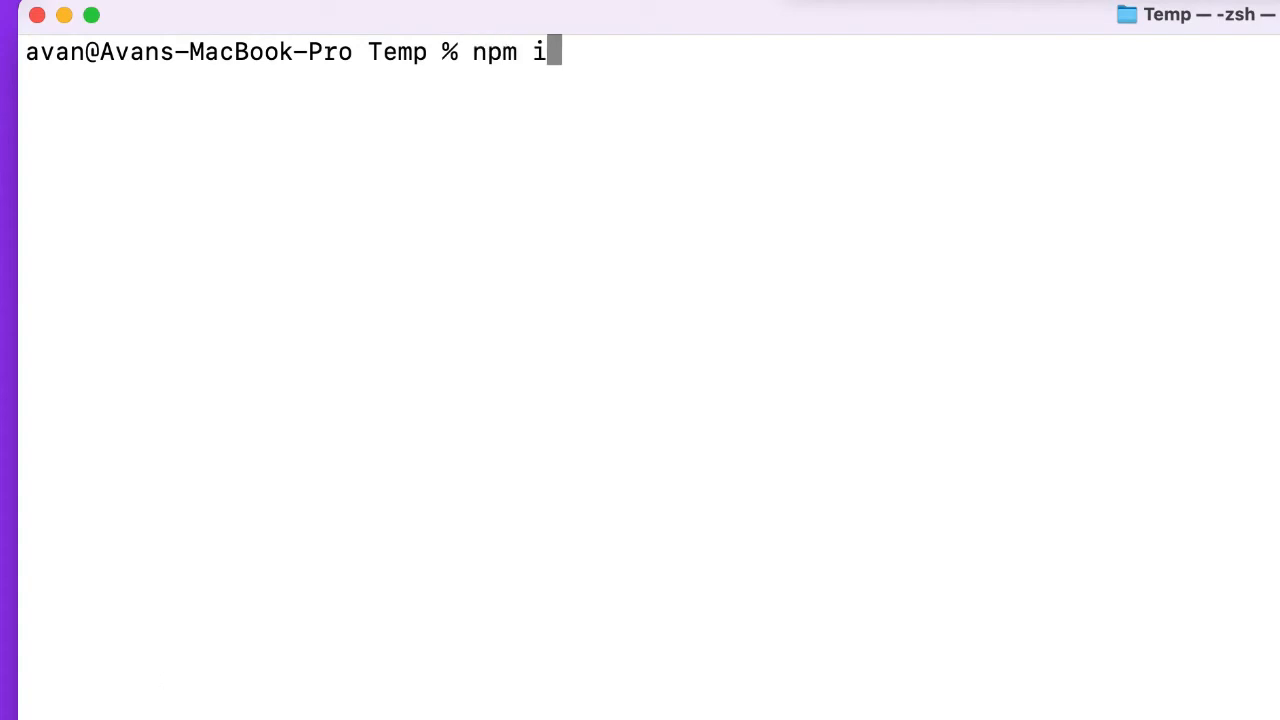
text(nit)
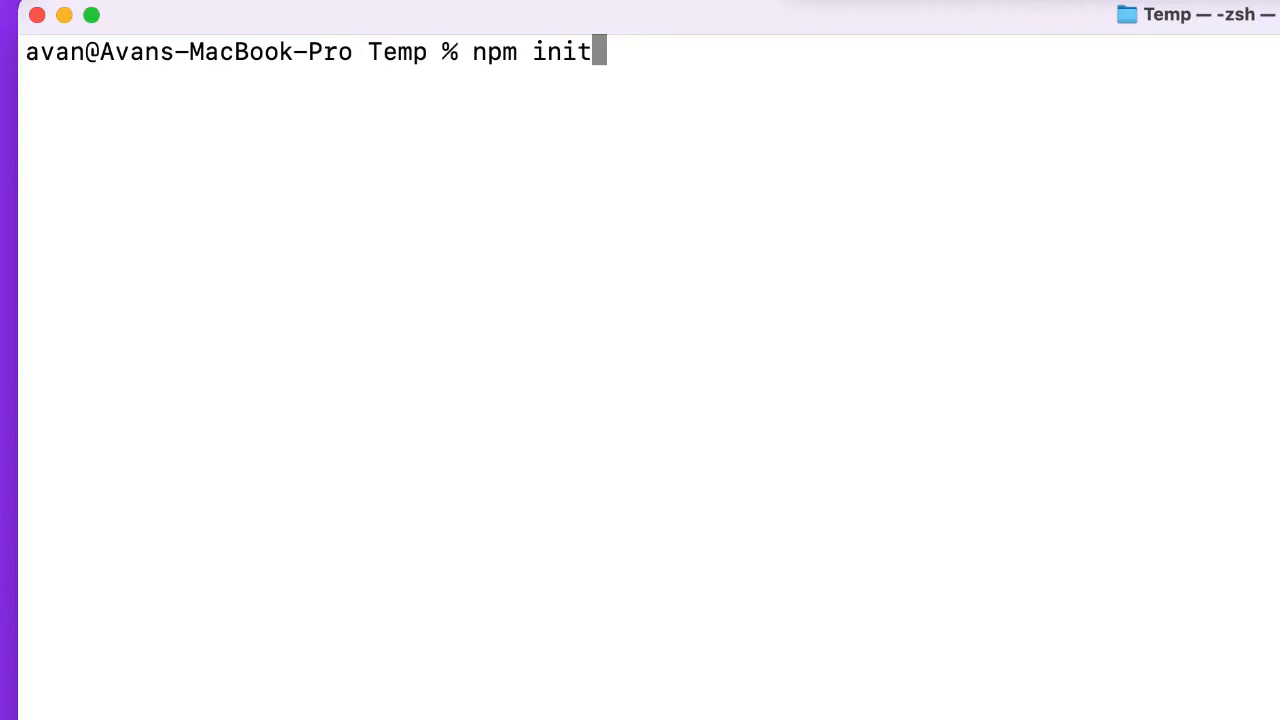
key(Return)
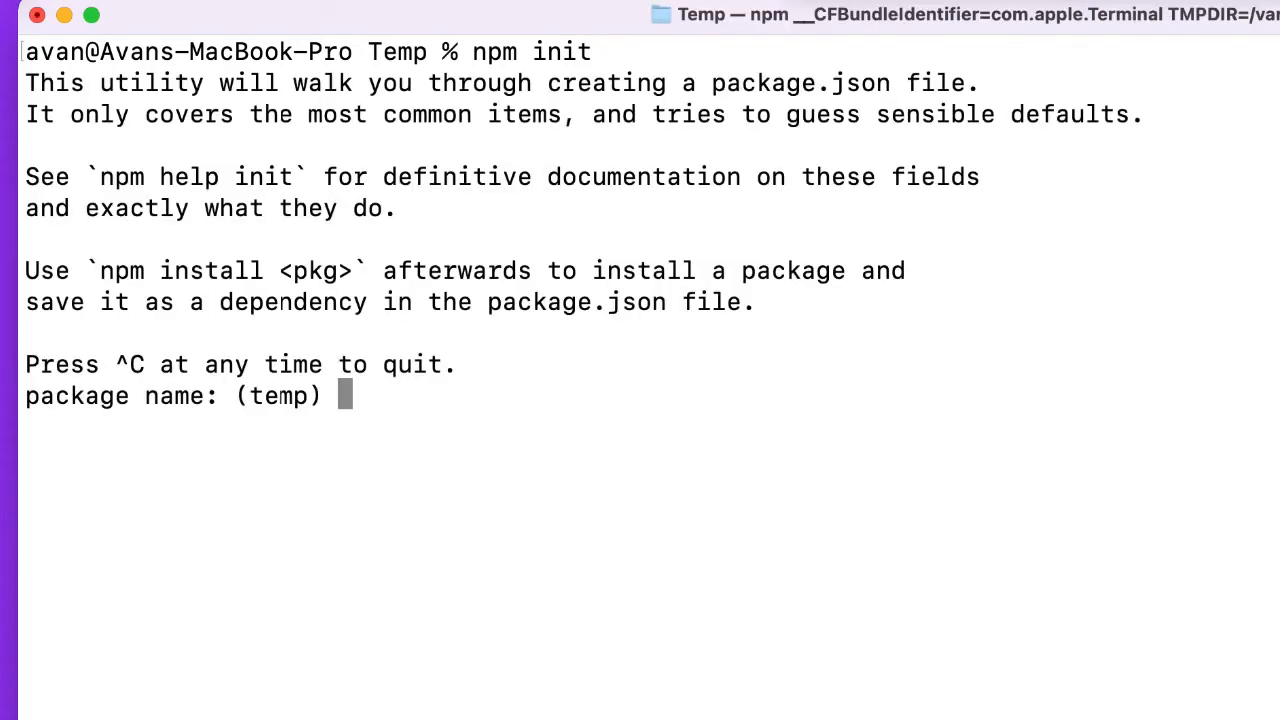
key(Return)
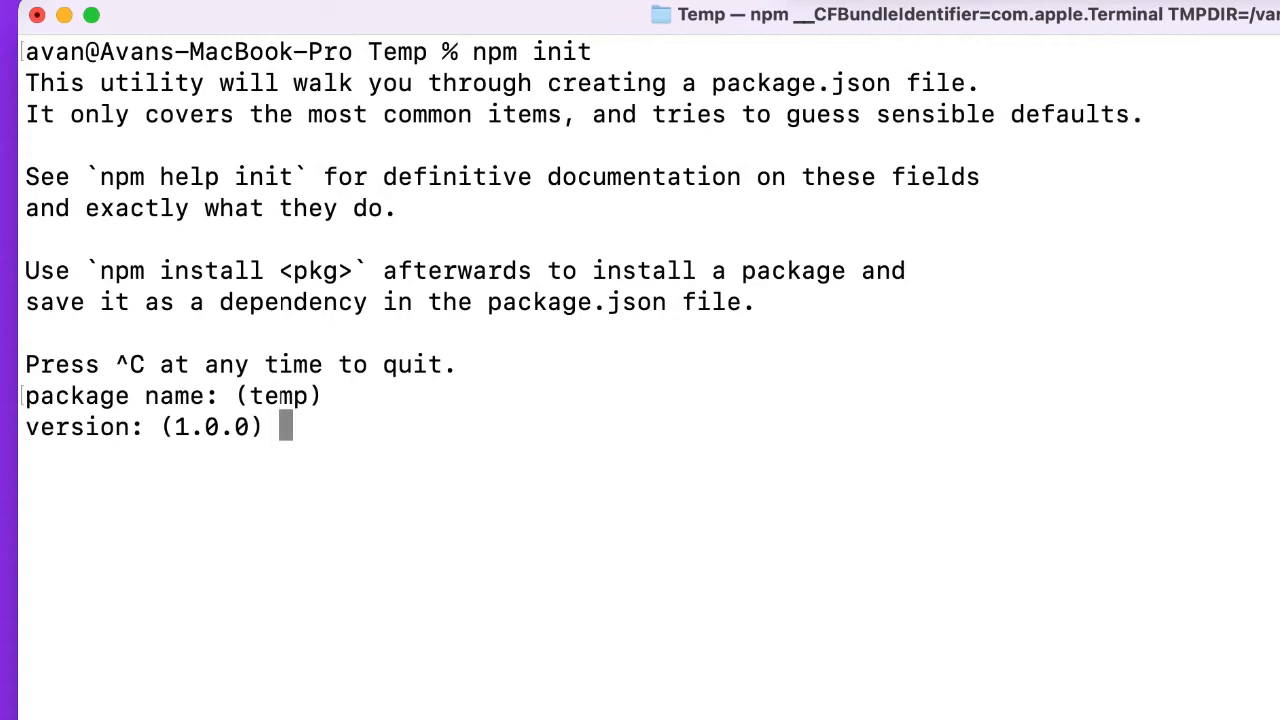
key(Return)
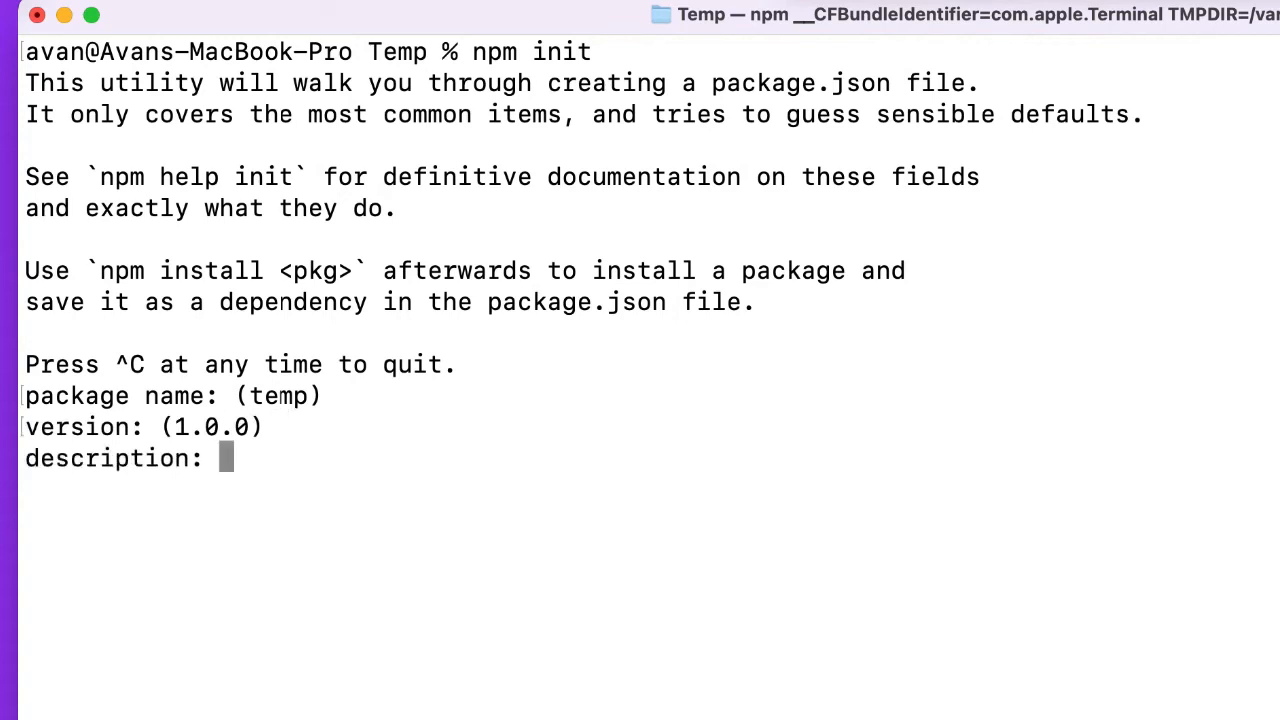
key(ctrl+c)
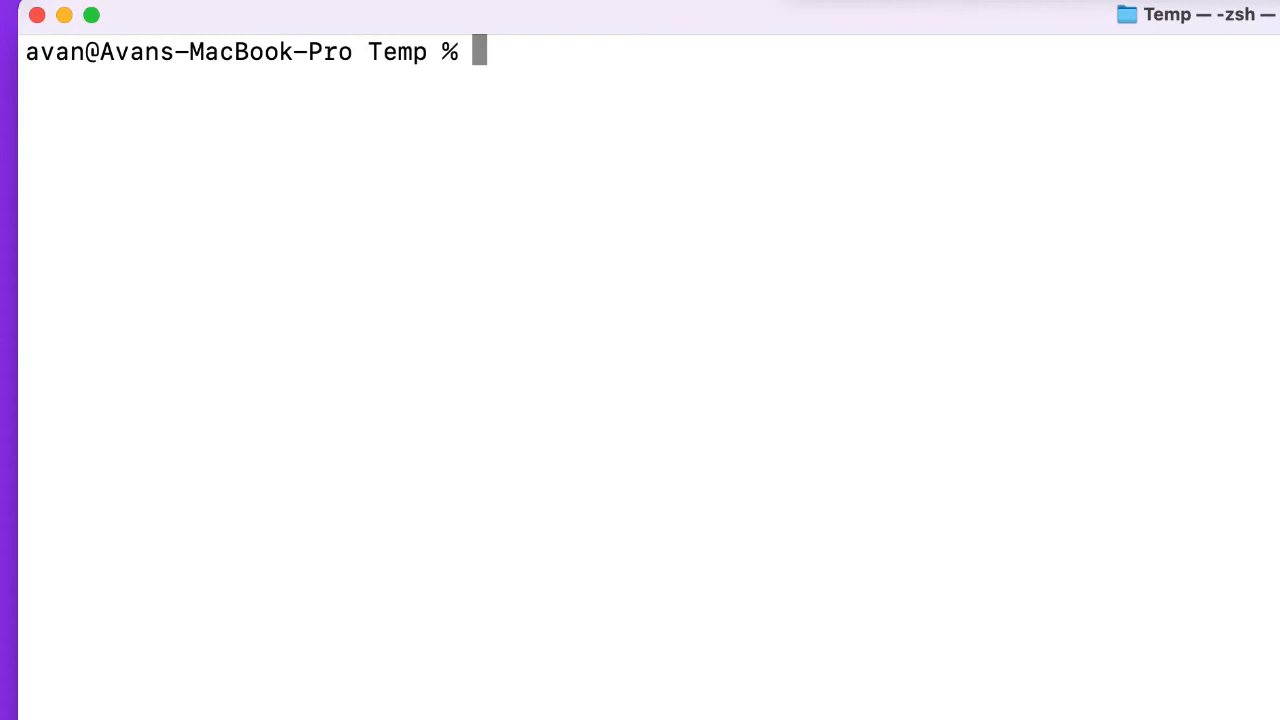
Install uuid as a development dependency with npm install --save-dev uuid.
text(npm)
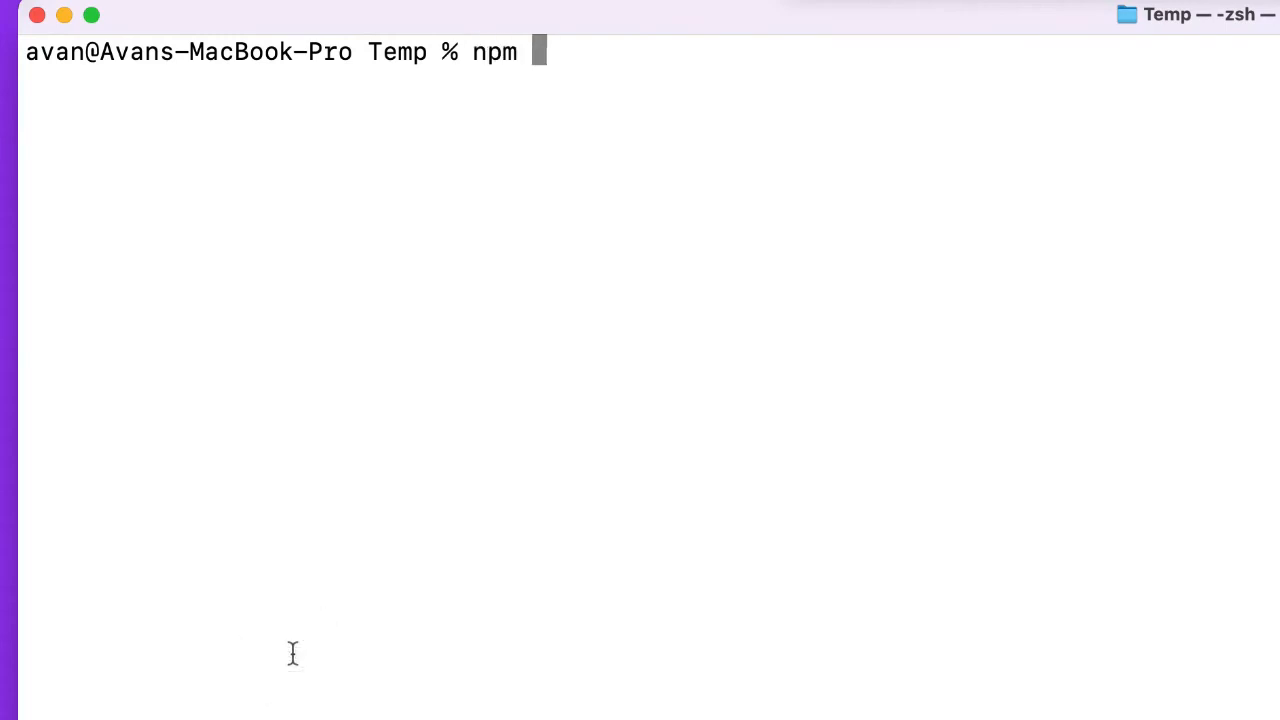
text(install)
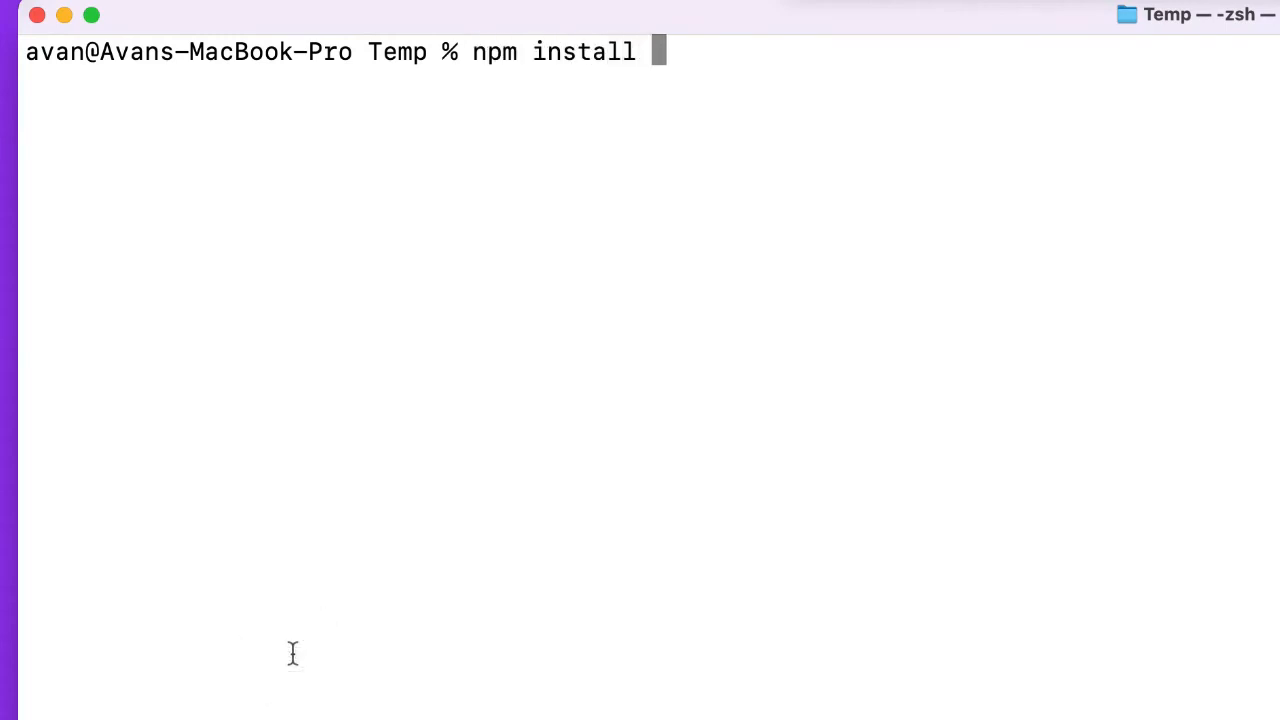
text(--s)
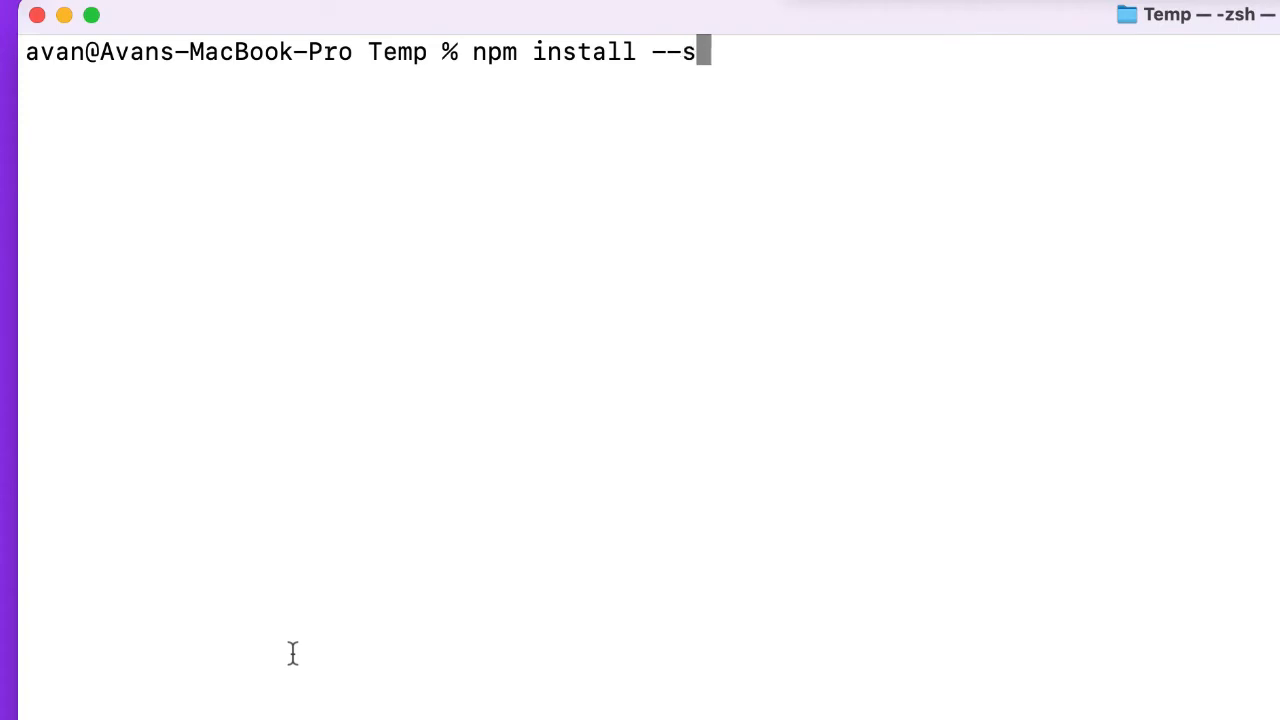
text(ave)
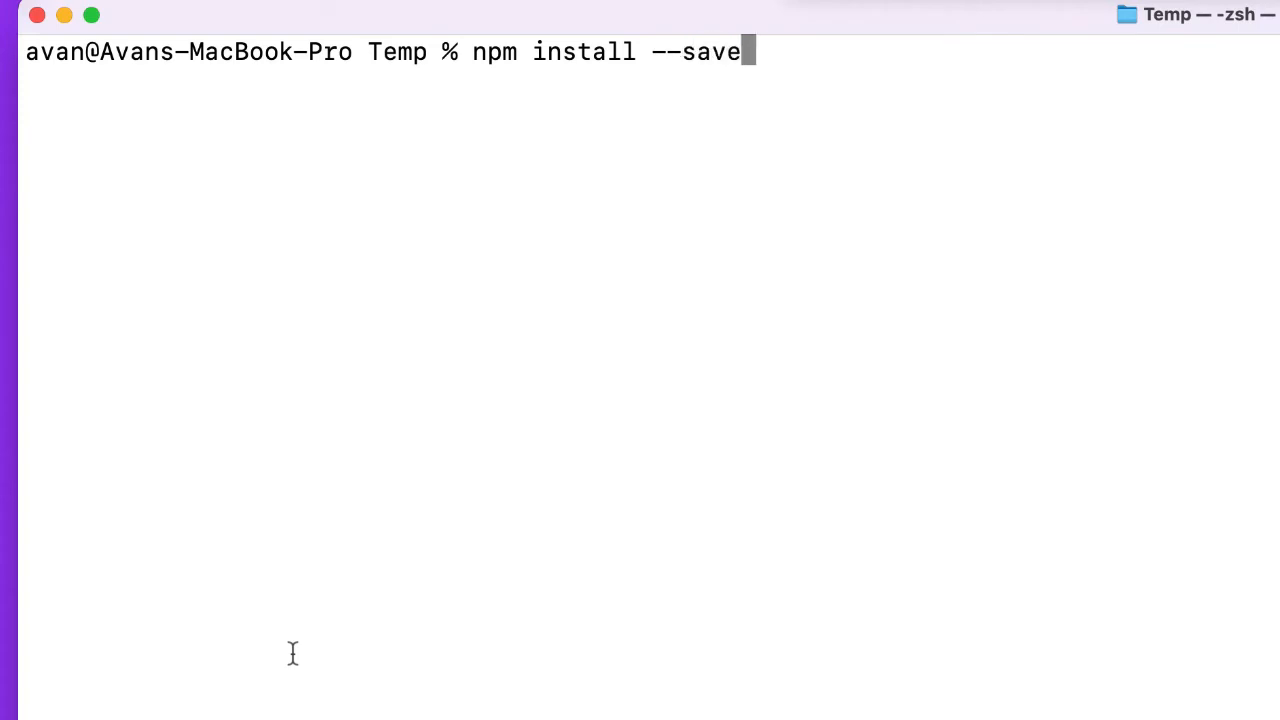
text(-dev)
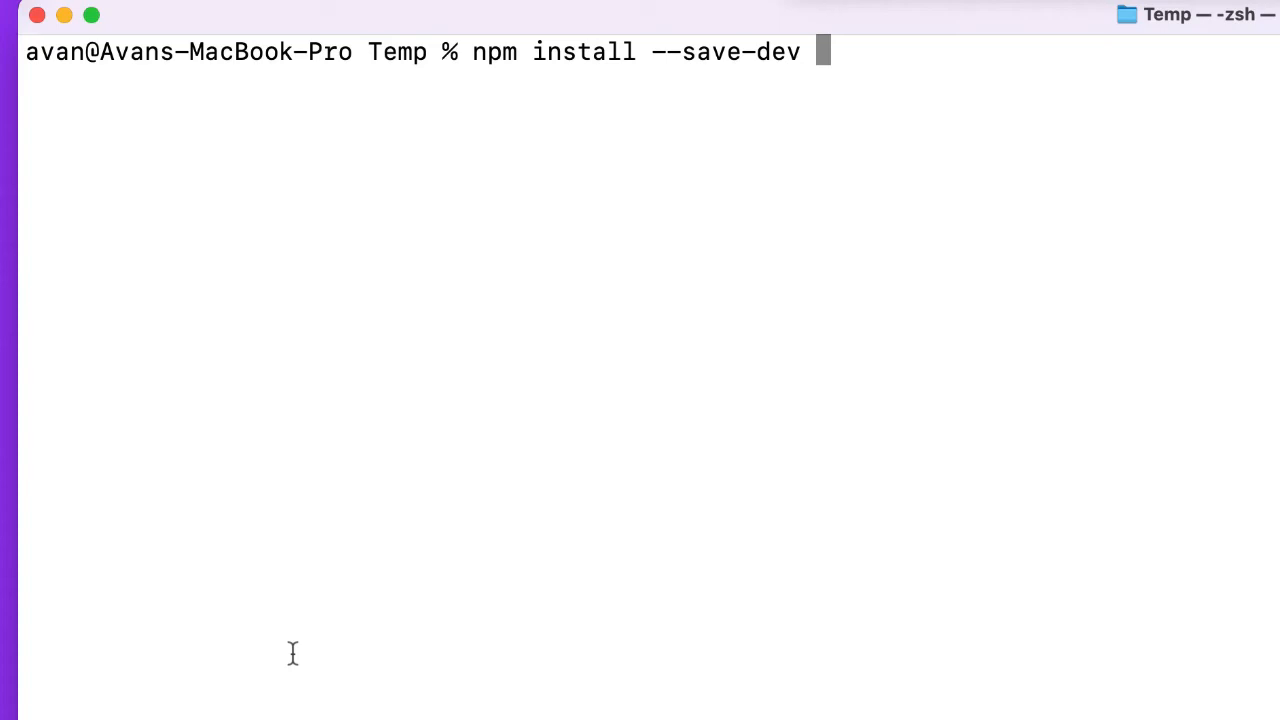
text(uu)
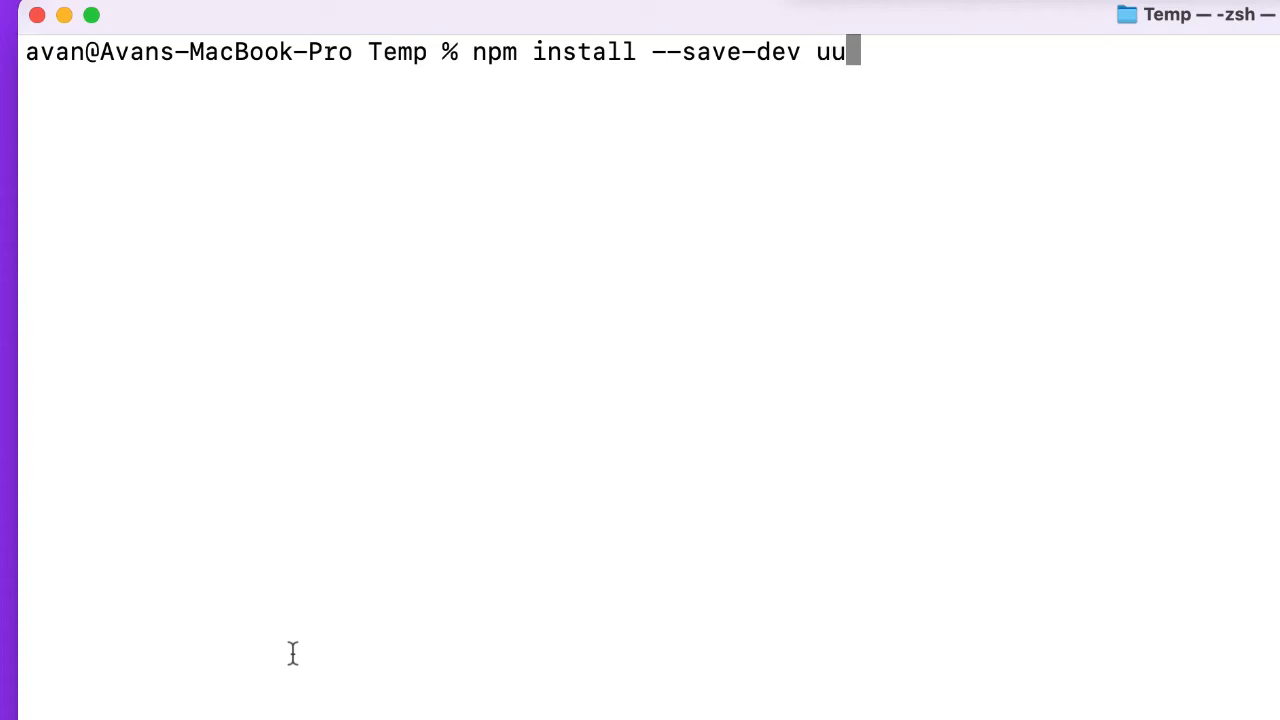
text(ls)
key(Return)
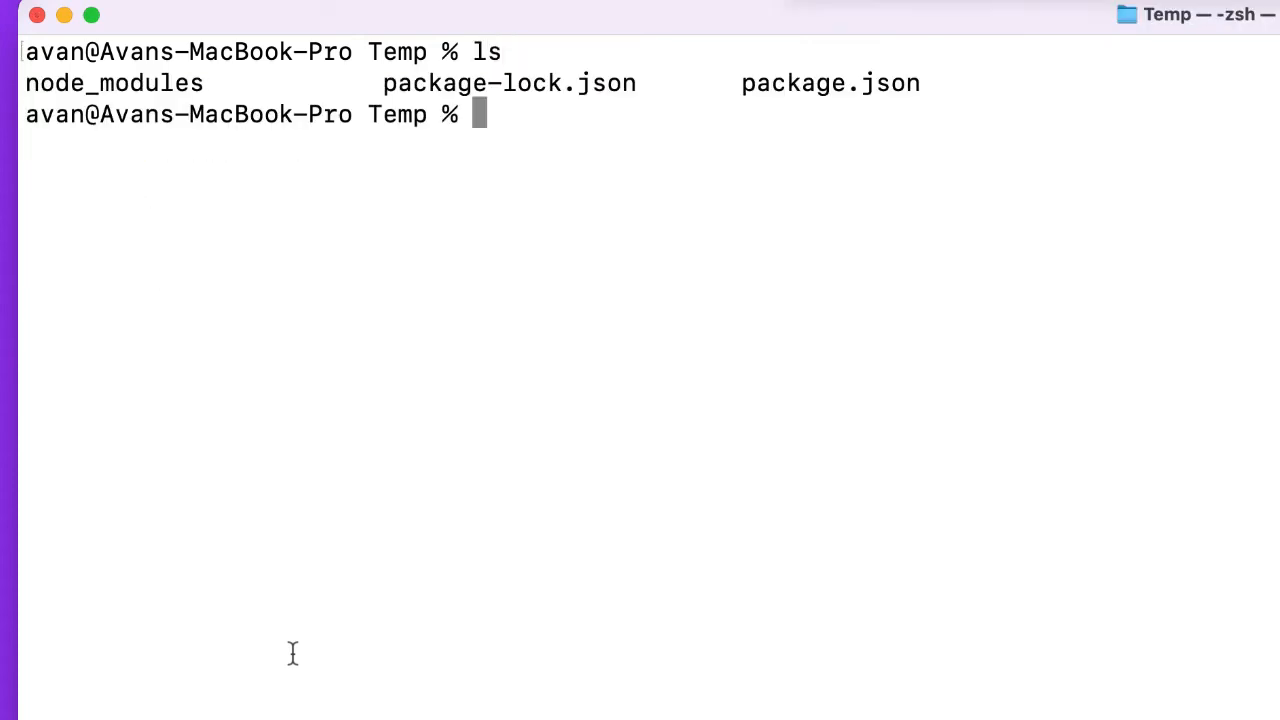
Print package.json and highlight devDependencies showing uuid ^8.3.2, then clear the output.
text(cat pack)
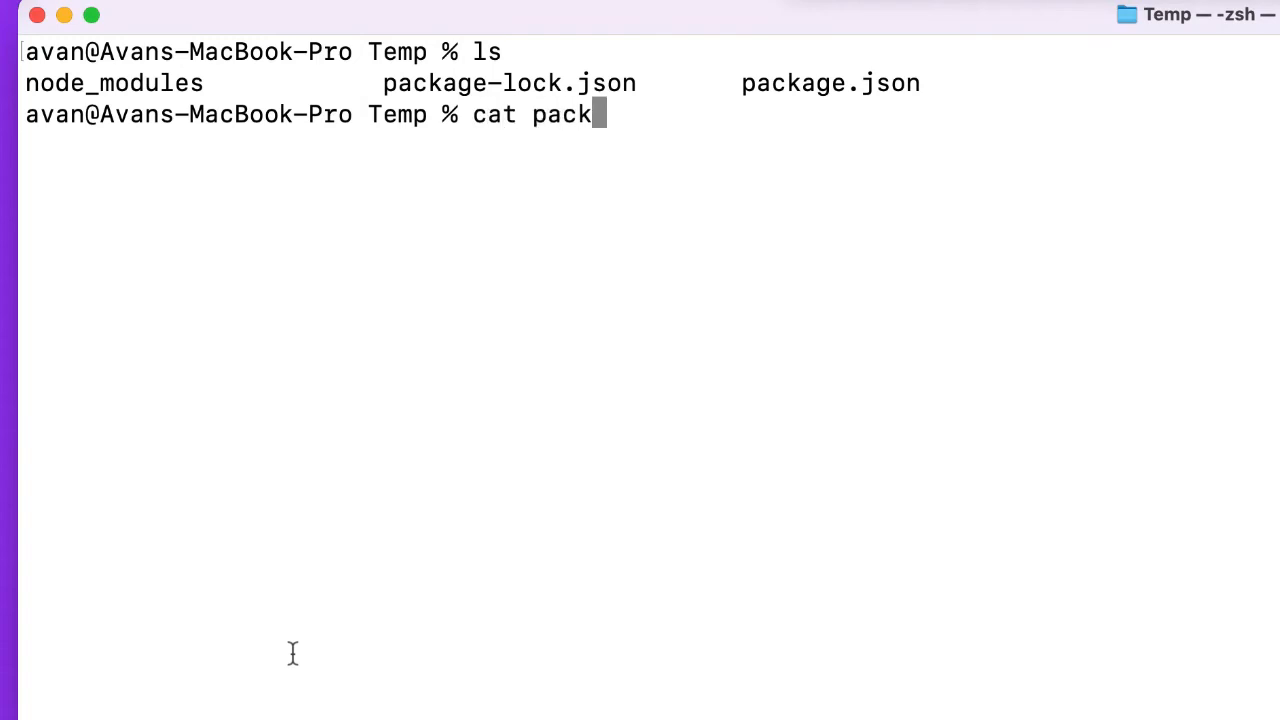
key(Return)
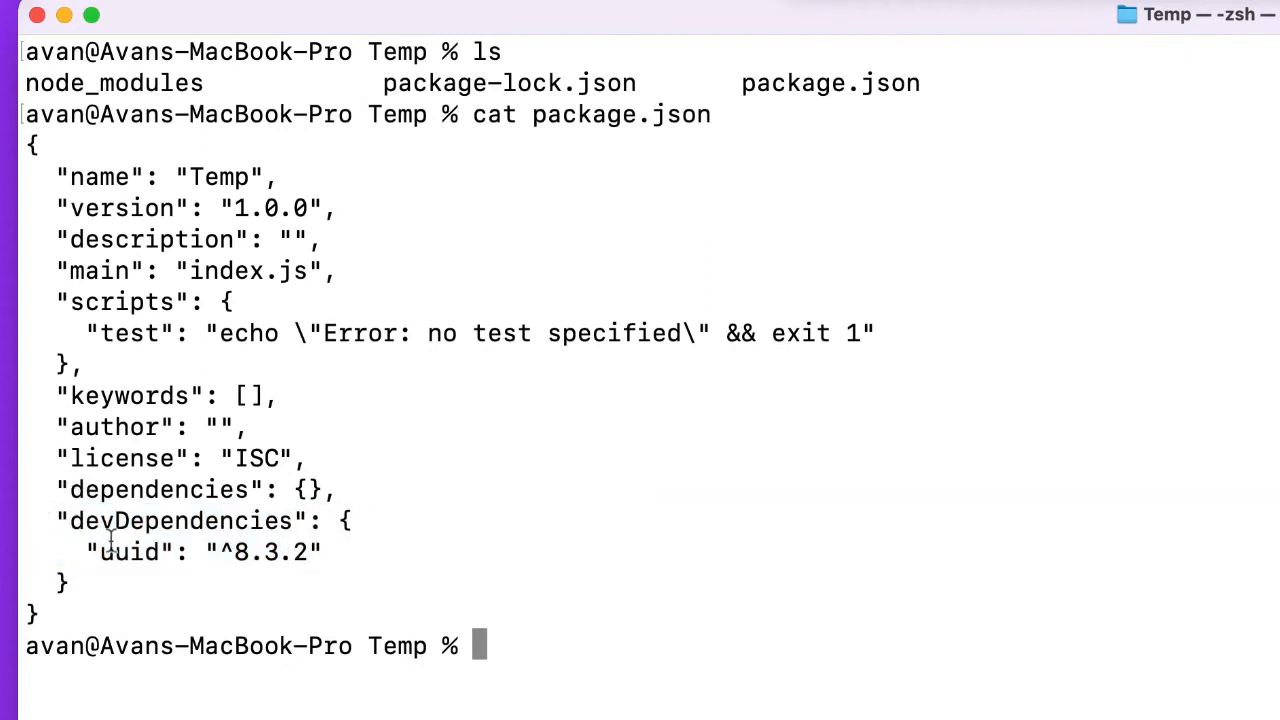
double_click(176, 520)
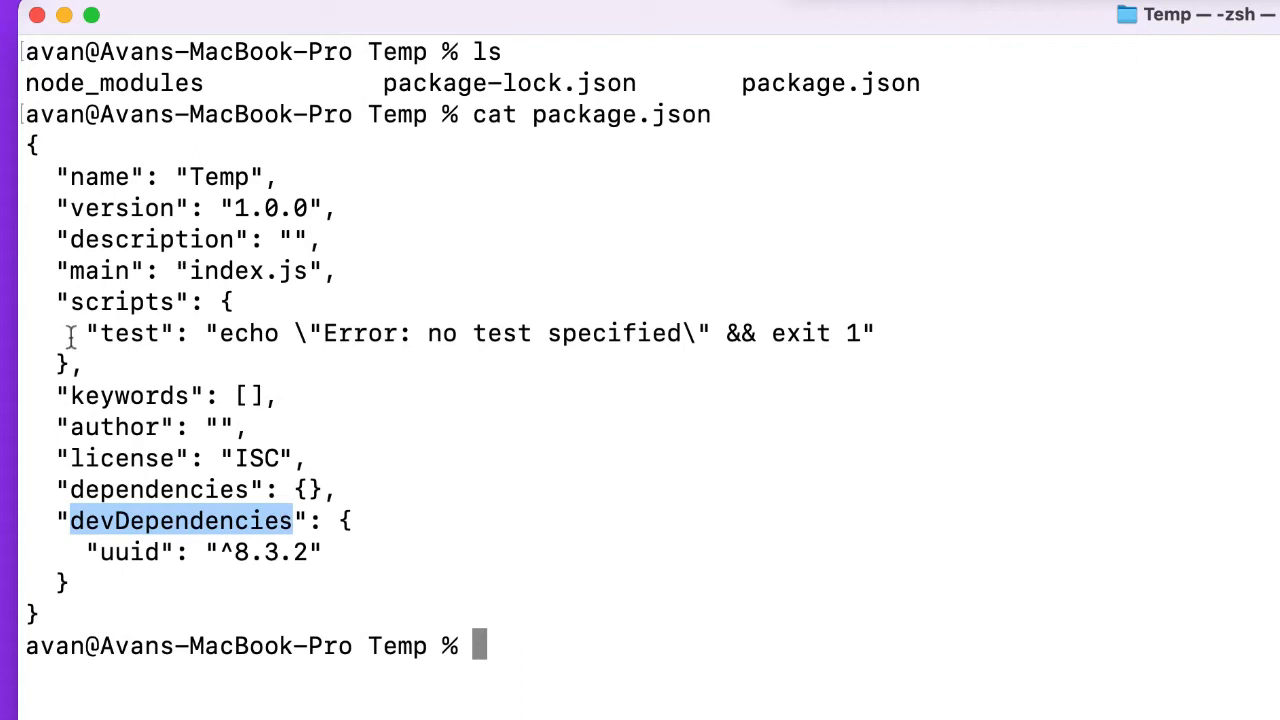
mouse_move(352, 388)
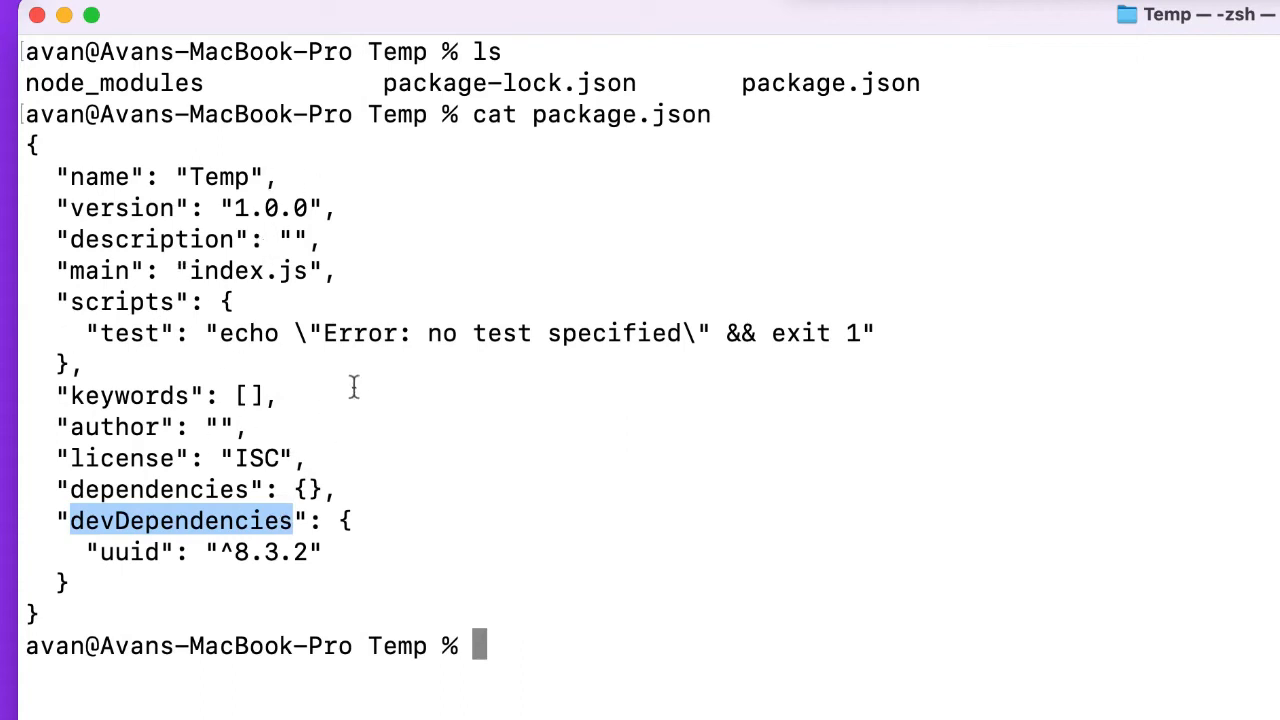
mouse_move(228, 398)
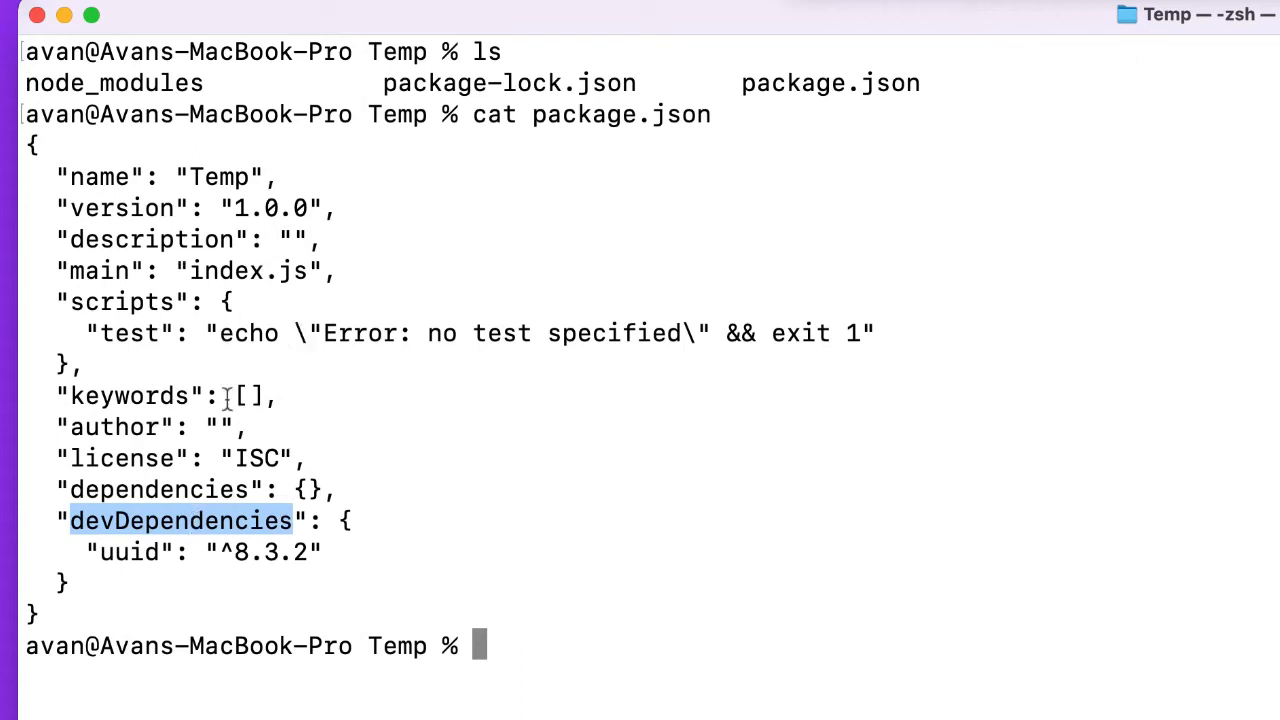
mouse_move(198, 450)
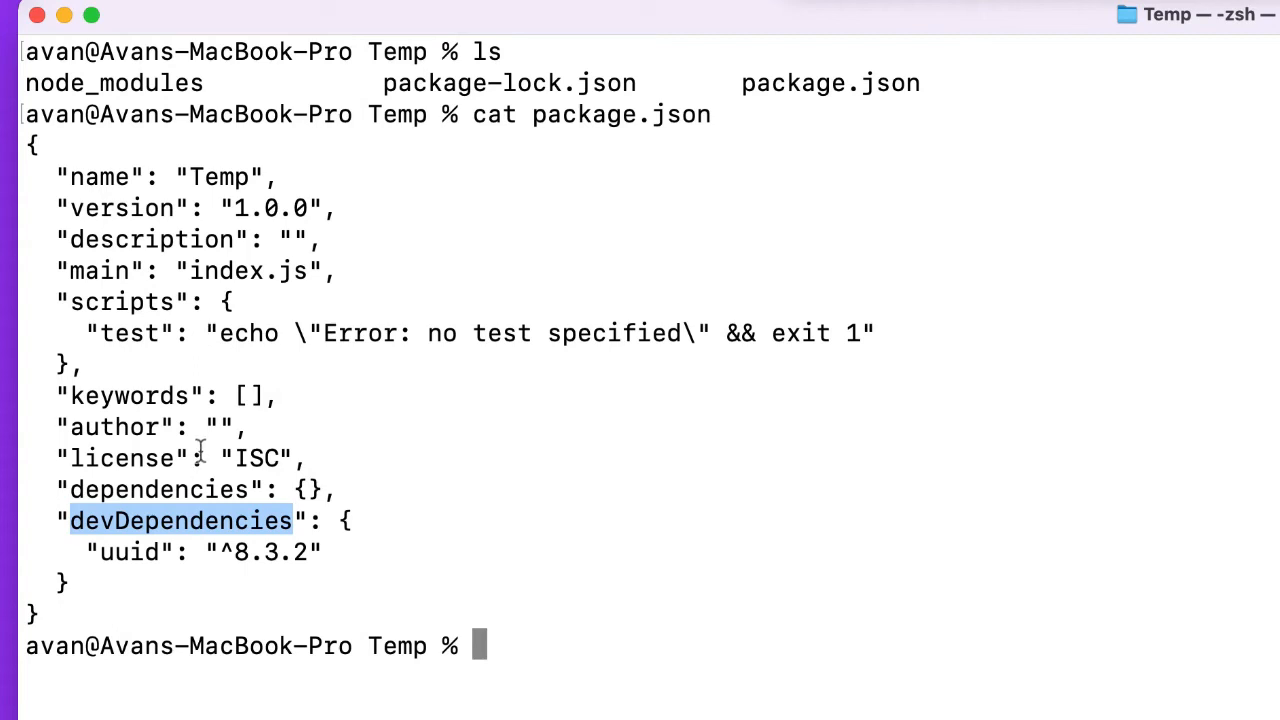
mouse_move(118, 538)
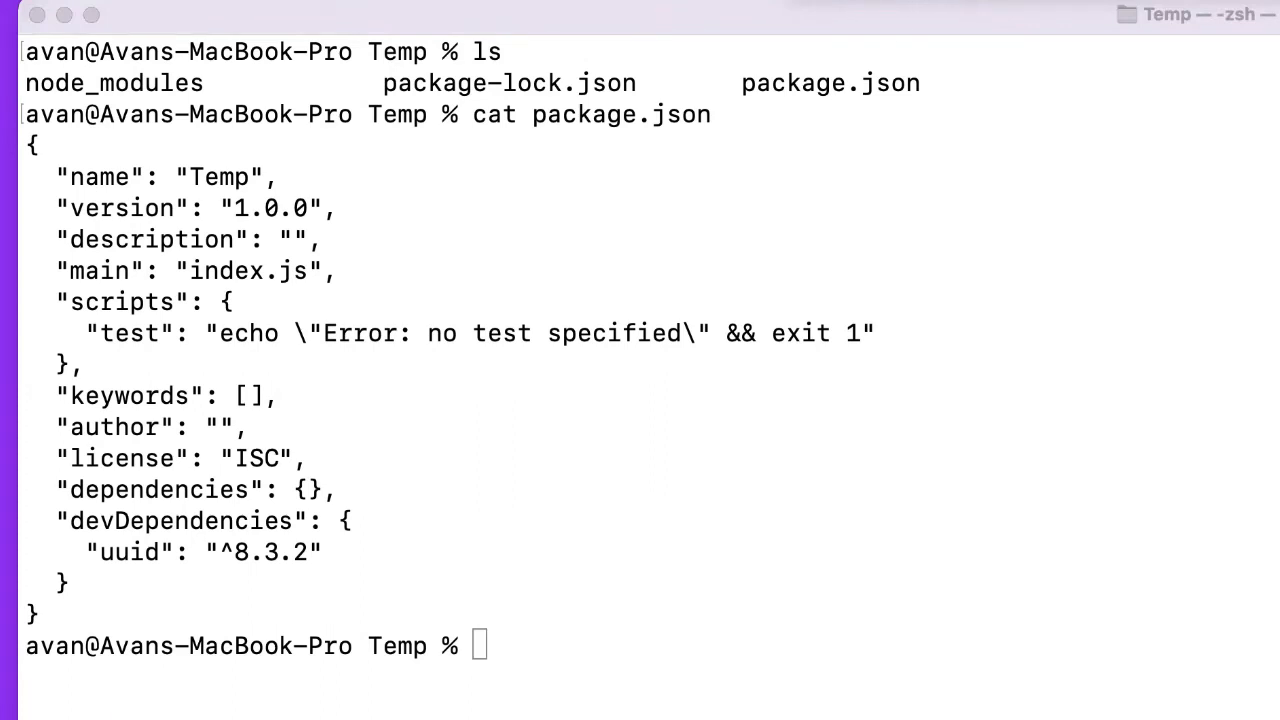
text(npm)
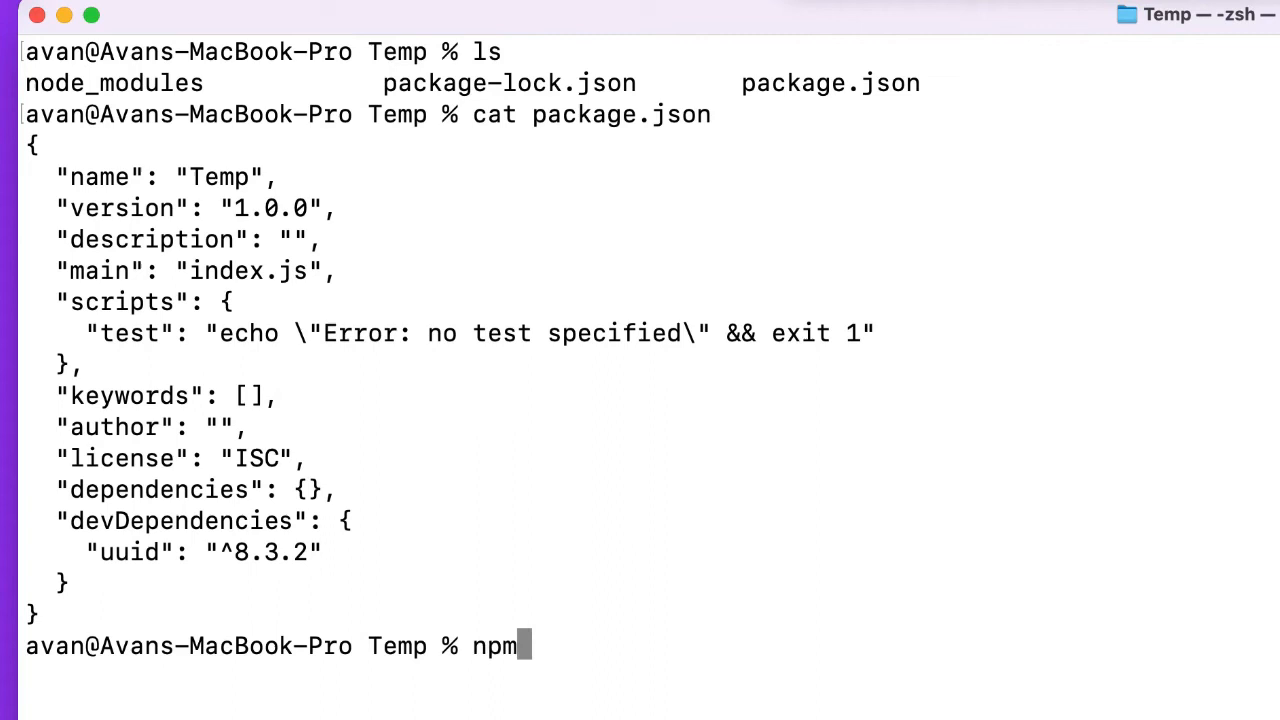
text(cl)
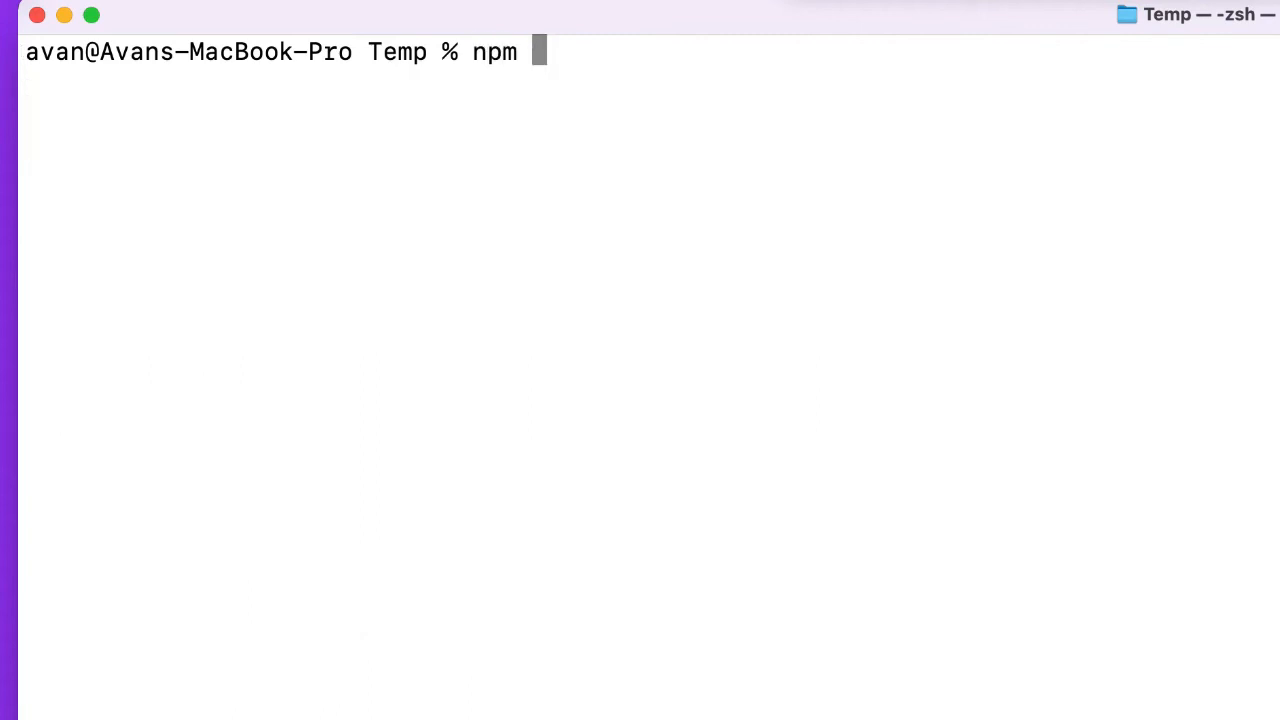
Abandon the partial npm command and list Temp showing node_modules, package-lock.json and package.json.
key(Backspace)
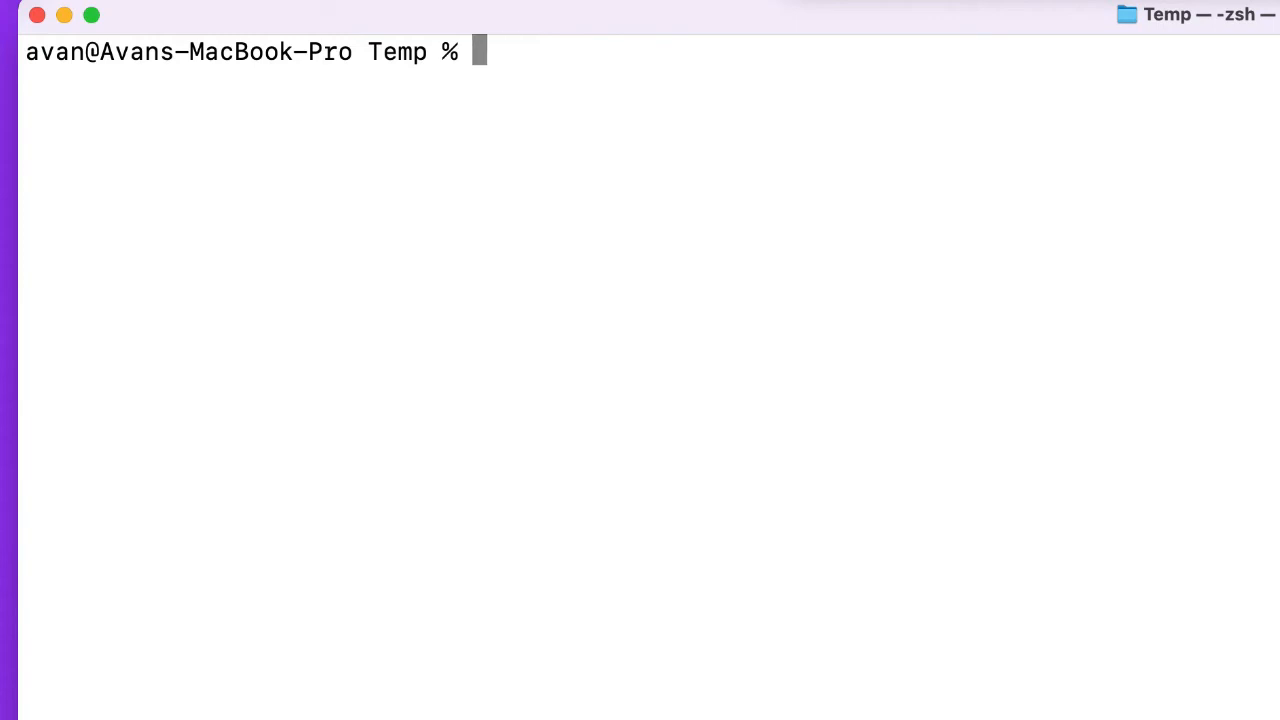
text(yarn)
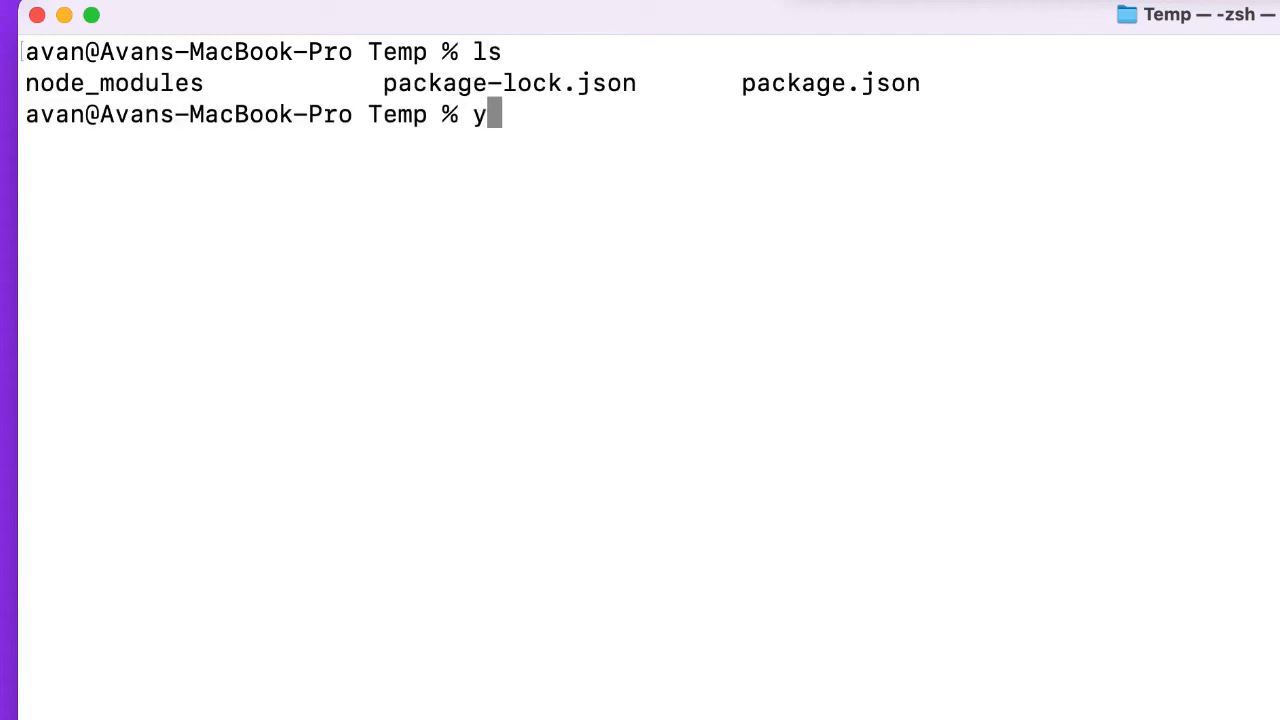
Run yarn install uuid, which errors that install has been replaced by add.
text(arn)
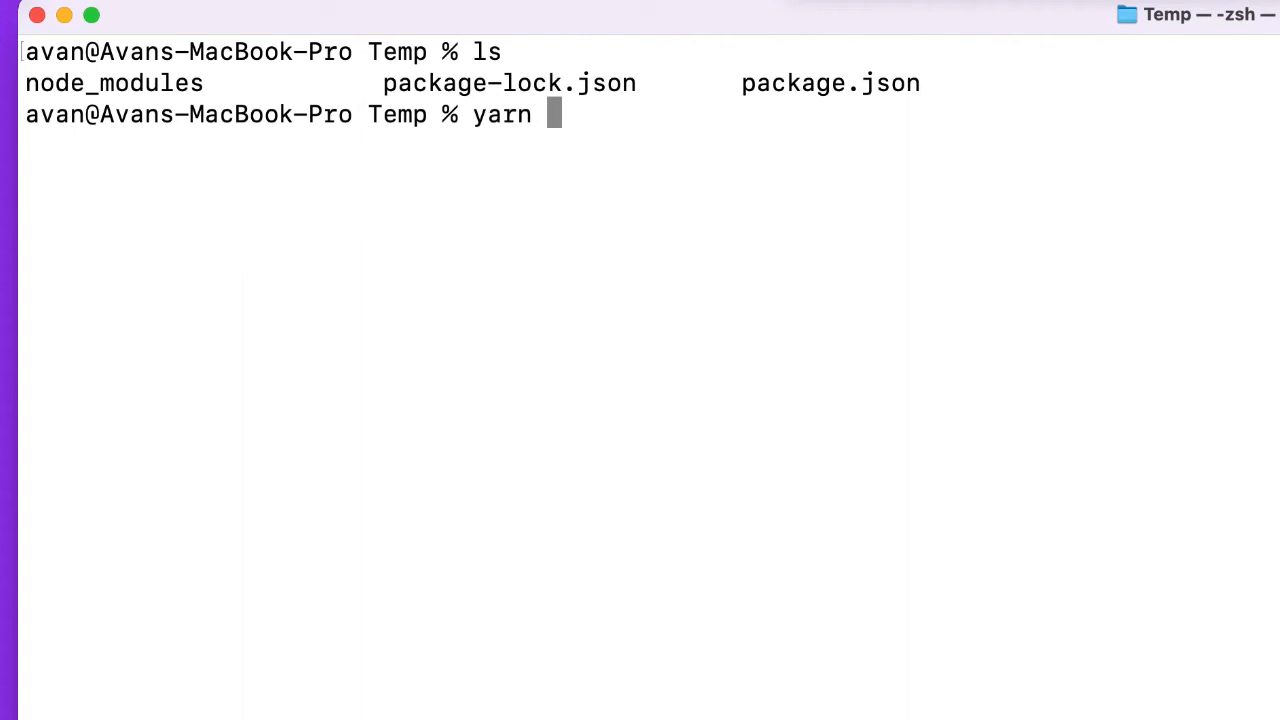
text(uuid)
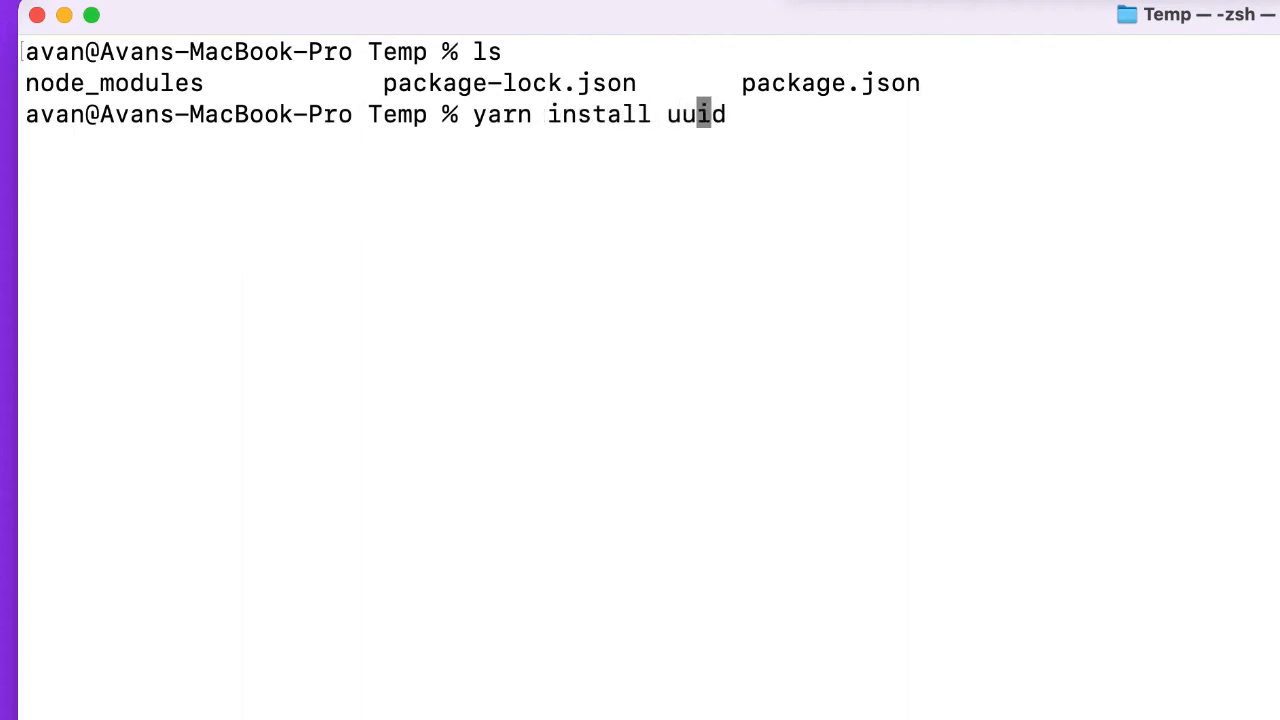
key(Return)
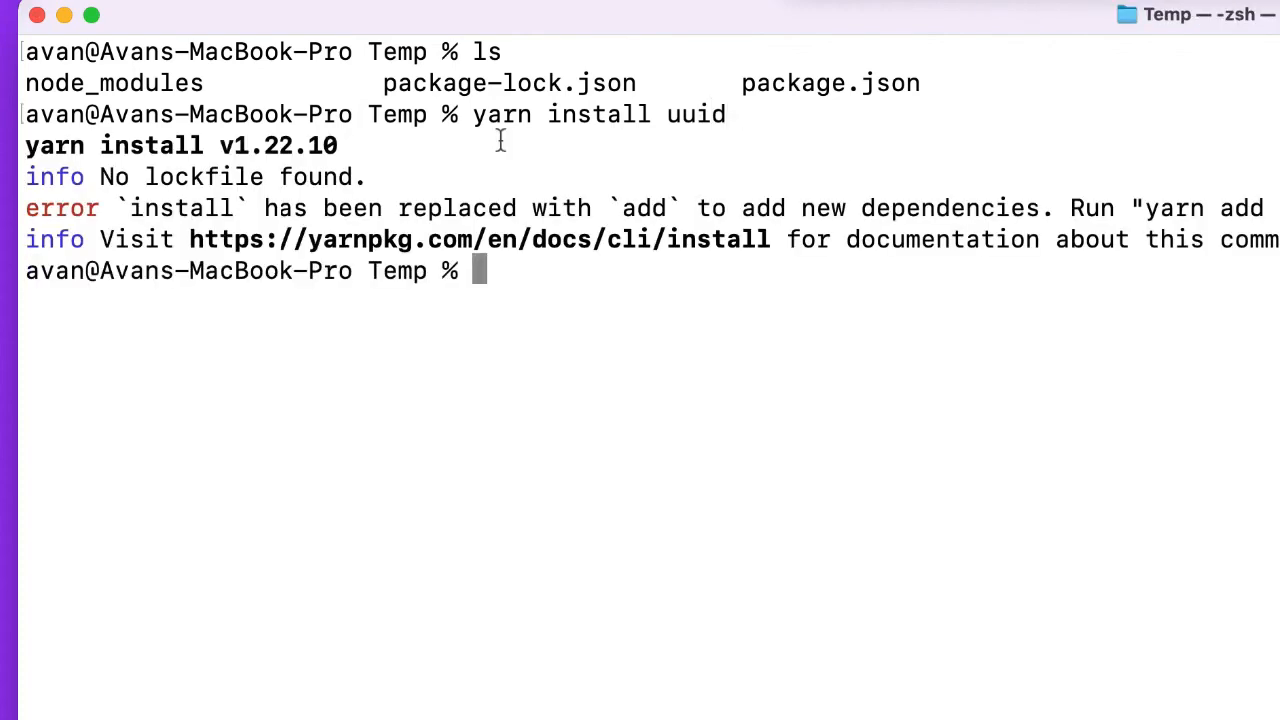
mouse_move(490, 230)
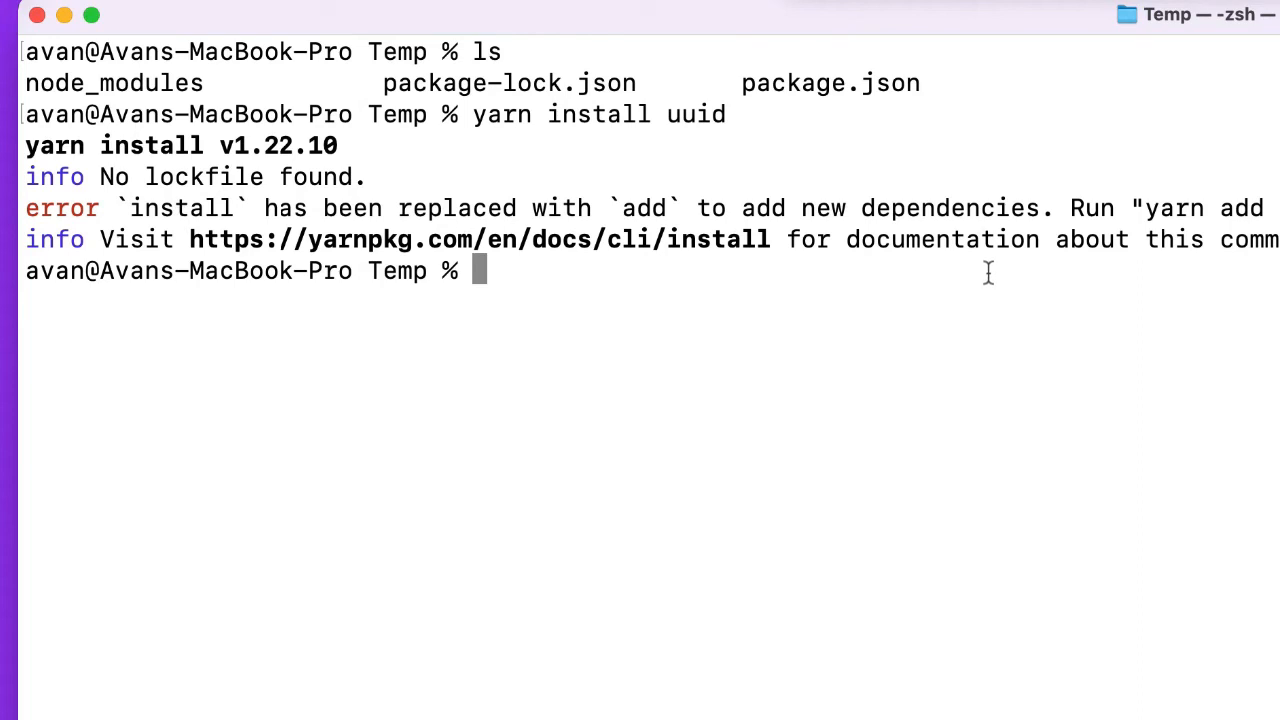
text(yarn a)
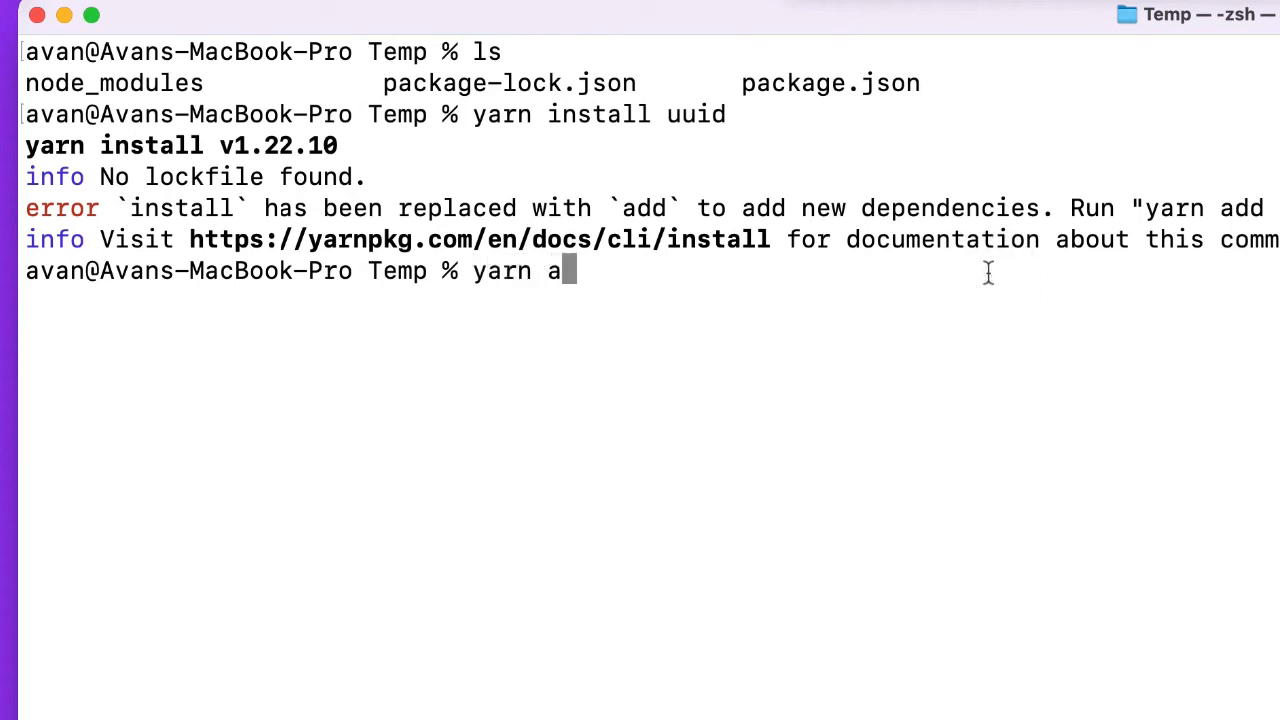
Run yarn add uuid, saving uuid 8.3.2 and creating yarn.lock, then list Temp and clear.
text(dd uuid)
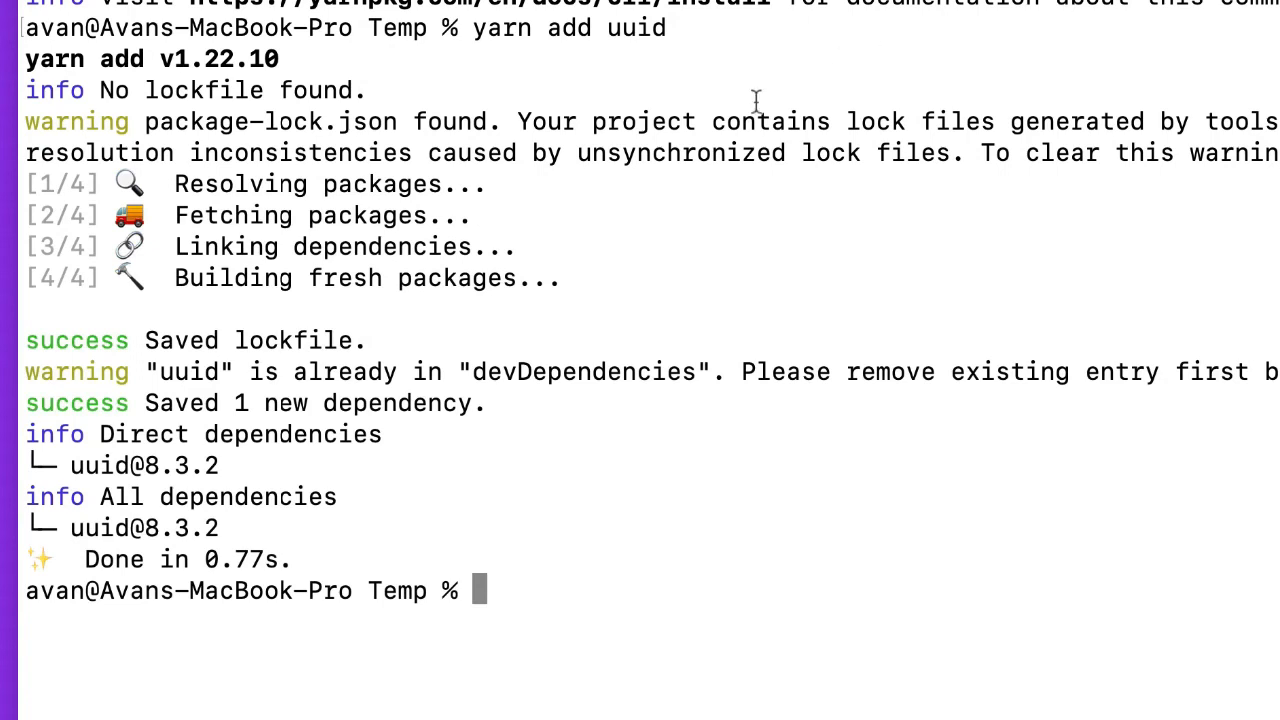
mouse_move(116, 492)
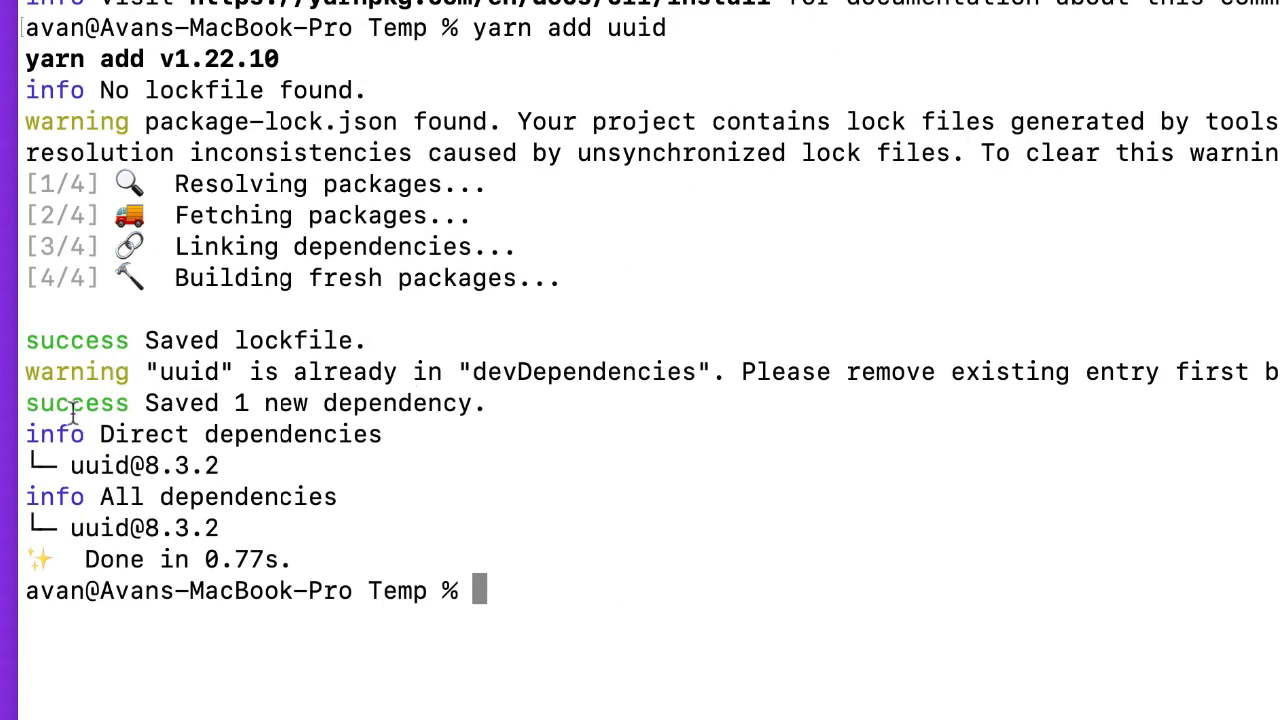
text(ls)
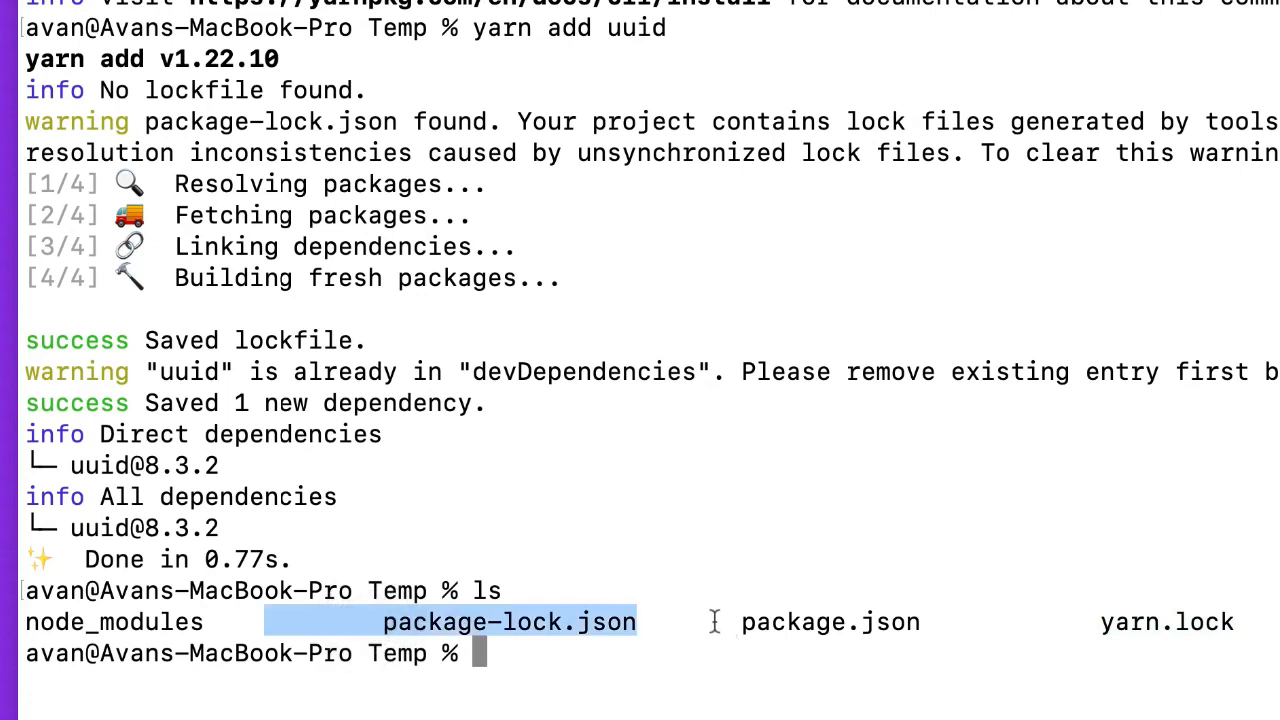
text(cl)
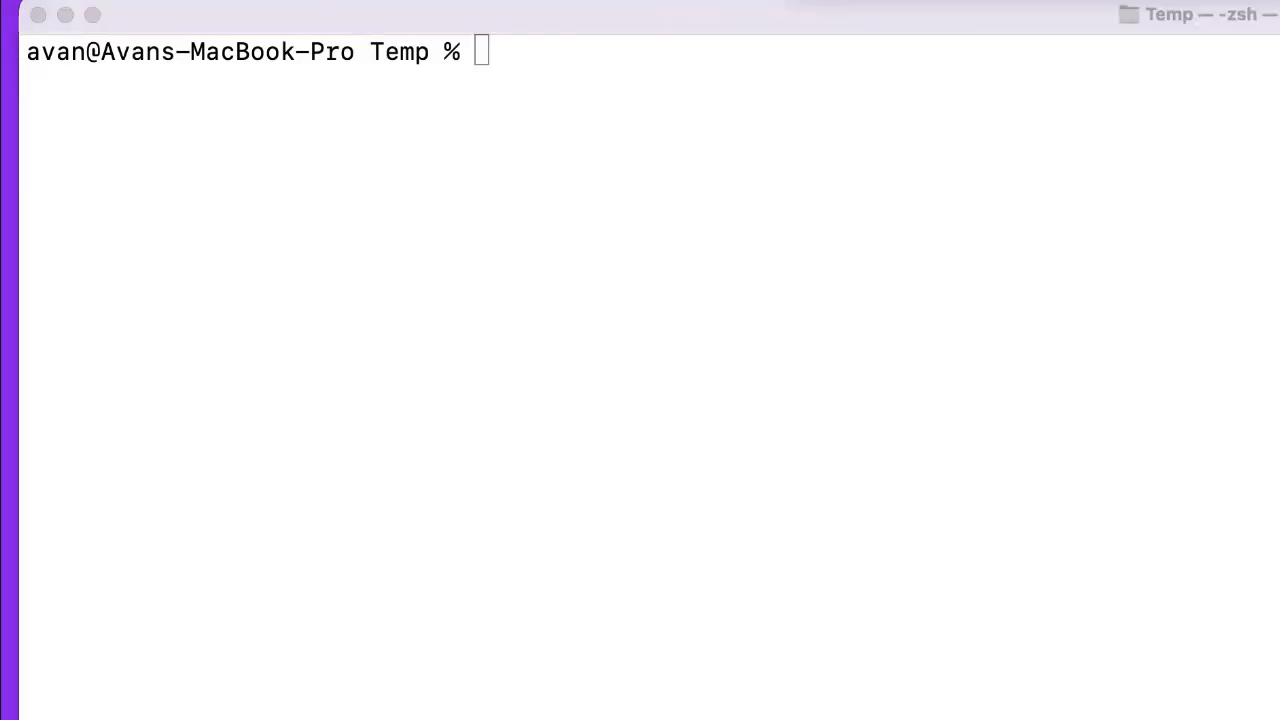
click(996, 440)
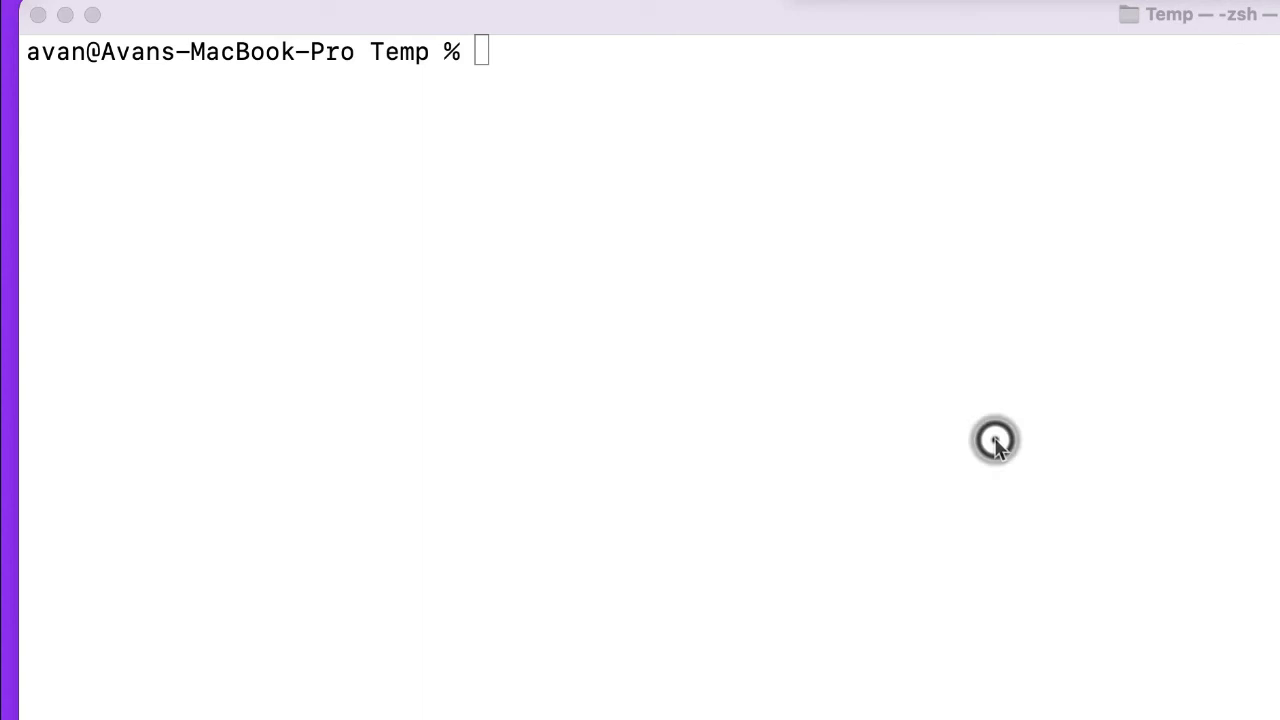
click(994, 440)
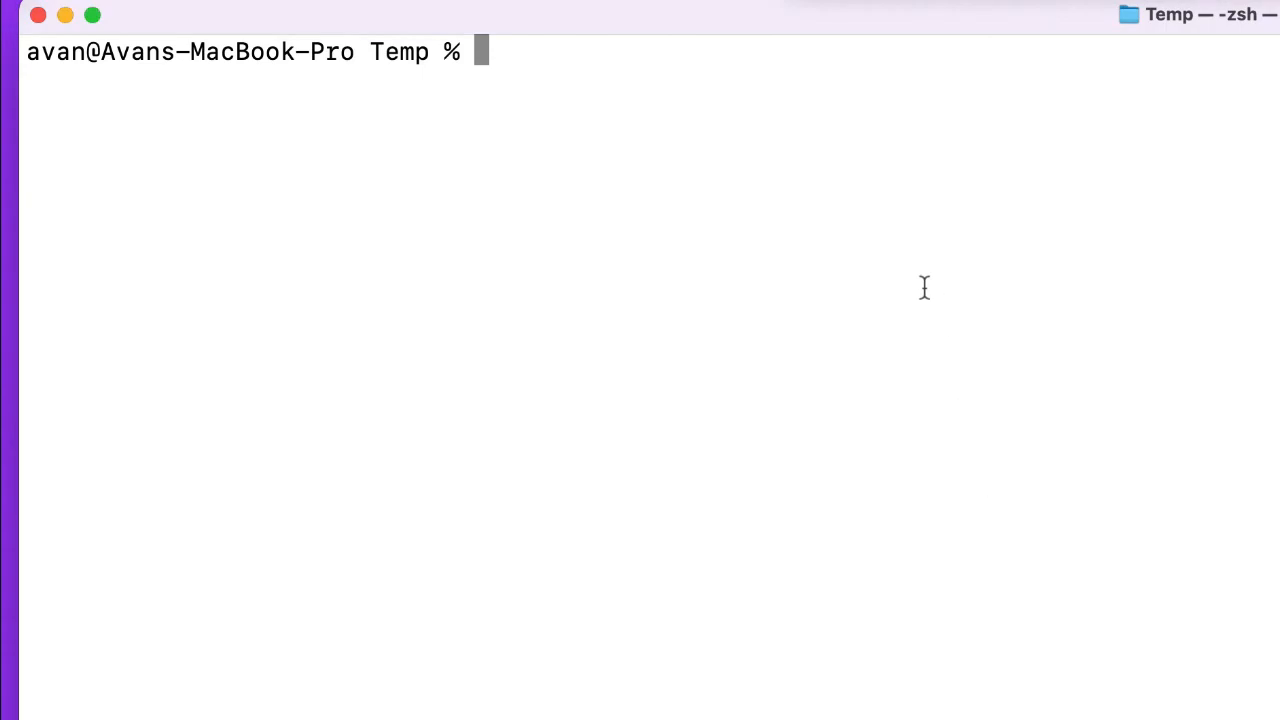
mouse_move(926, 162)
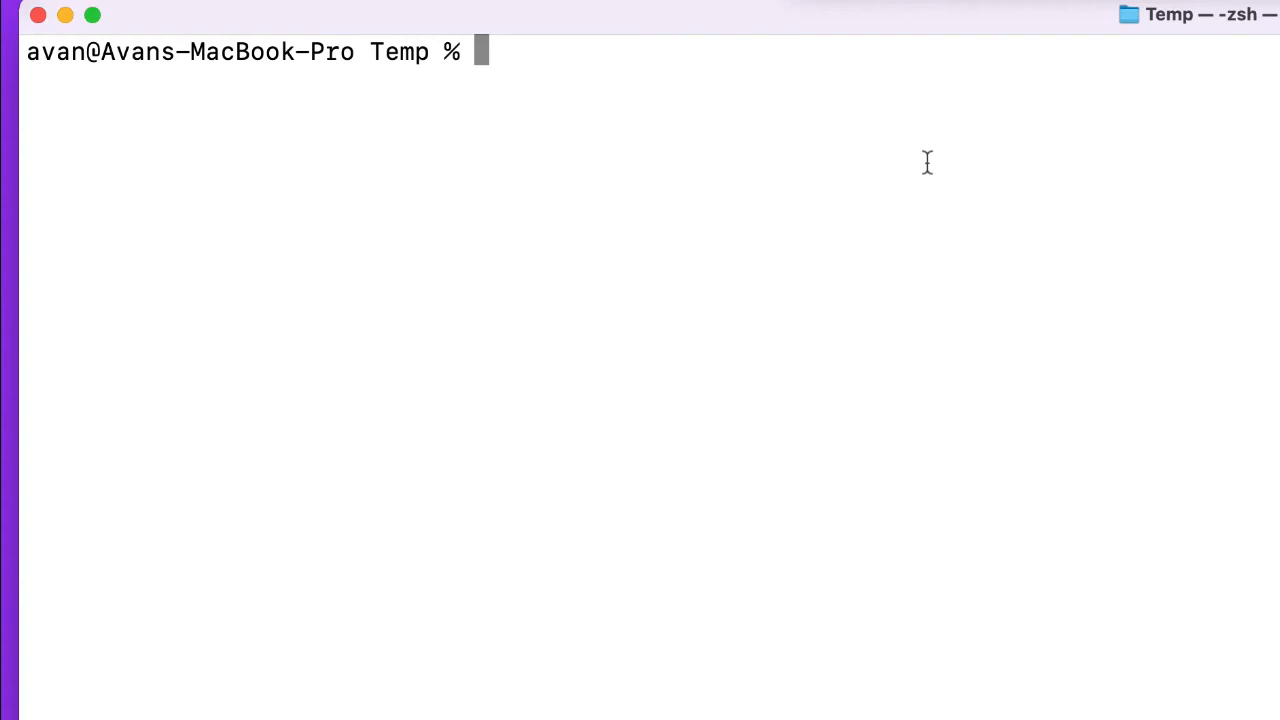
mouse_move(952, 176)
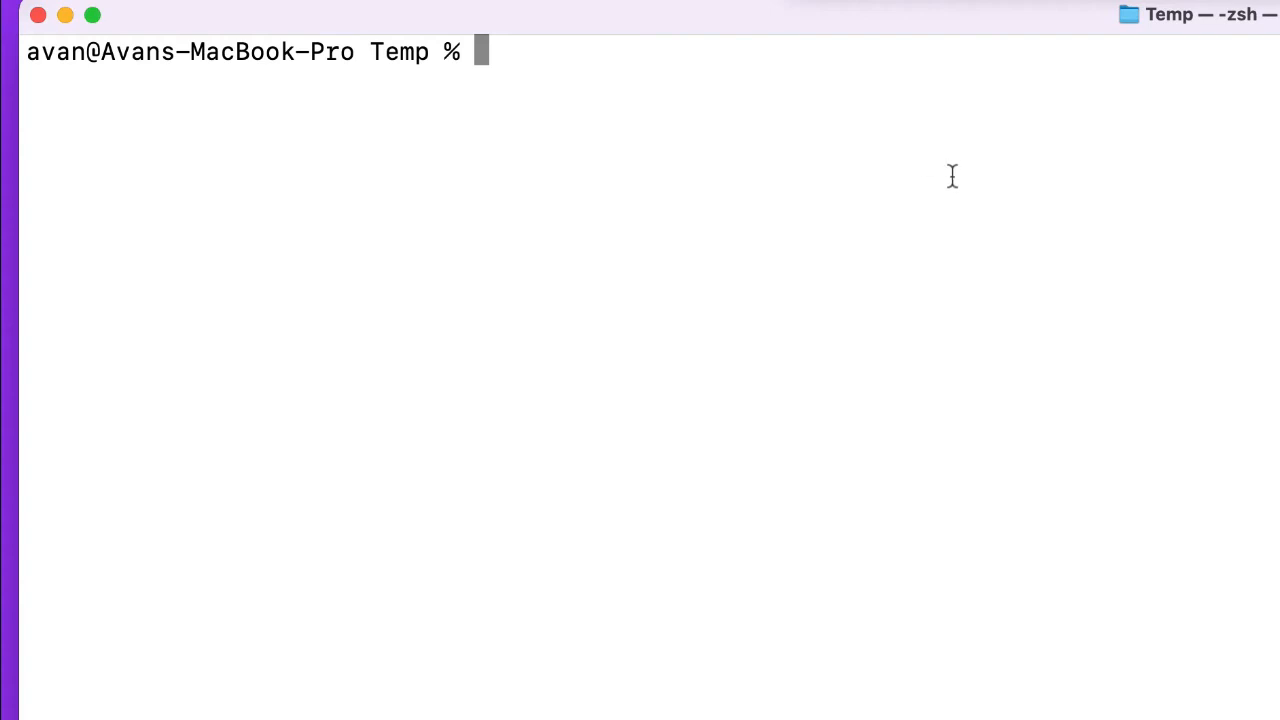